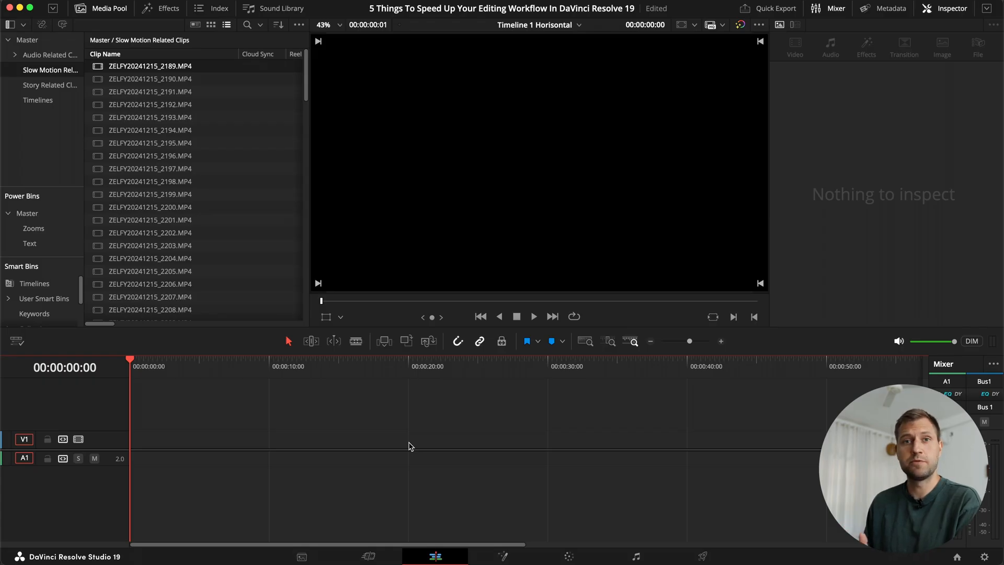
mouse_move(208, 195)
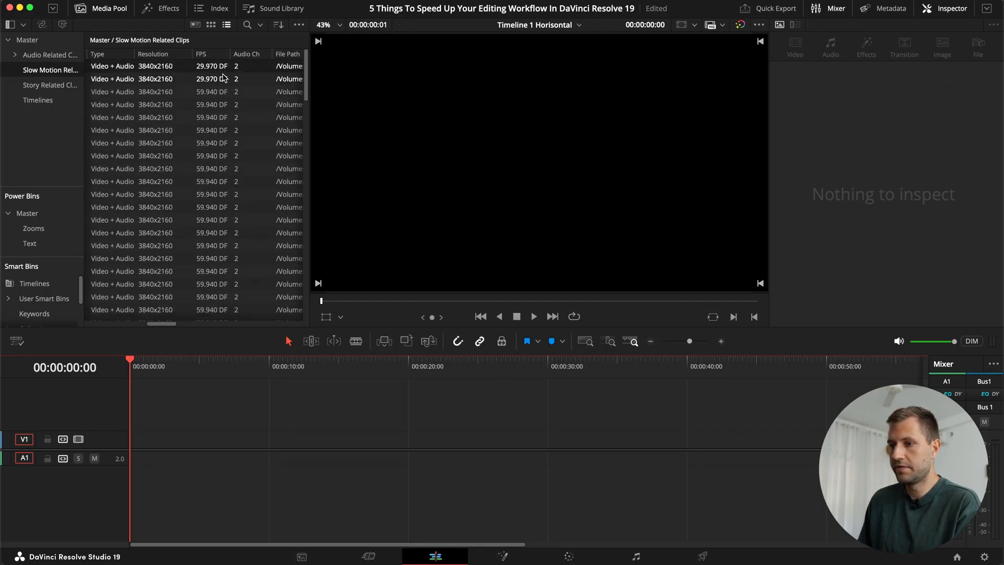
Step: Scroll the Media Pool list to show the clips' Type, Resolution and FPS columns
scroll(up, 3)
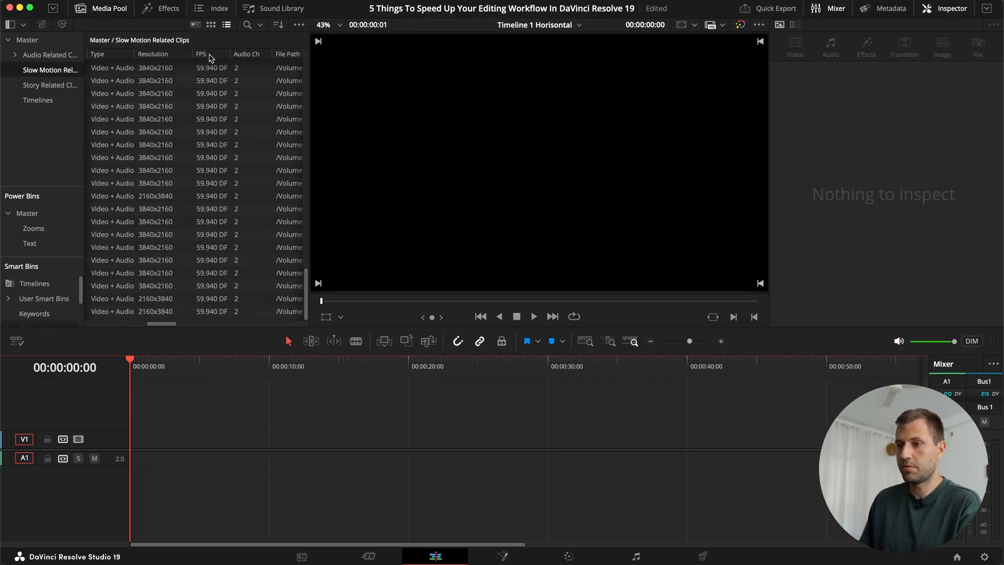
Step: Sort the slow-motion clips by FPS and inspect the 59.94 clips' Clip Attributes without changes
click(202, 54)
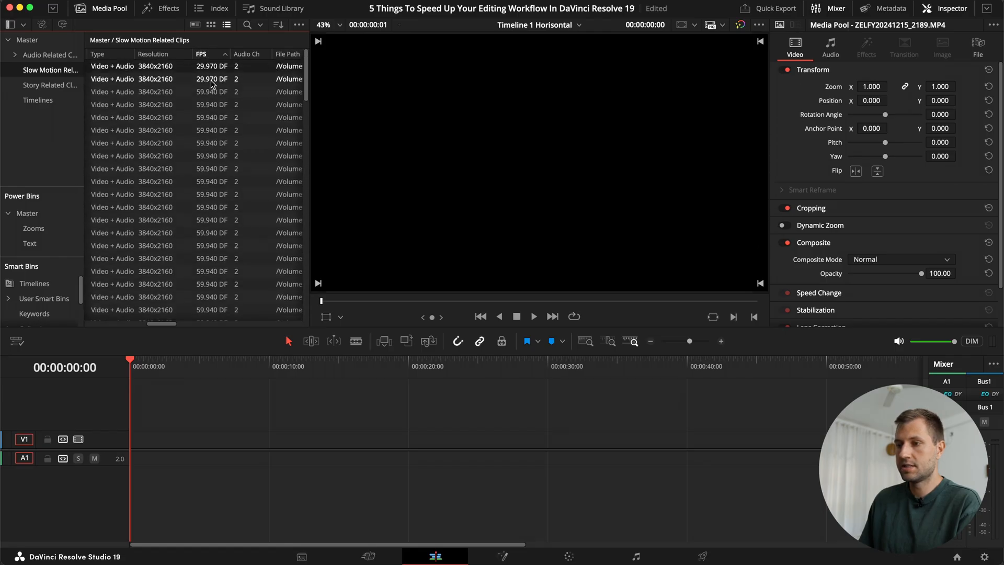
scroll(down, 3)
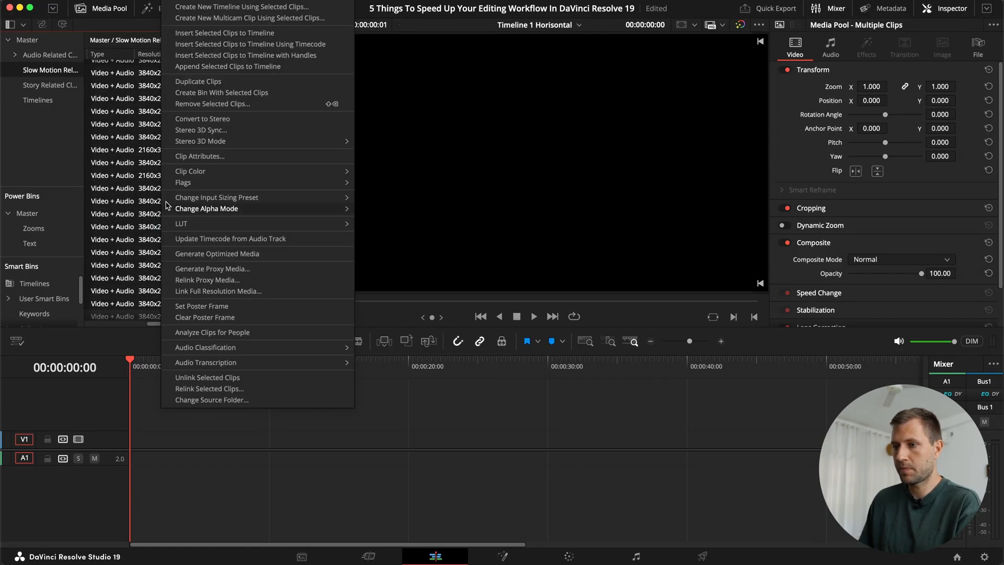
click(199, 156)
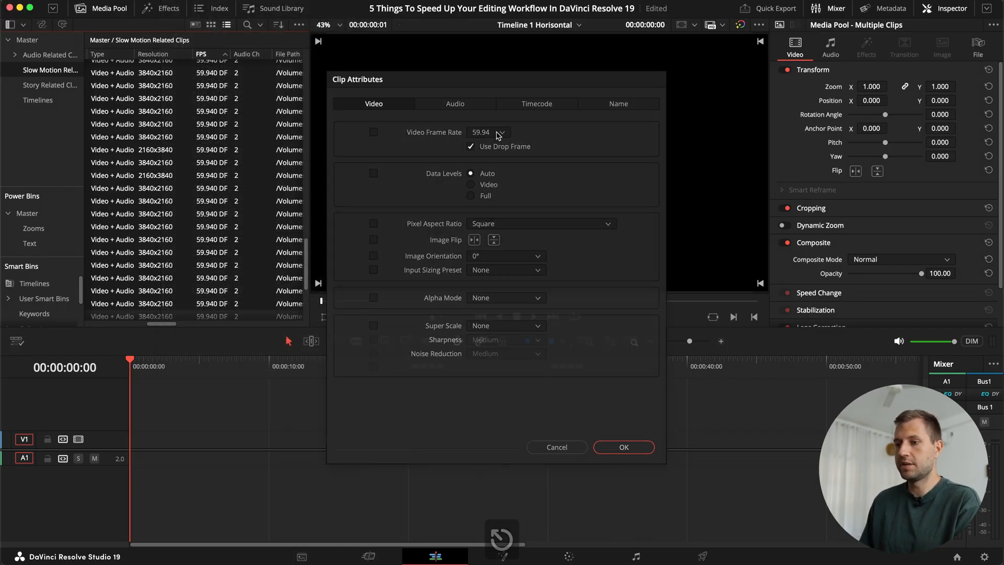
click(623, 446)
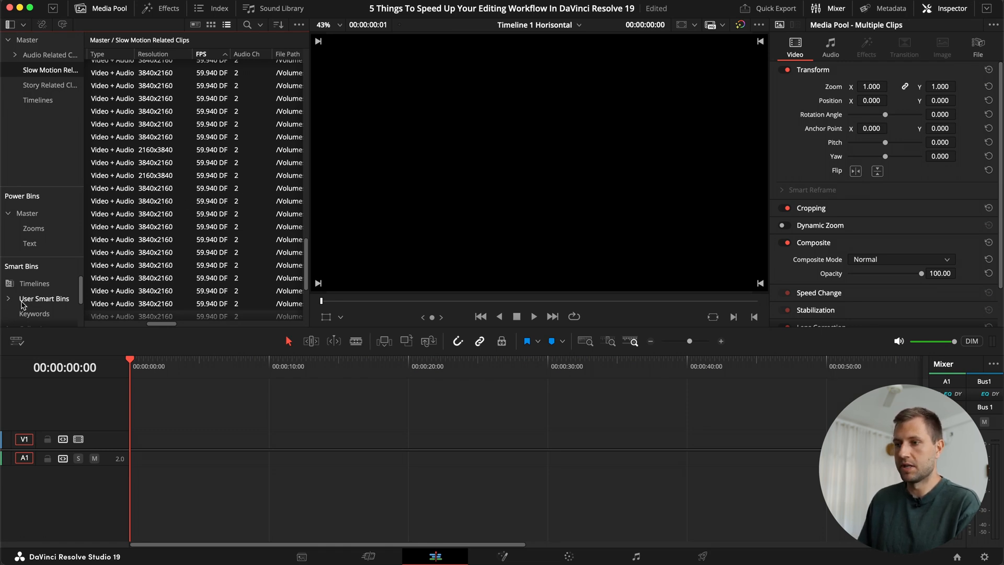
Step: Browse the 29.97, 59.97 and 119.97 FPS smart bins, returning to Video + Audio 59.97
click(299, 25)
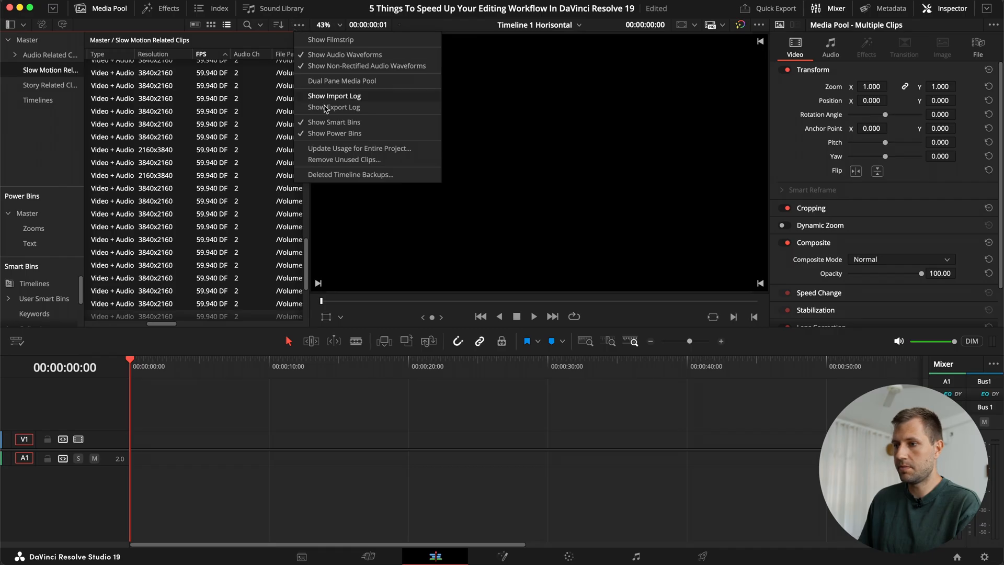
mouse_move(319, 126)
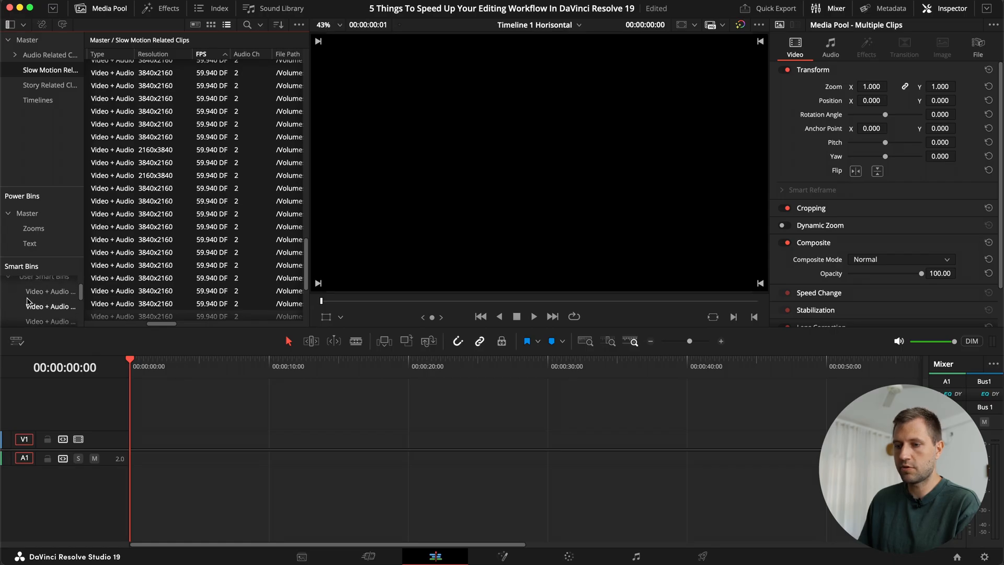
mouse_move(82, 275)
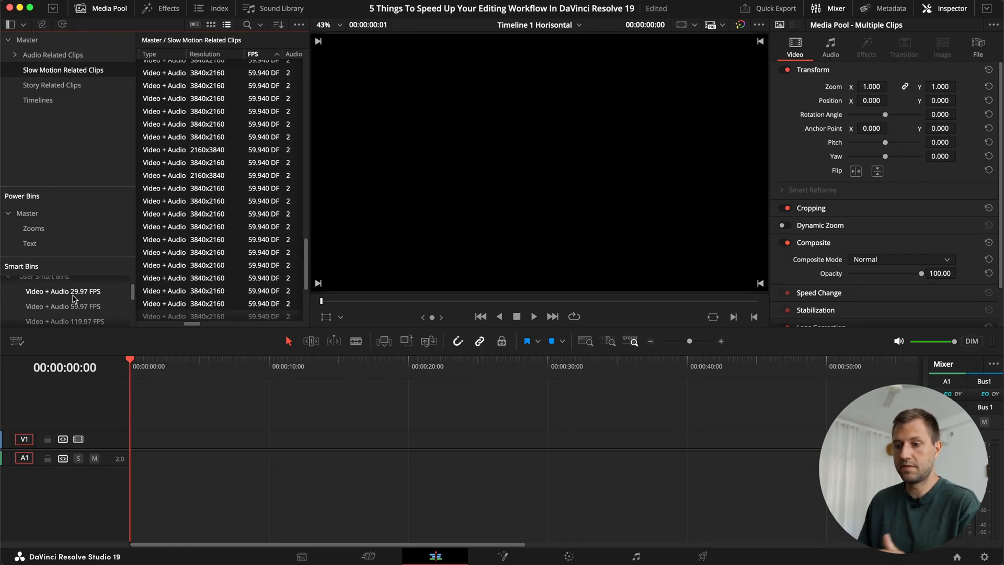
click(63, 291)
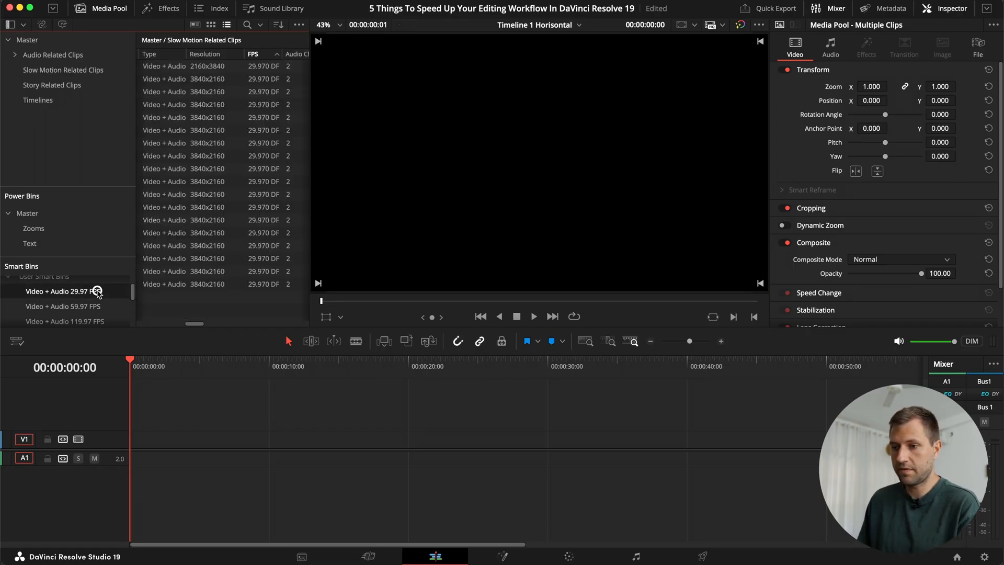
click(63, 306)
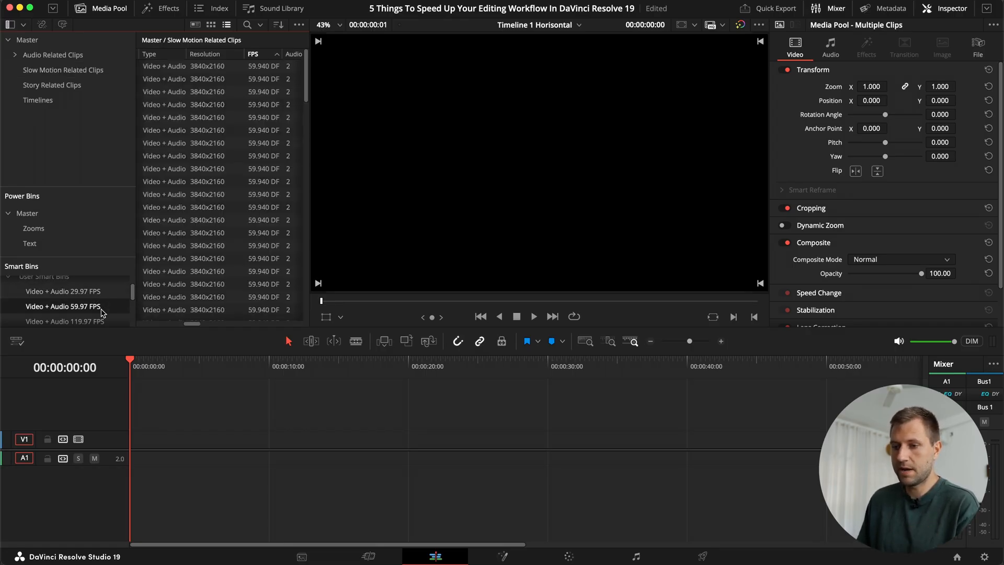
click(64, 313)
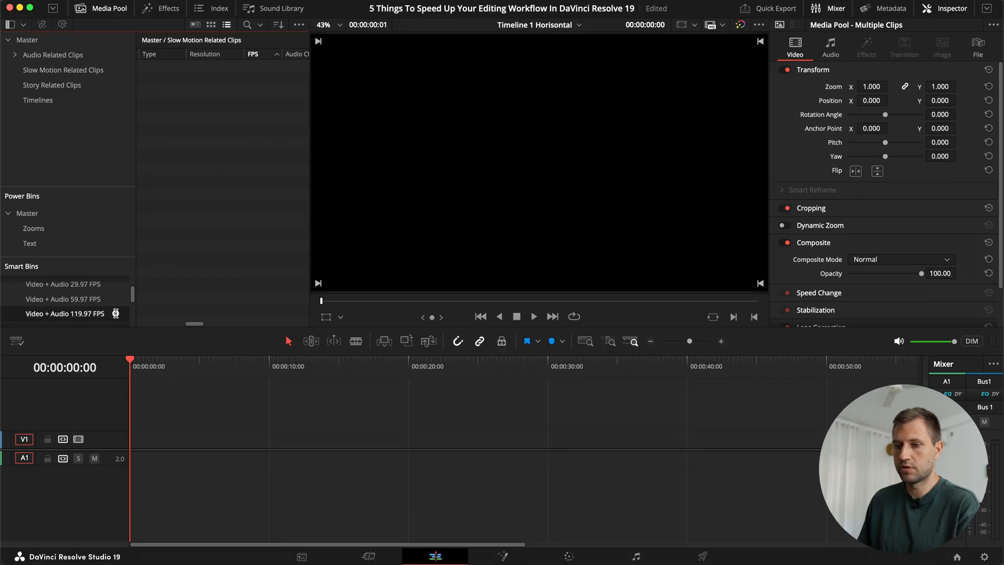
click(62, 299)
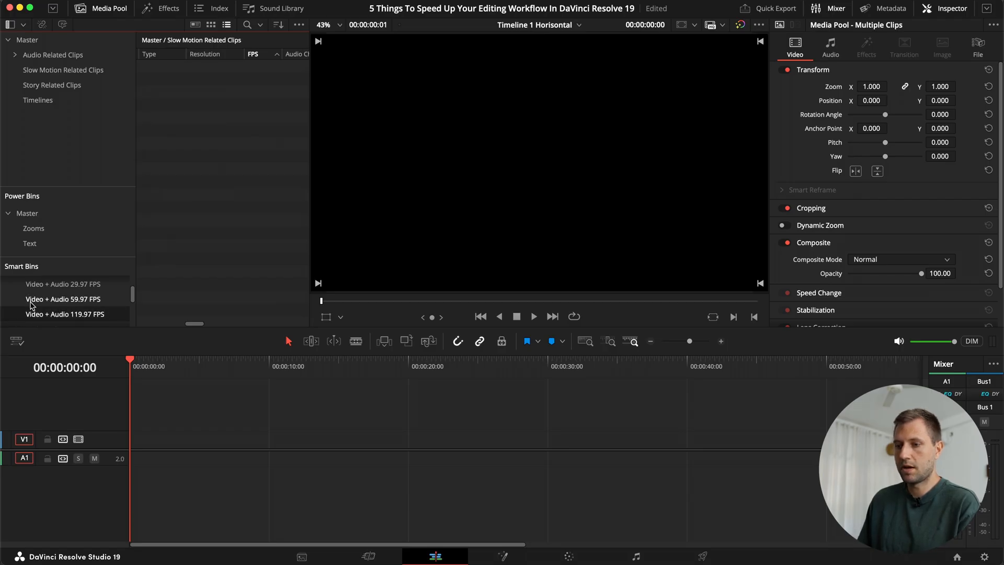
mouse_move(34, 289)
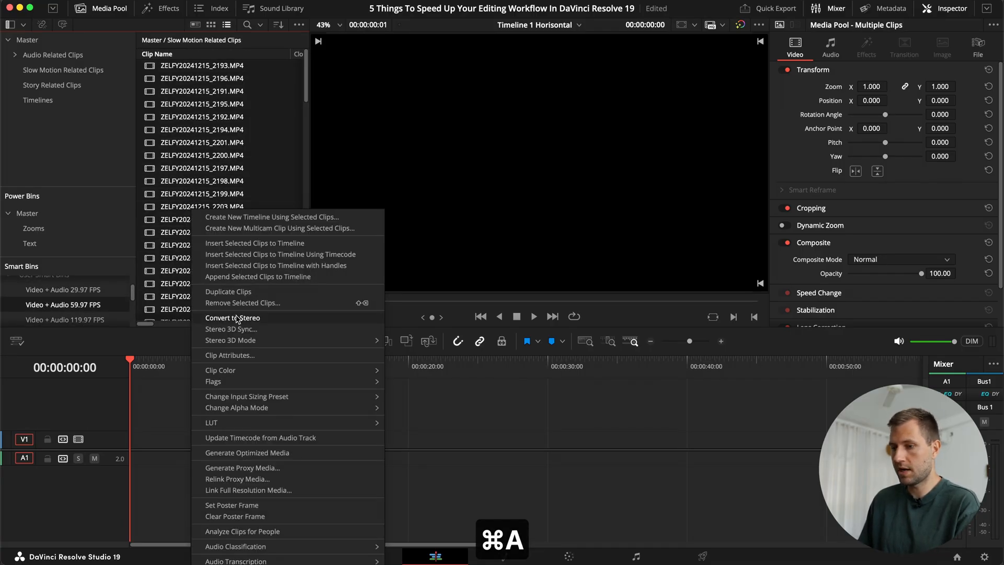
Step: Change the selected 59.94 fps clips' video frame rate to 29.97 in Clip Attributes
click(229, 356)
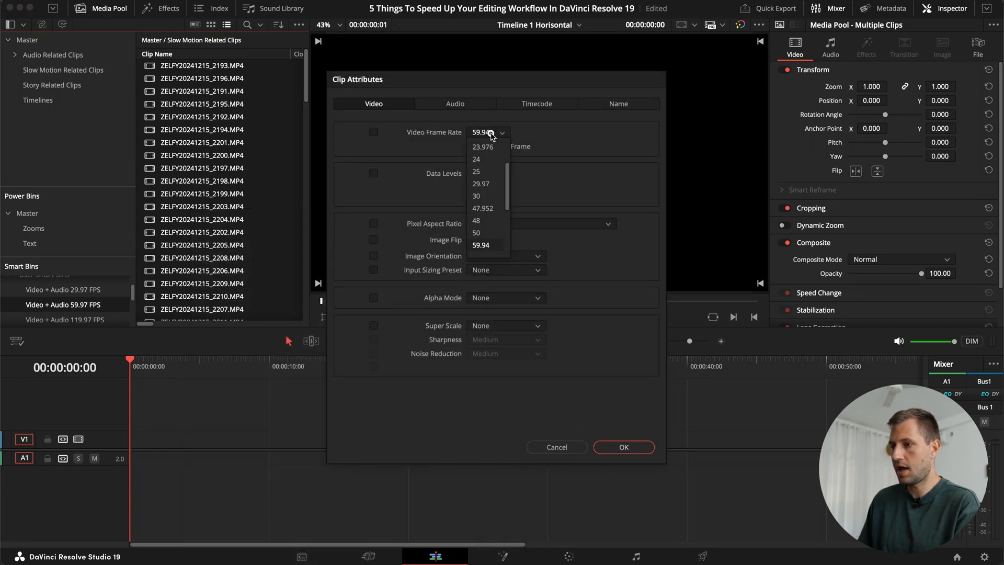
click(481, 183)
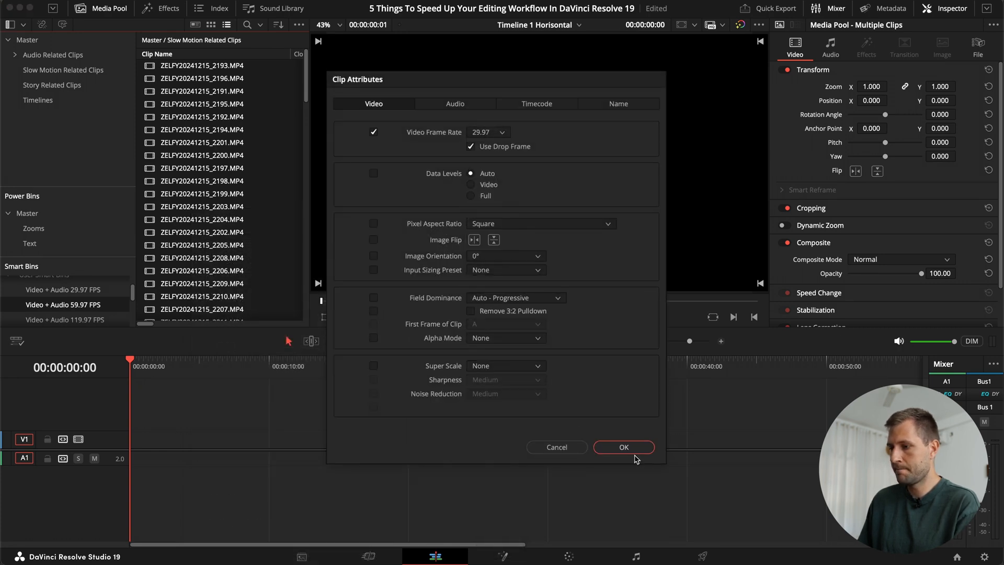
click(622, 446)
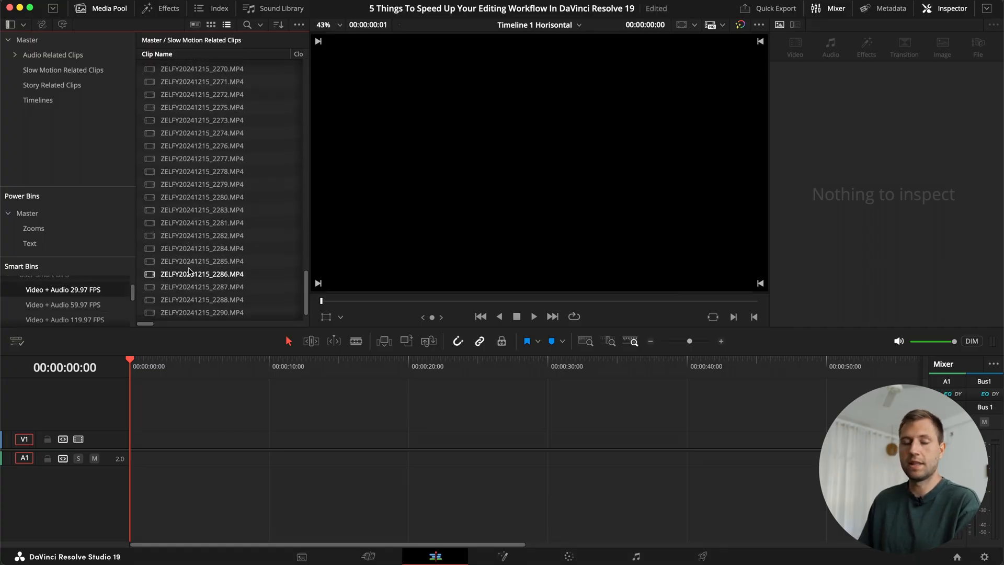
scroll(up, 3)
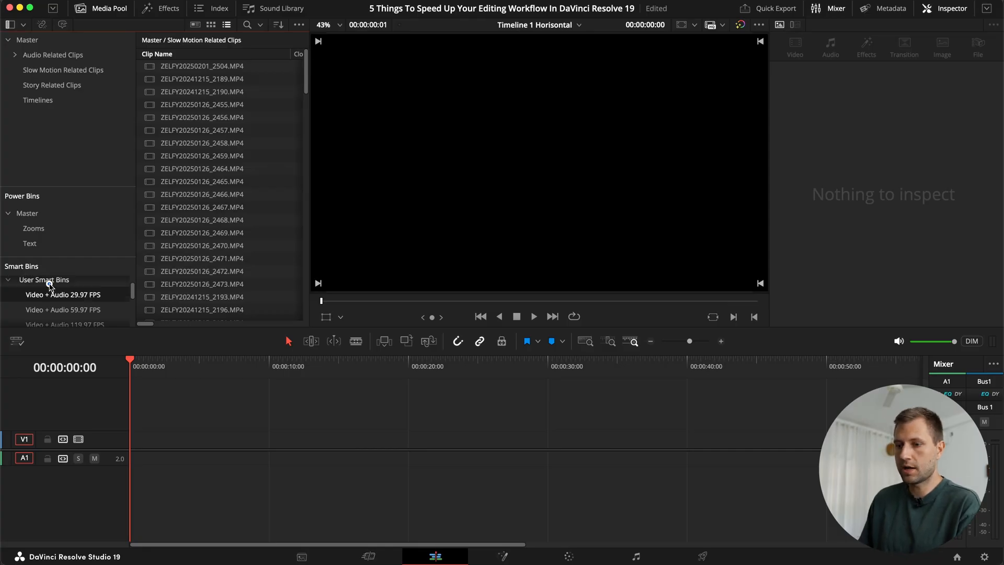
Step: Begin adding a new smart bin under User Smart Bins, then cancel it
right_click(44, 279)
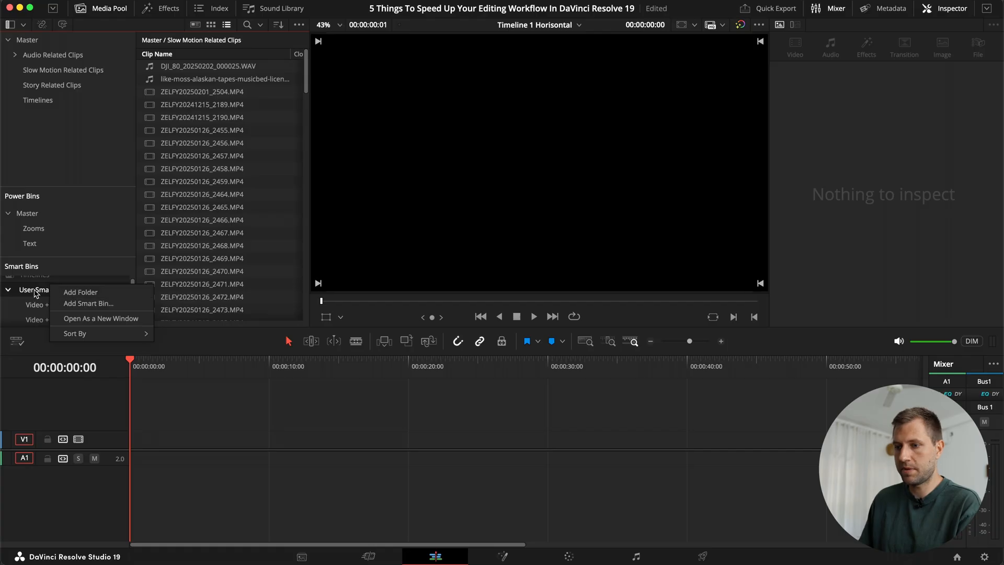
click(89, 303)
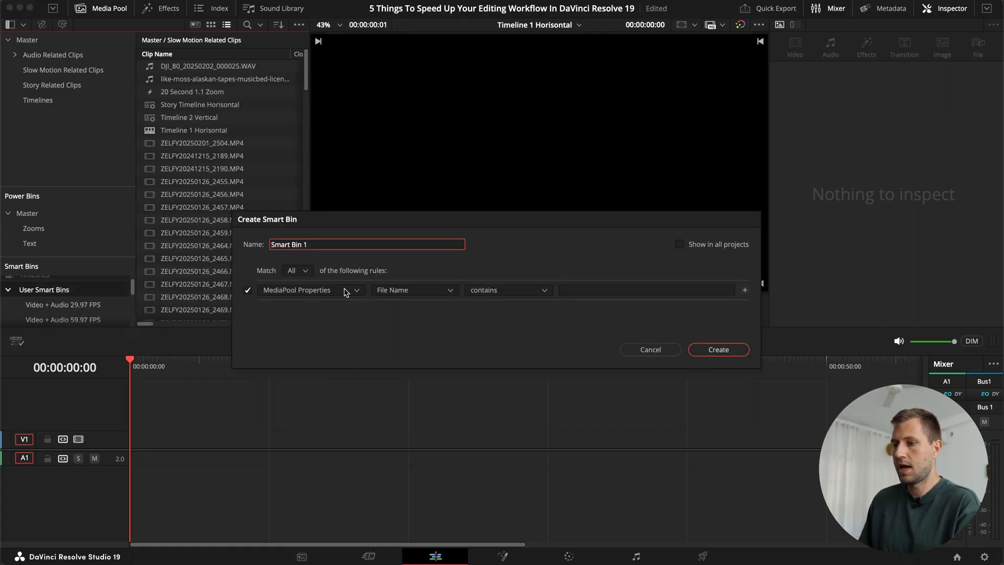
mouse_move(294, 301)
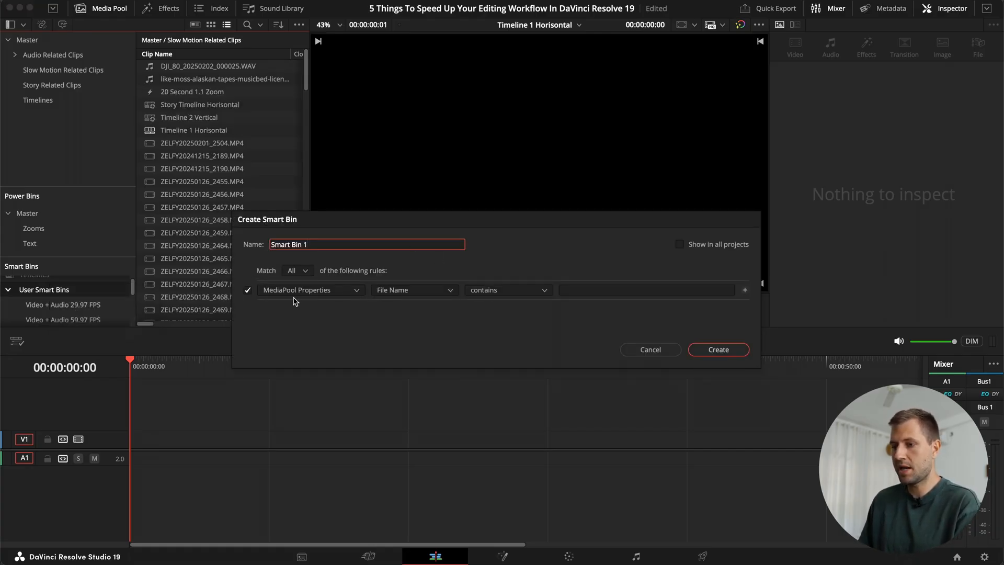
mouse_move(564, 324)
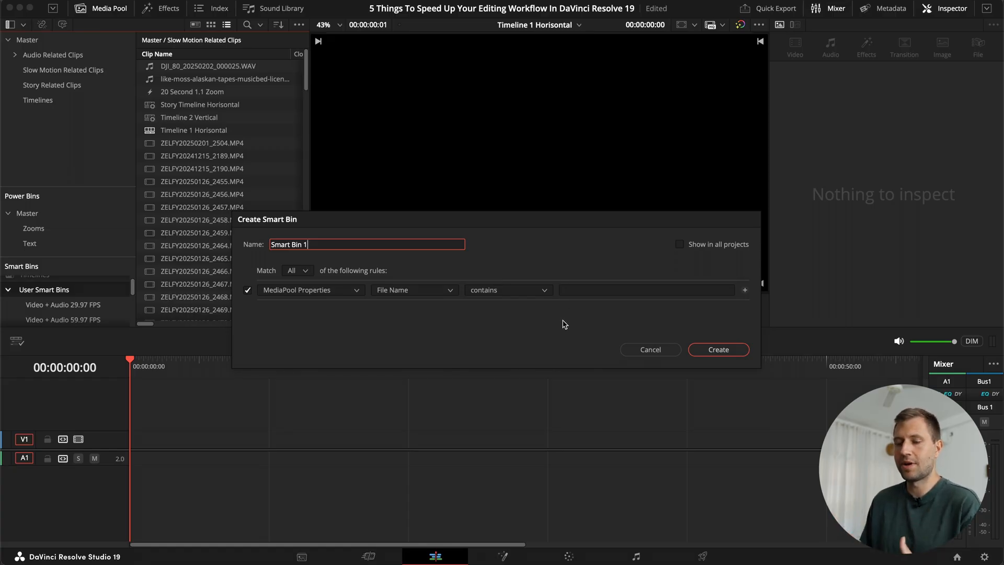
click(650, 349)
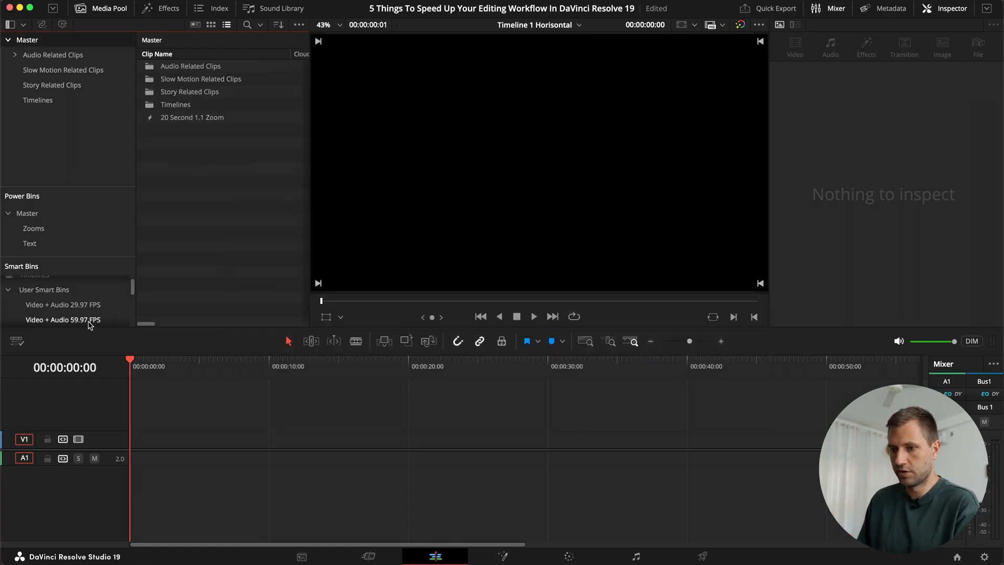
Step: Review the 59.97 FPS smart bin's rules, keeping its frame rate rule at 59.94
right_click(63, 319)
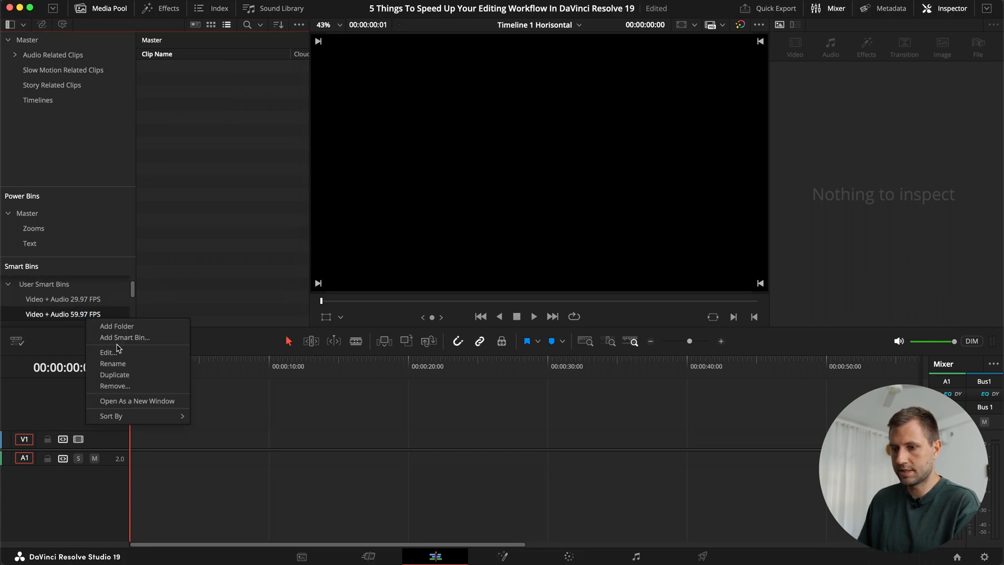
click(109, 352)
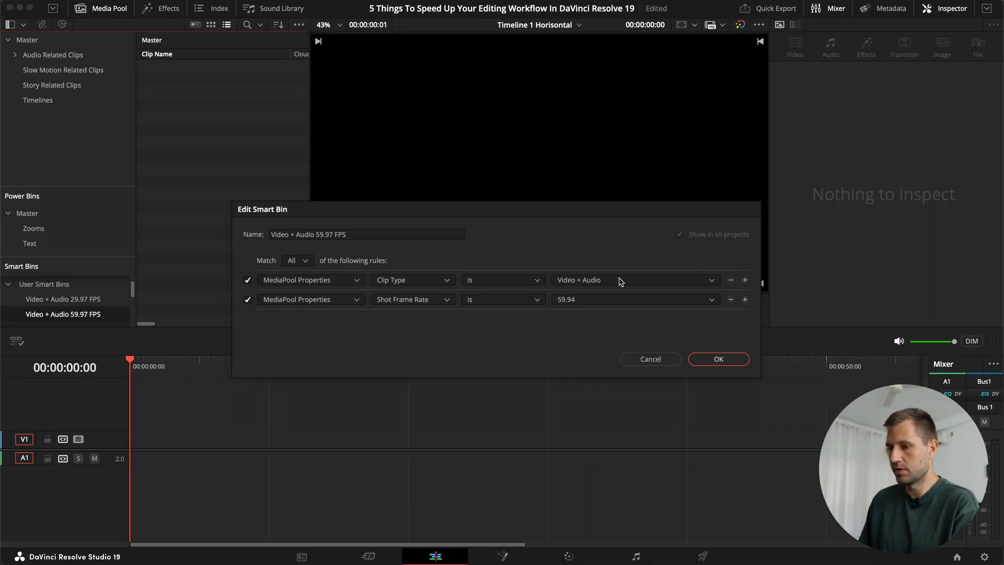
mouse_move(323, 308)
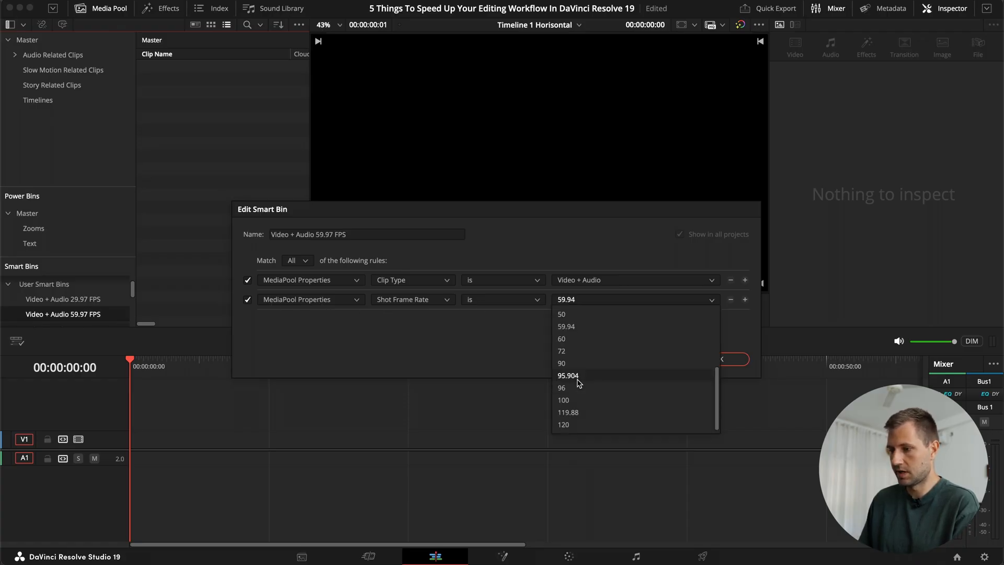
click(566, 327)
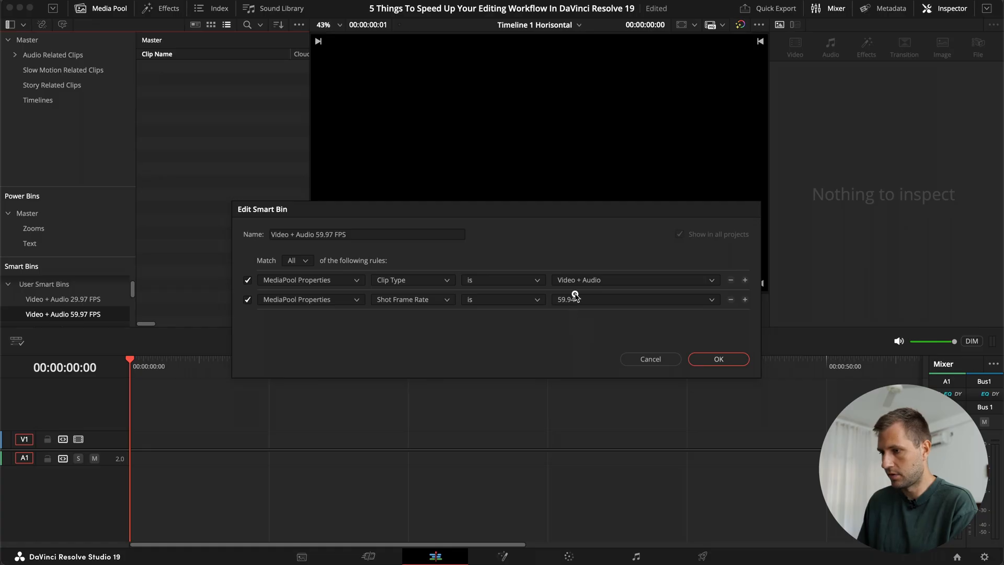
click(718, 358)
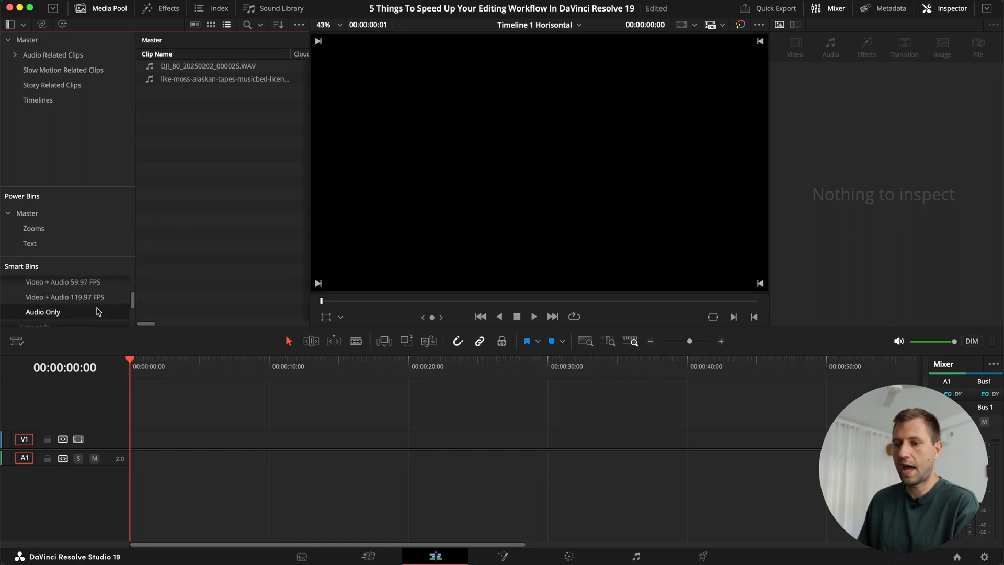
Step: Recheck the 59.97 FPS smart bin, then switch to the Timelines bin holding Timeline 2 Vertical
scroll(up, 3)
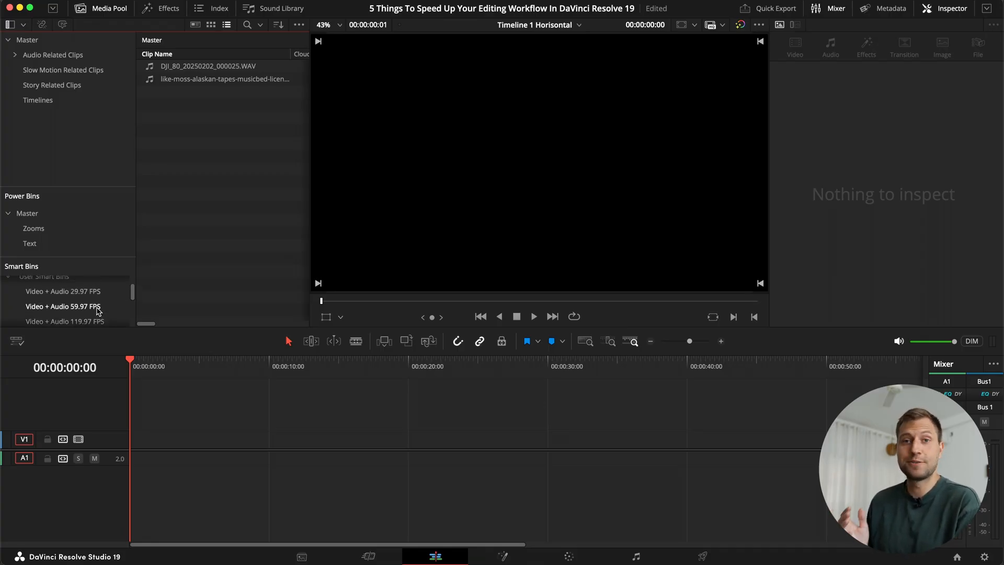
click(62, 306)
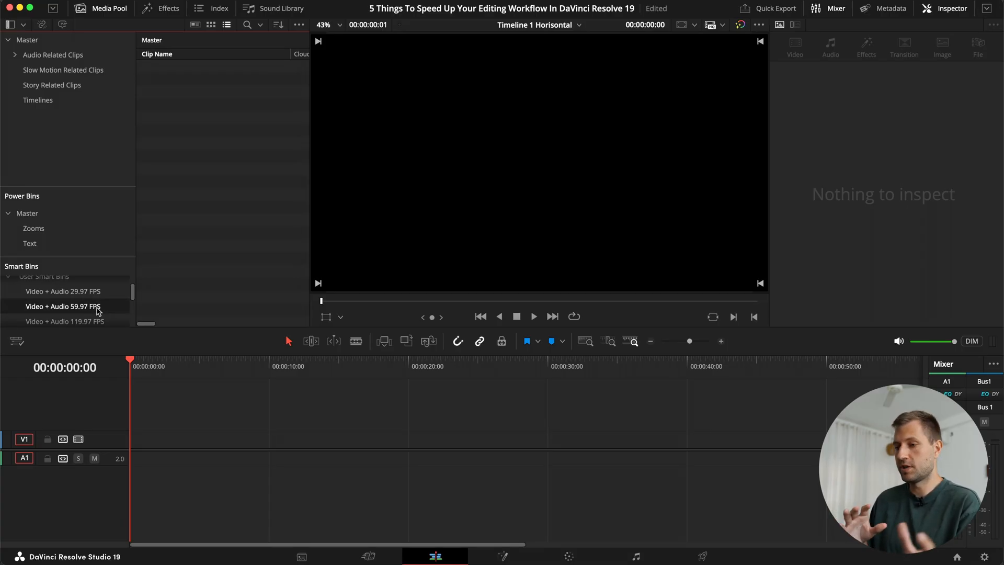
click(37, 100)
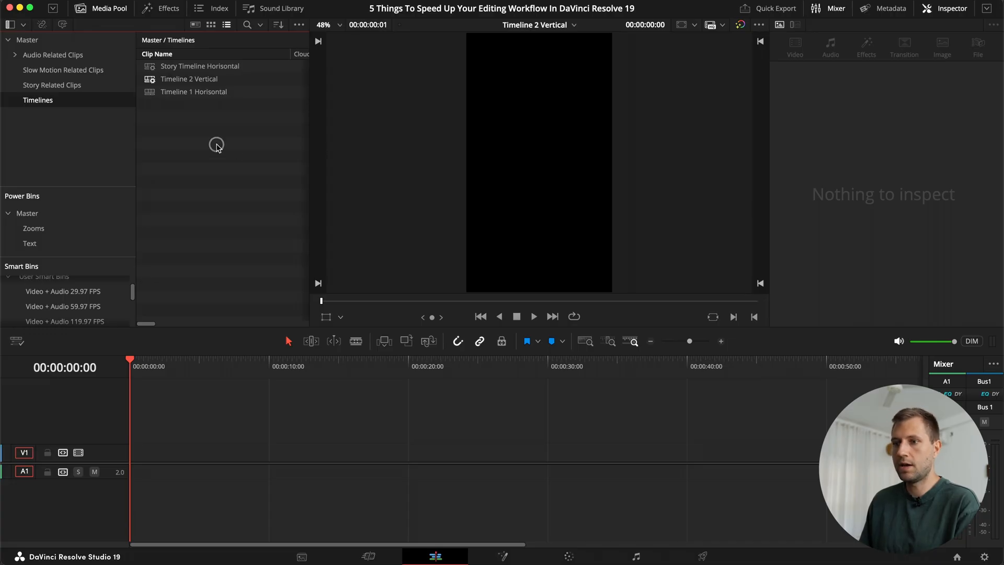
mouse_move(94, 90)
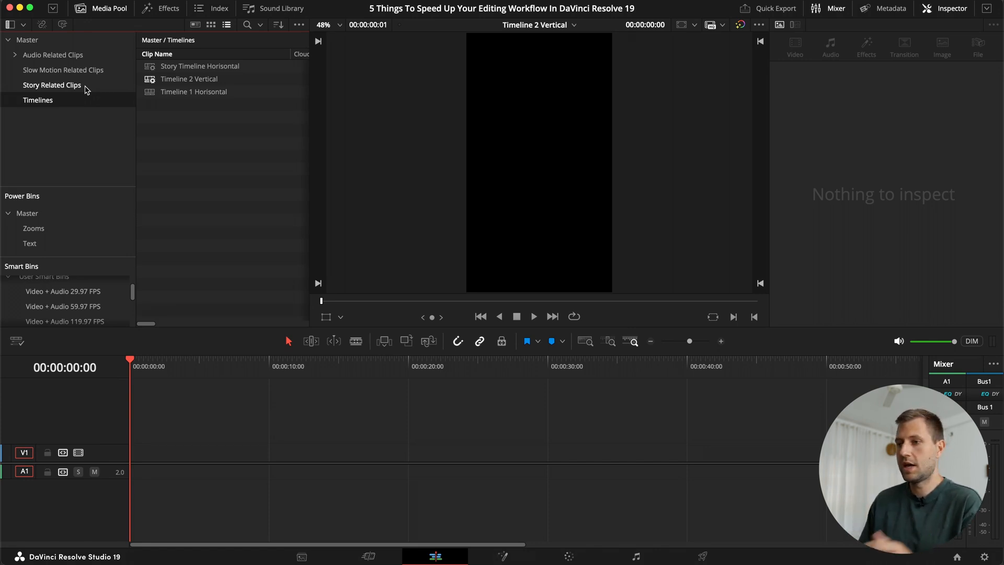
Step: Preview the ZELFY phone MP4 and DJI WAV in Audio Related Clips and select both
click(53, 55)
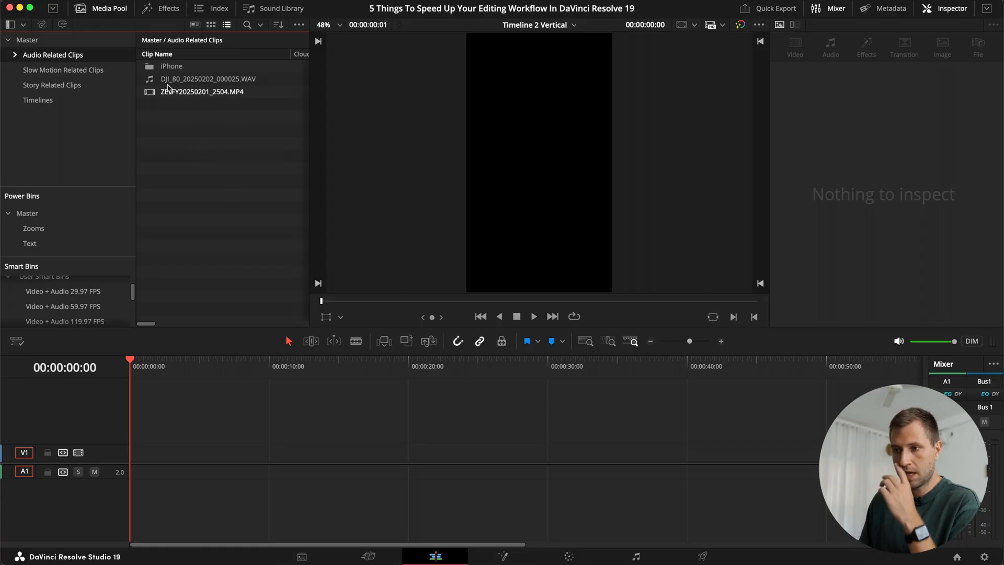
click(201, 91)
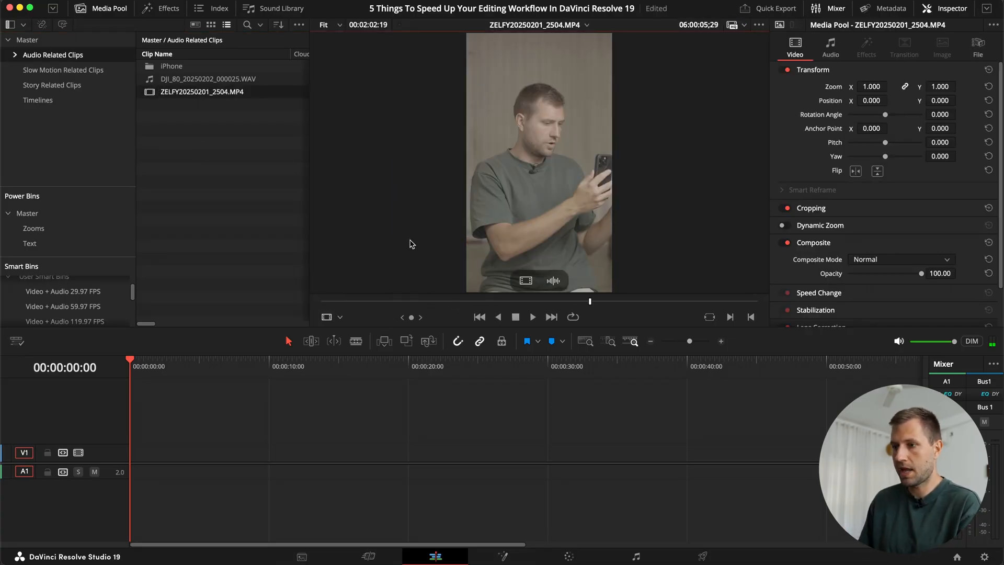
double_click(207, 78)
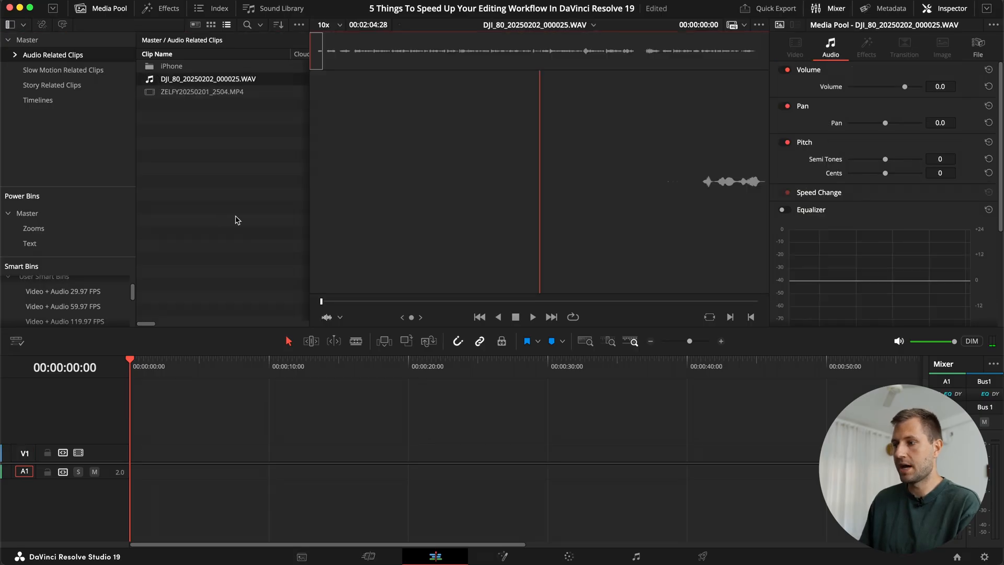
click(202, 92)
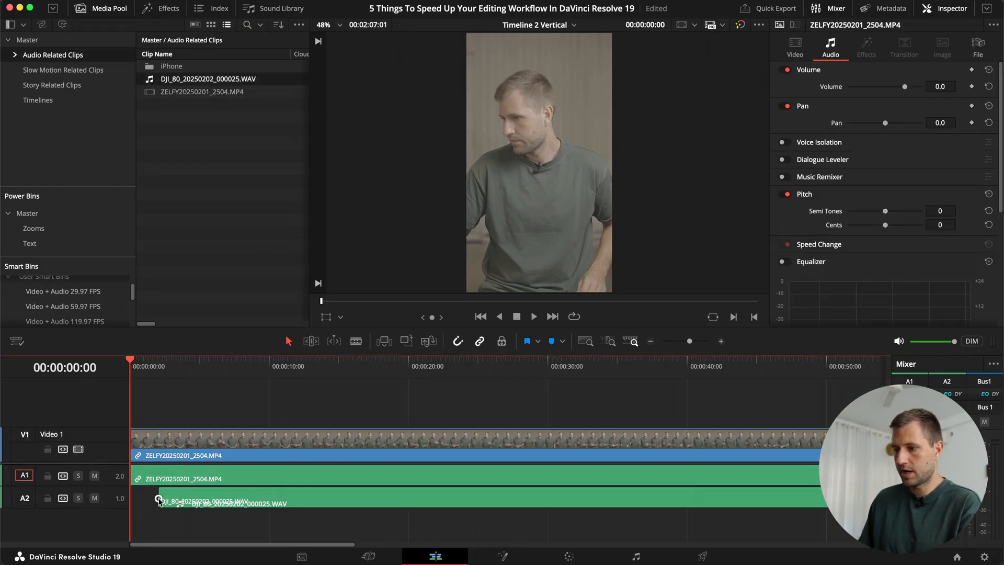
Step: Auto Align the timeline's ZELFY video and DJI WAV clips by waveform
key(z)
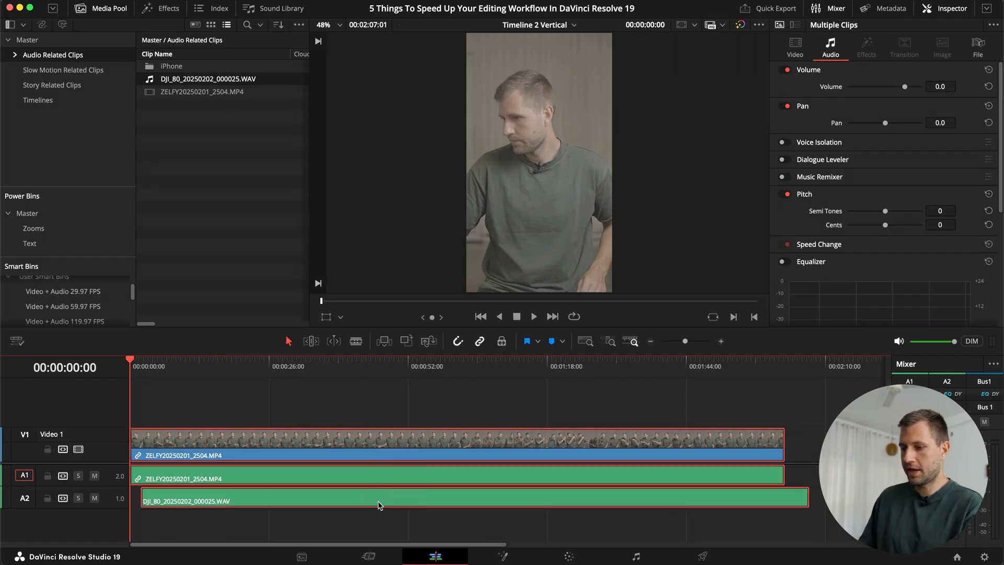
right_click(377, 505)
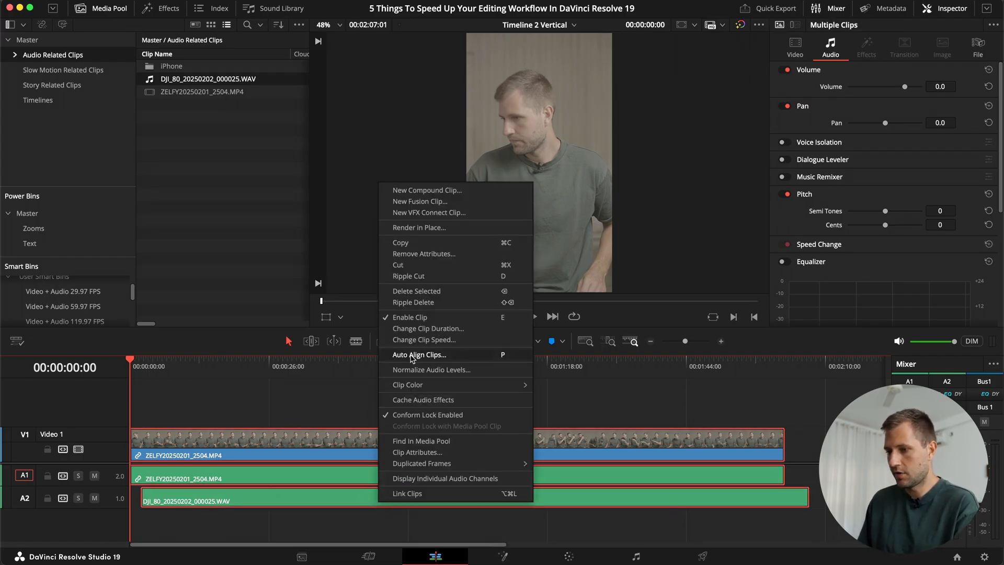
mouse_move(509, 362)
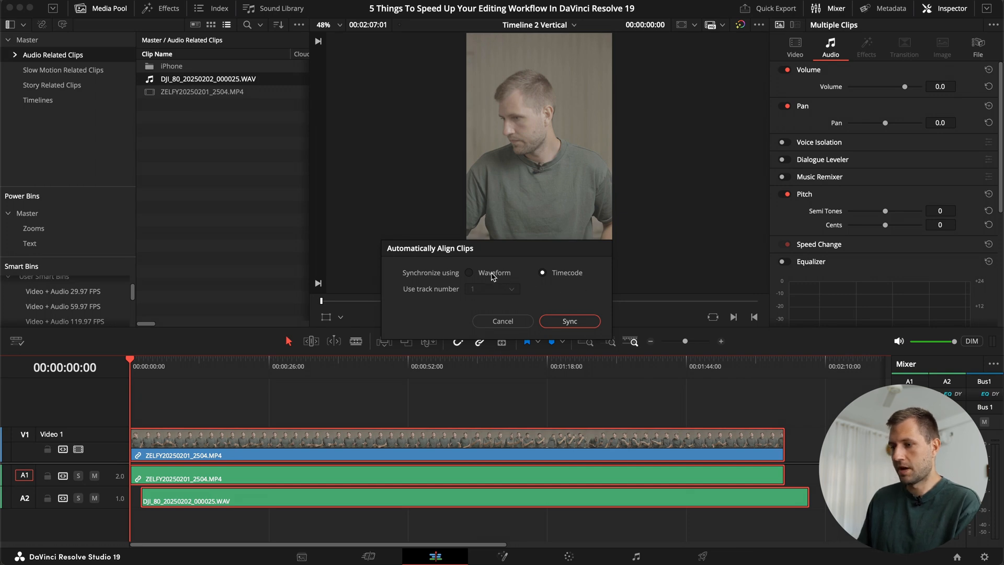
click(471, 272)
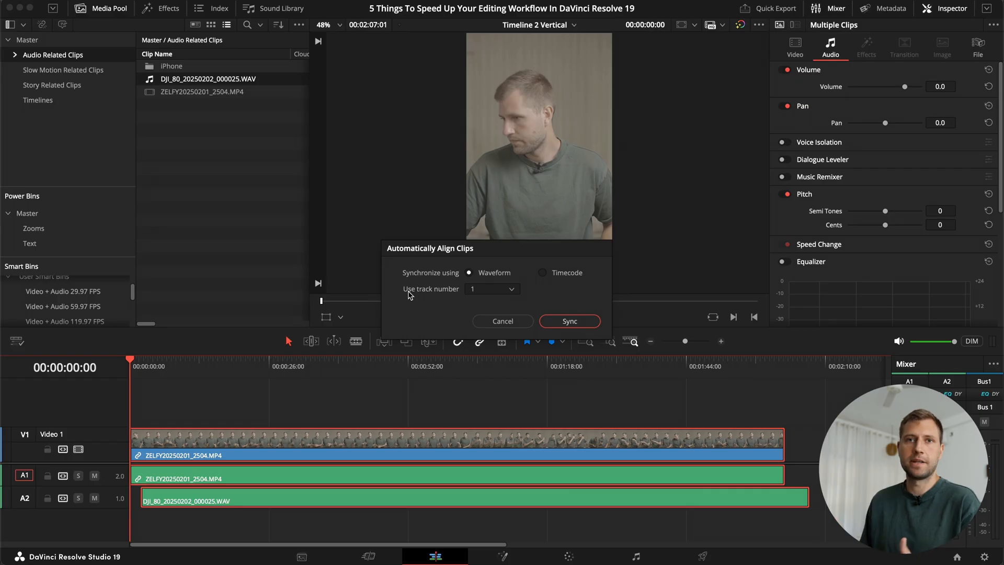
mouse_move(229, 468)
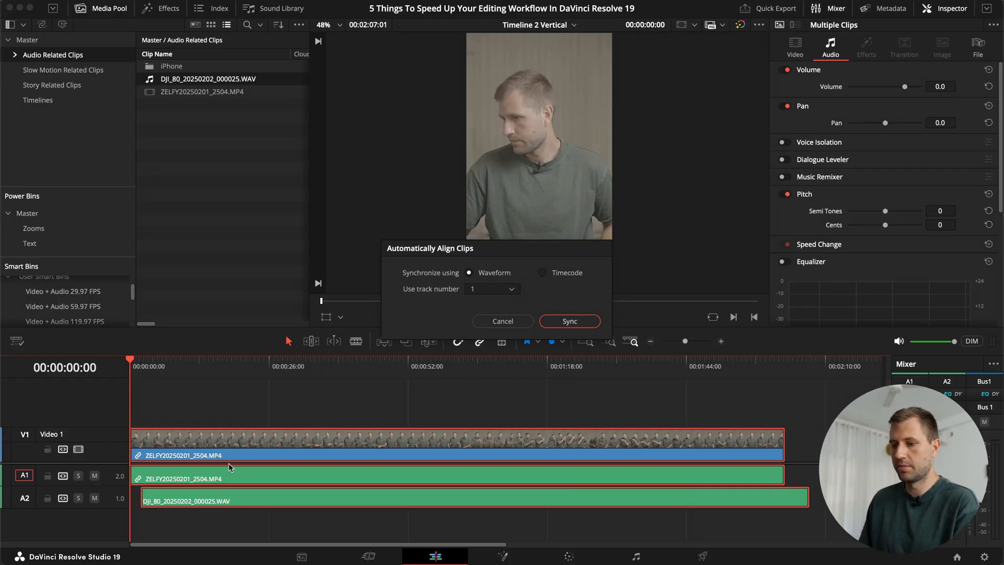
mouse_move(224, 446)
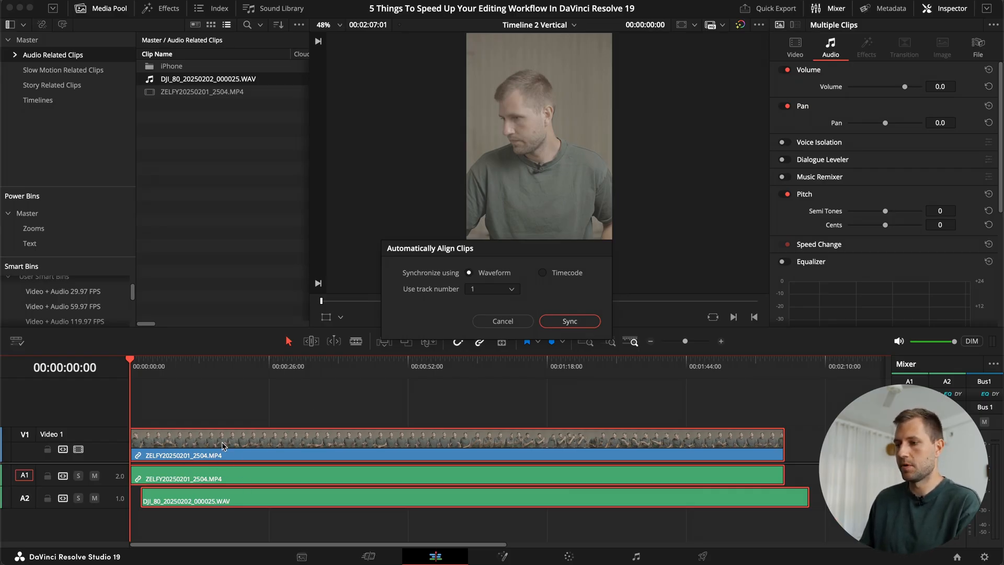
click(568, 320)
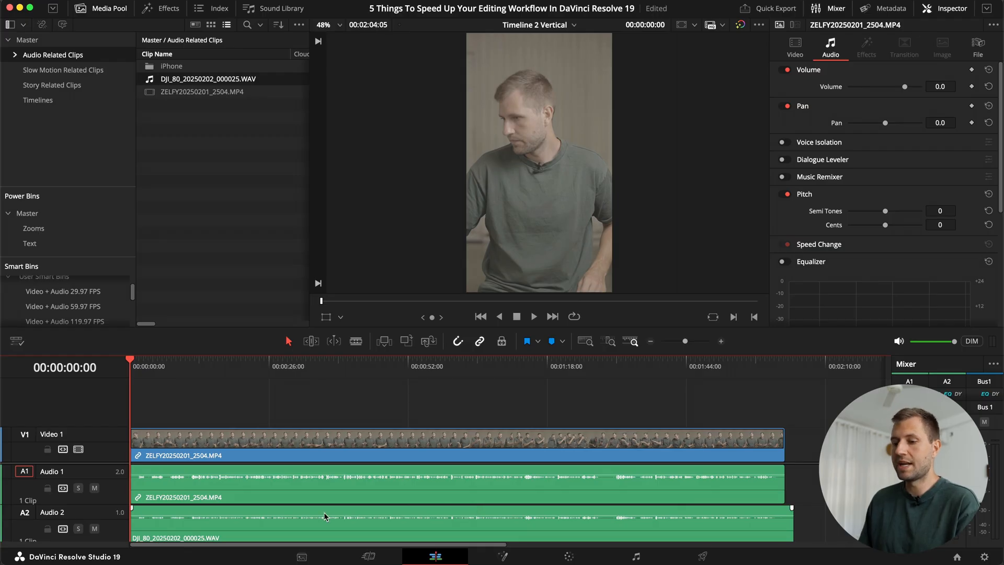
click(289, 497)
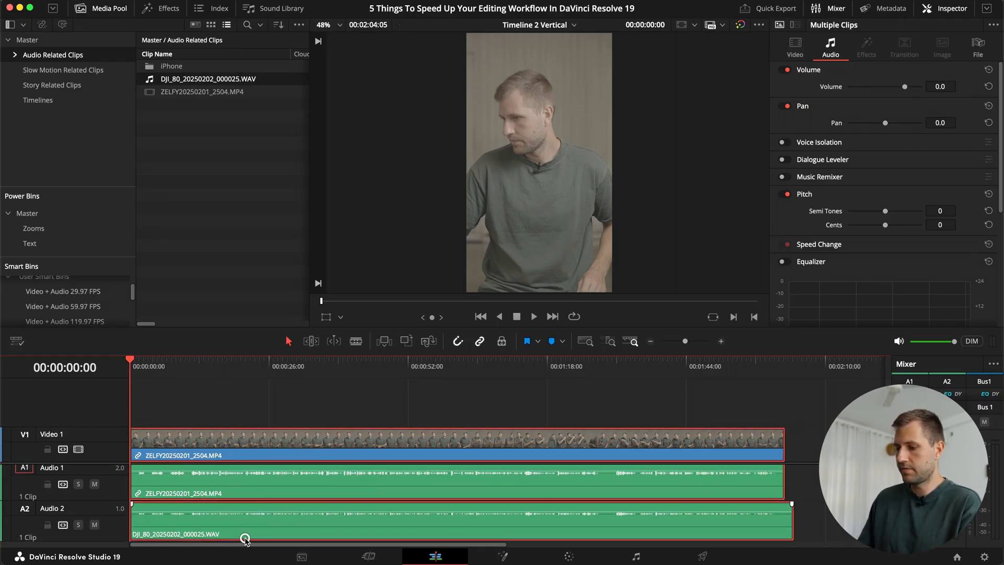
Step: Clear the timeline and auto-sync the two media pool clips by waveform, retaining video metadata
key(delete)
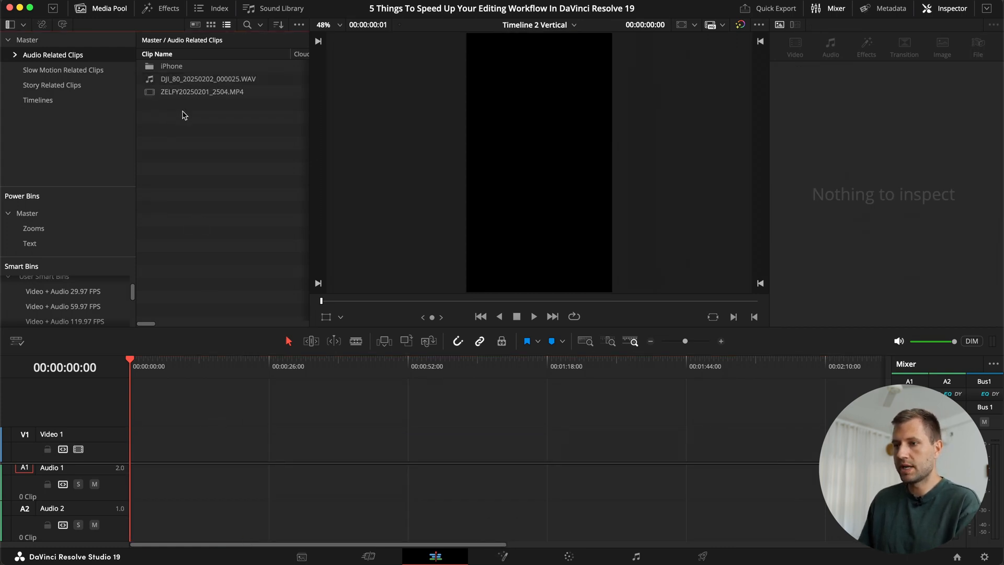
right_click(207, 78)
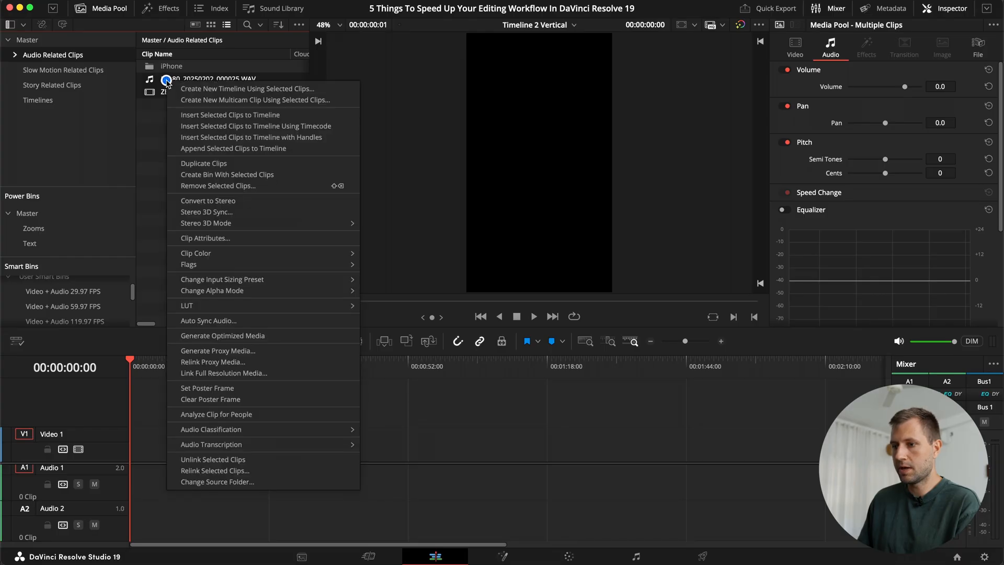
mouse_move(222, 288)
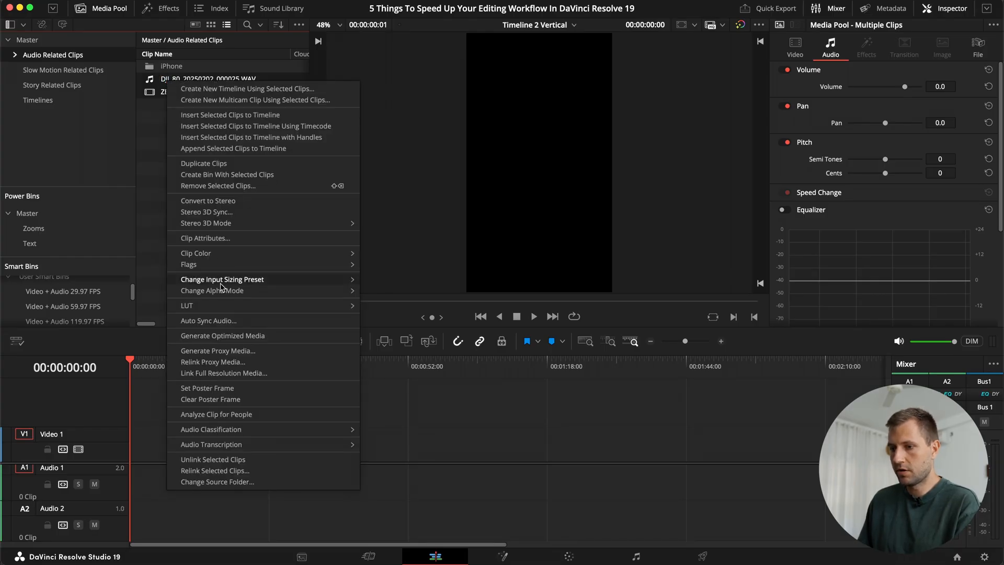
click(208, 320)
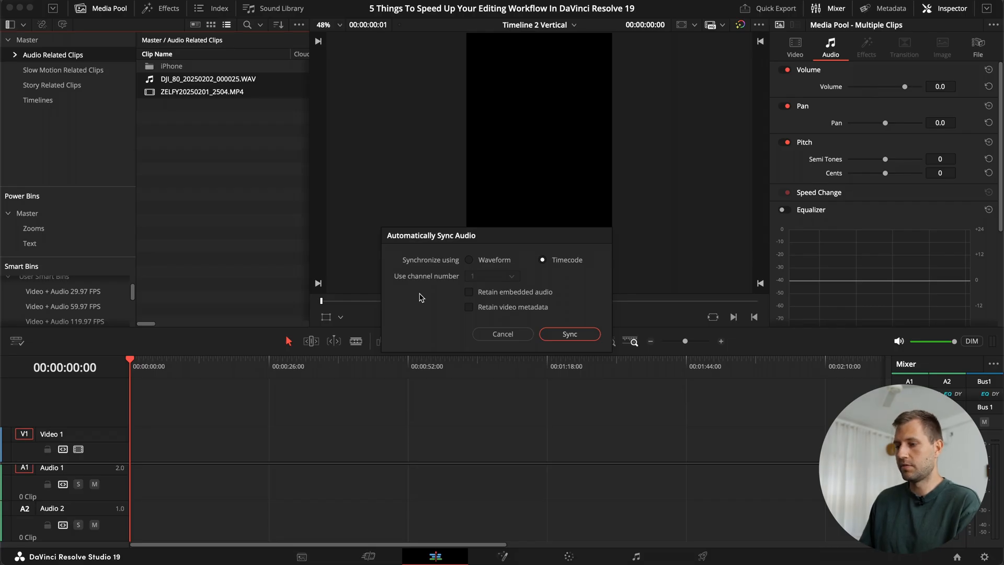
click(470, 259)
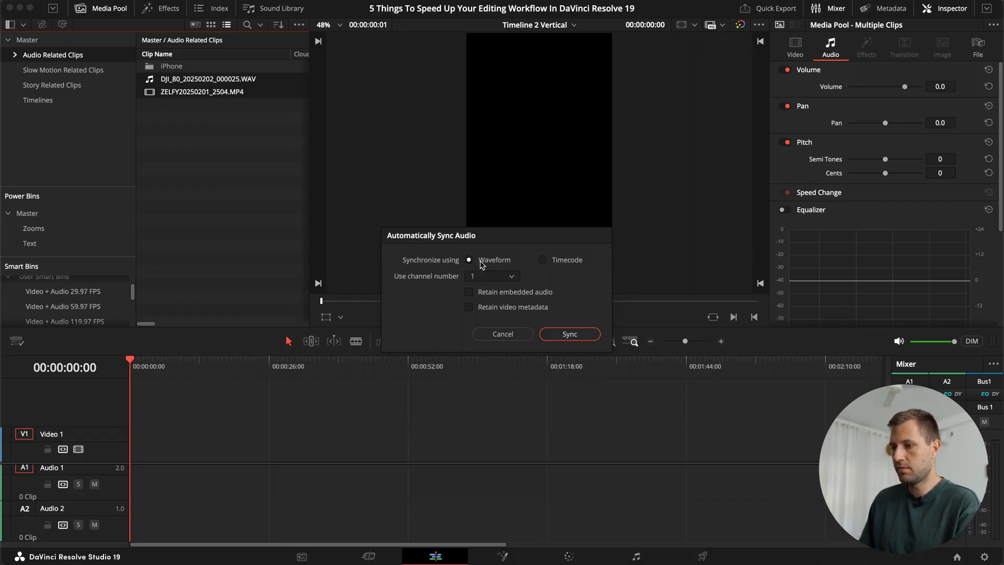
mouse_move(448, 299)
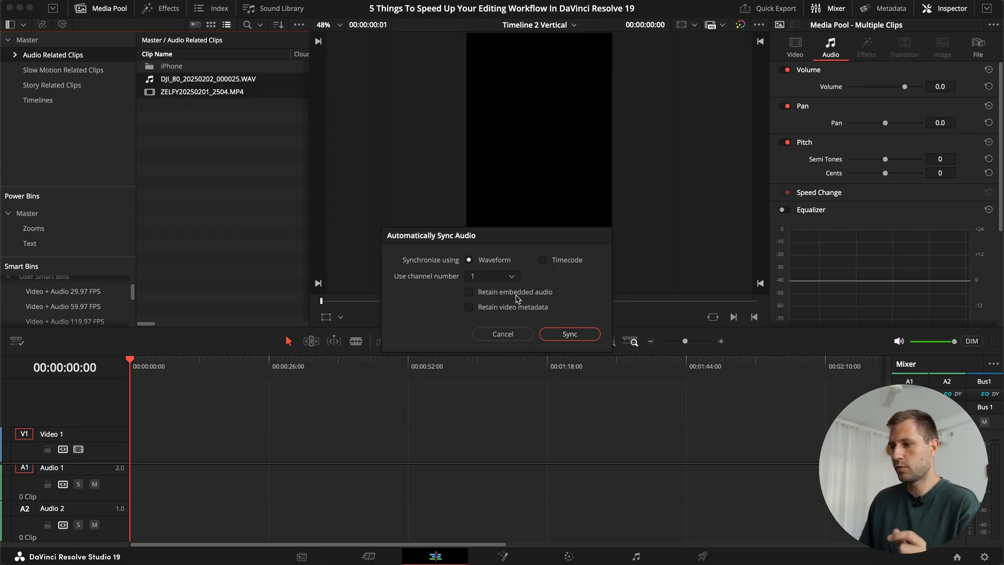
mouse_move(522, 297)
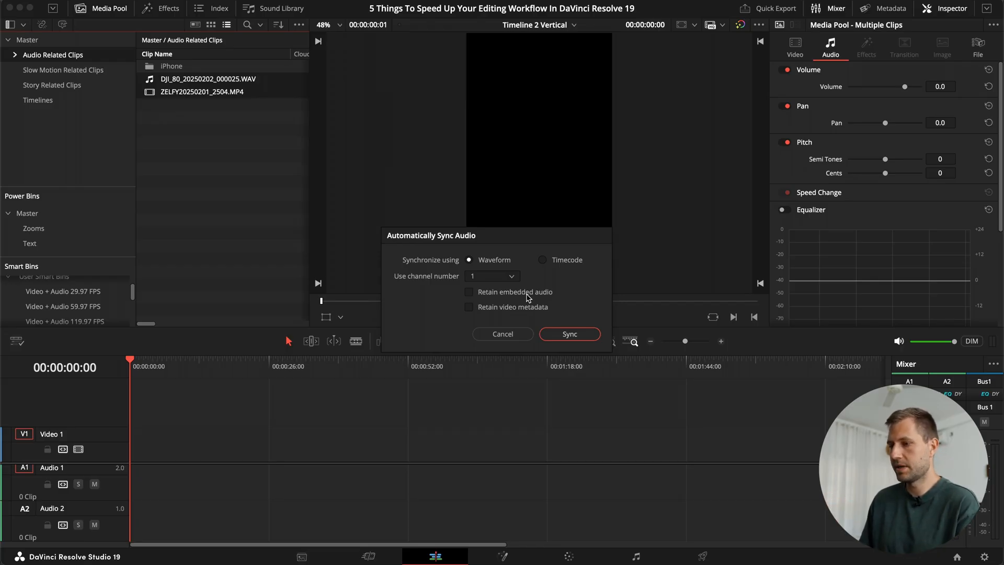
click(469, 307)
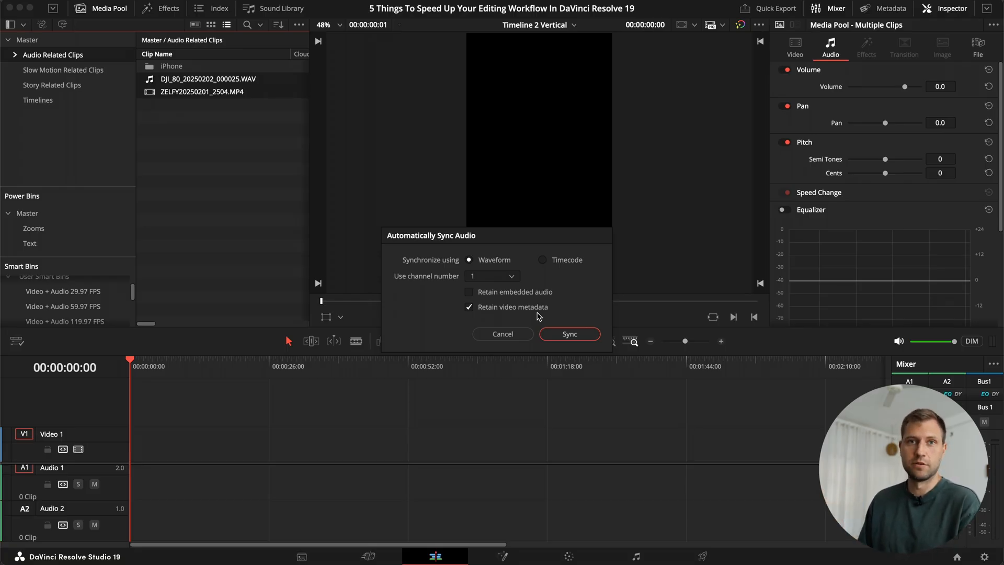
mouse_move(509, 311)
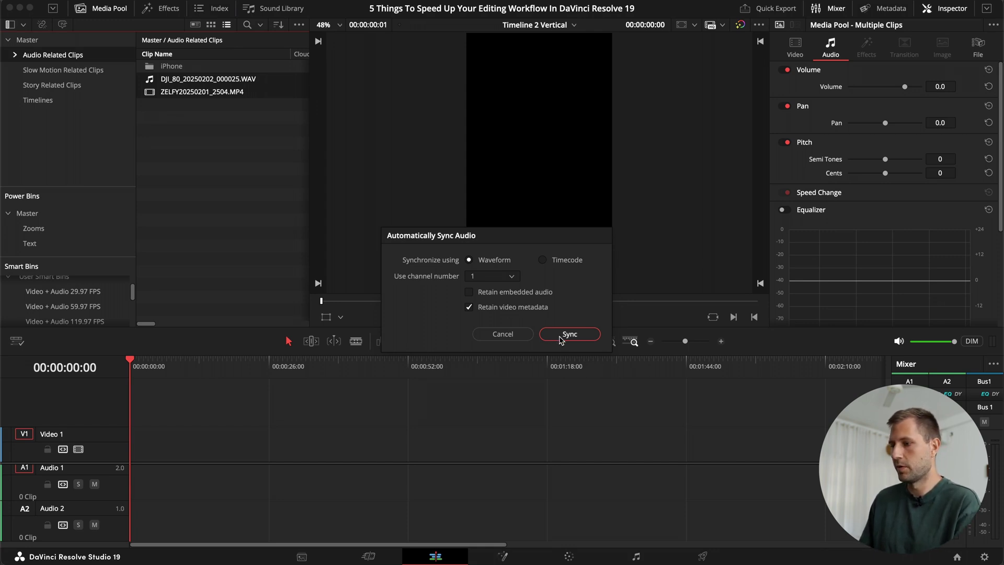
click(569, 334)
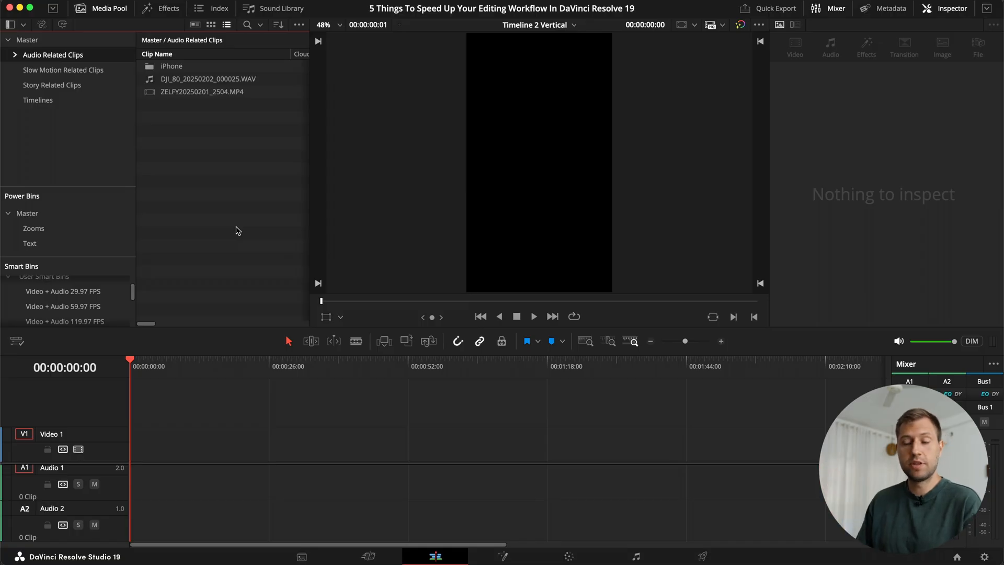
mouse_move(151, 94)
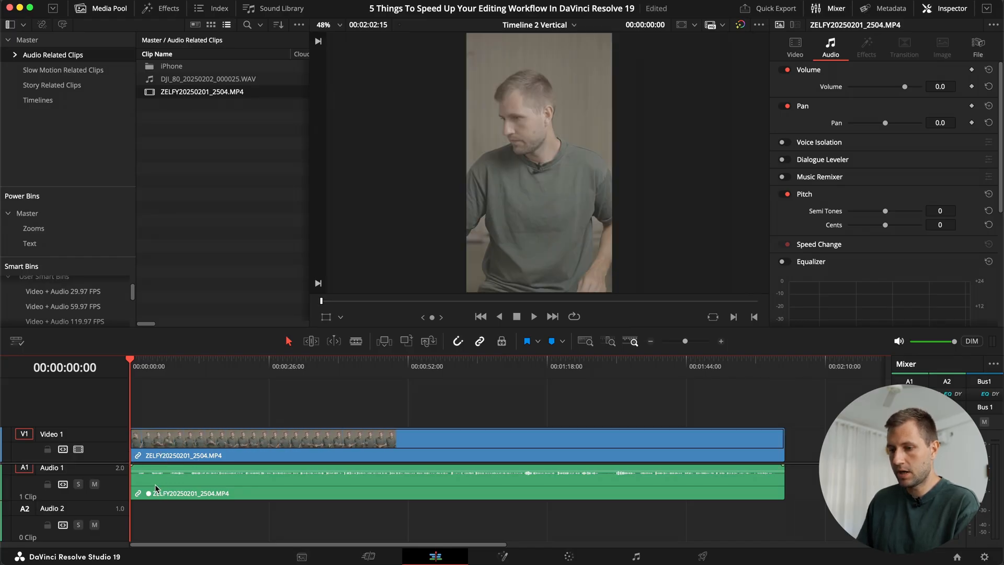
Step: Set the main clip's audio attributes to Stereo, with both channels from Linked Channel 1
click(262, 496)
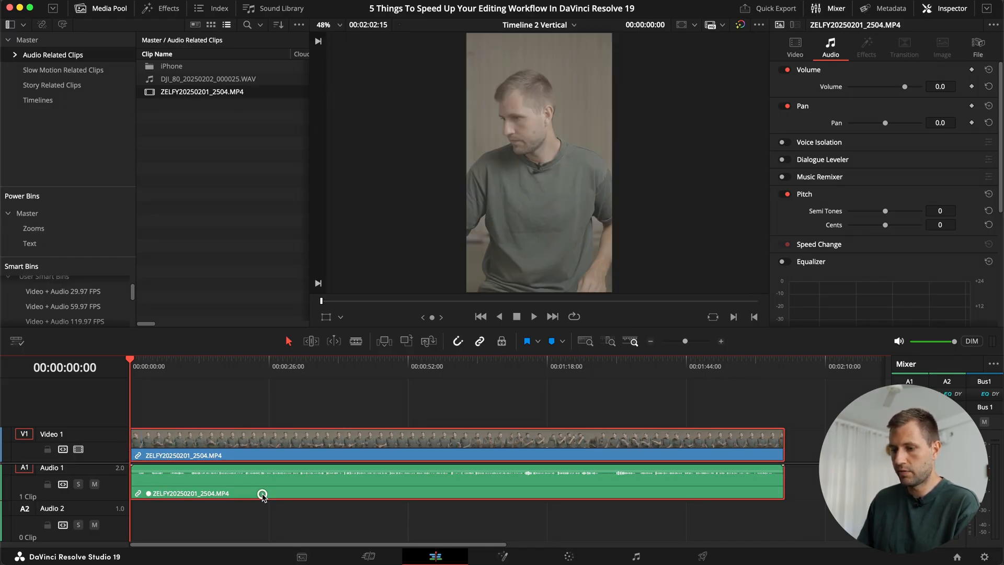
right_click(261, 493)
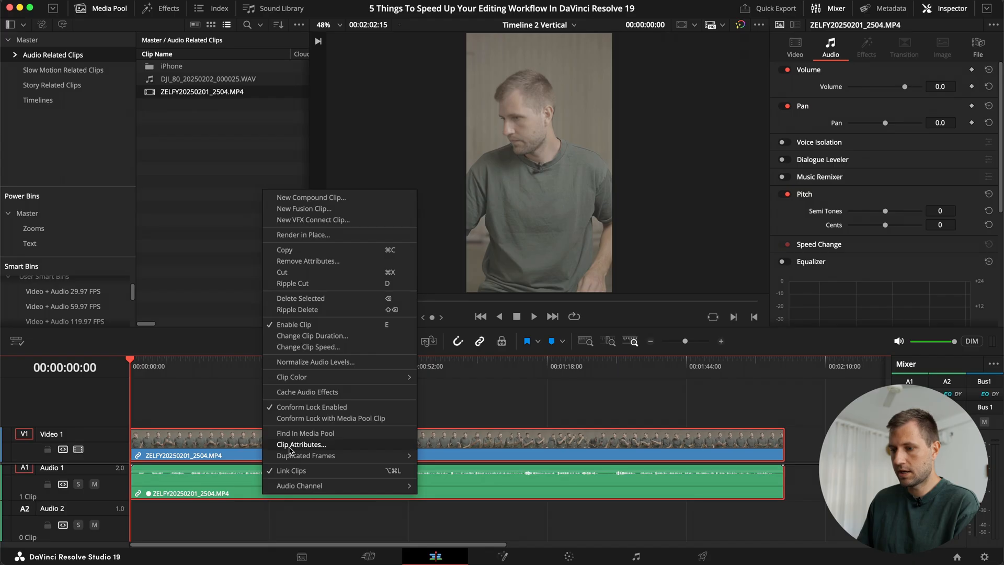
click(301, 444)
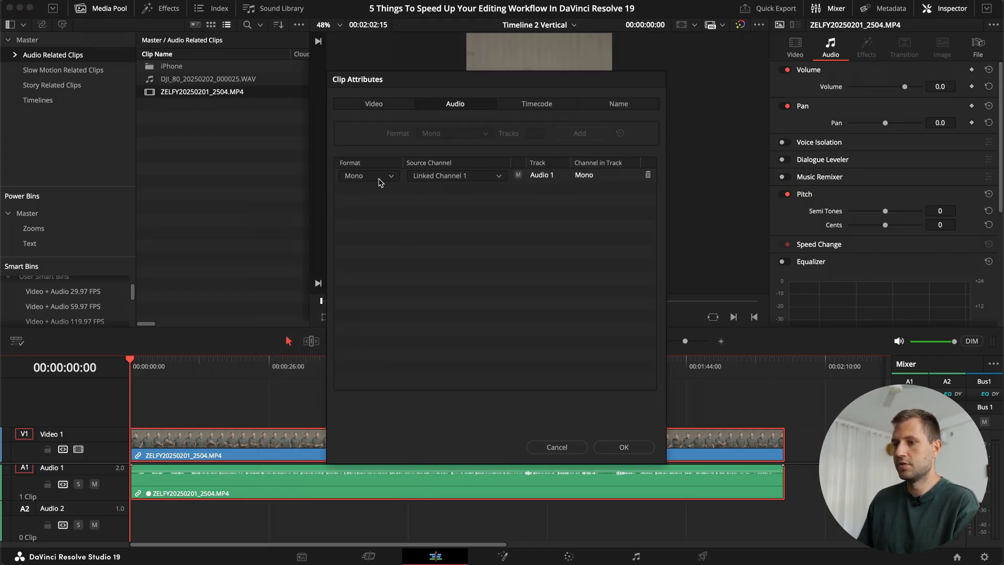
mouse_move(426, 182)
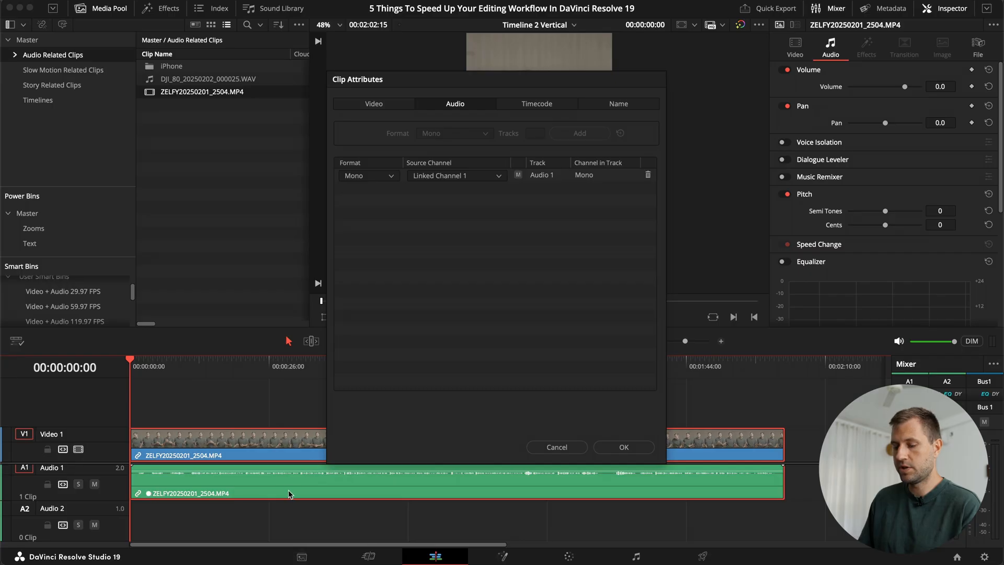
click(369, 176)
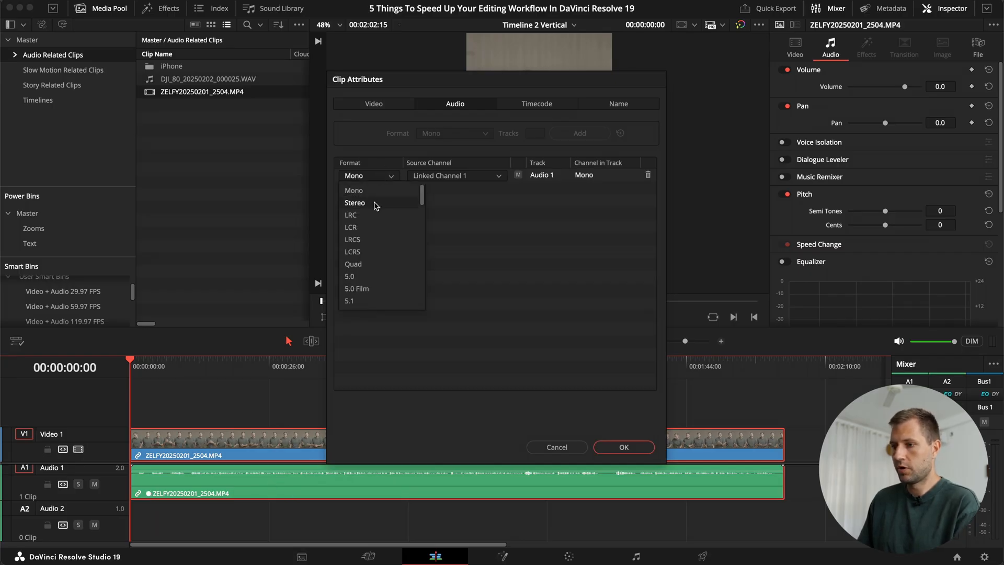
click(354, 202)
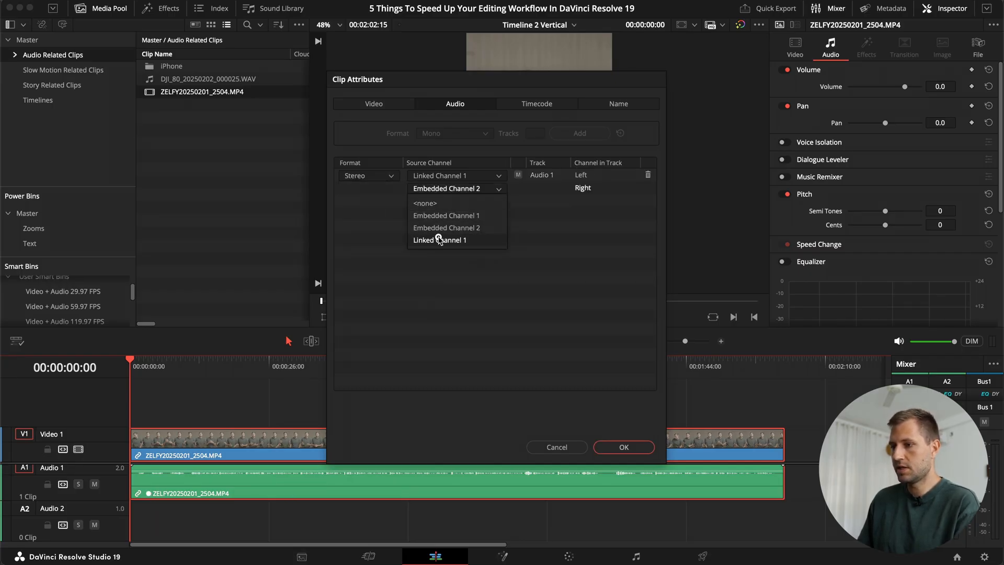
click(439, 239)
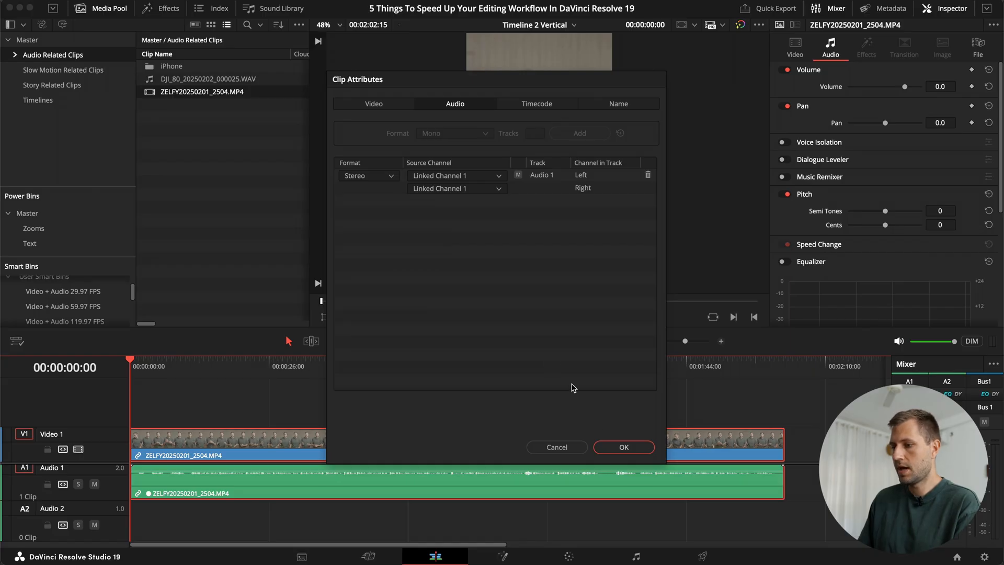
click(622, 447)
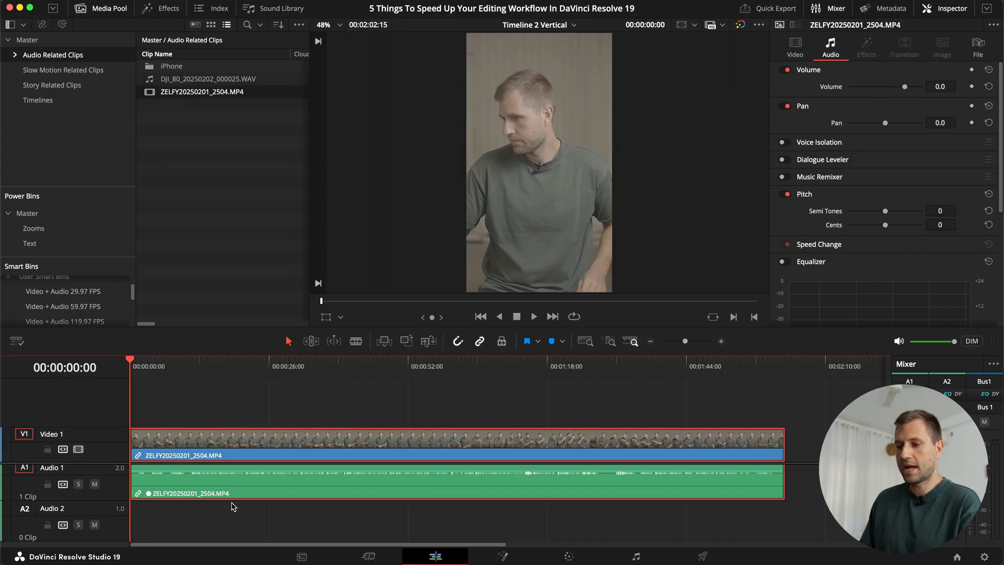
right_click(182, 442)
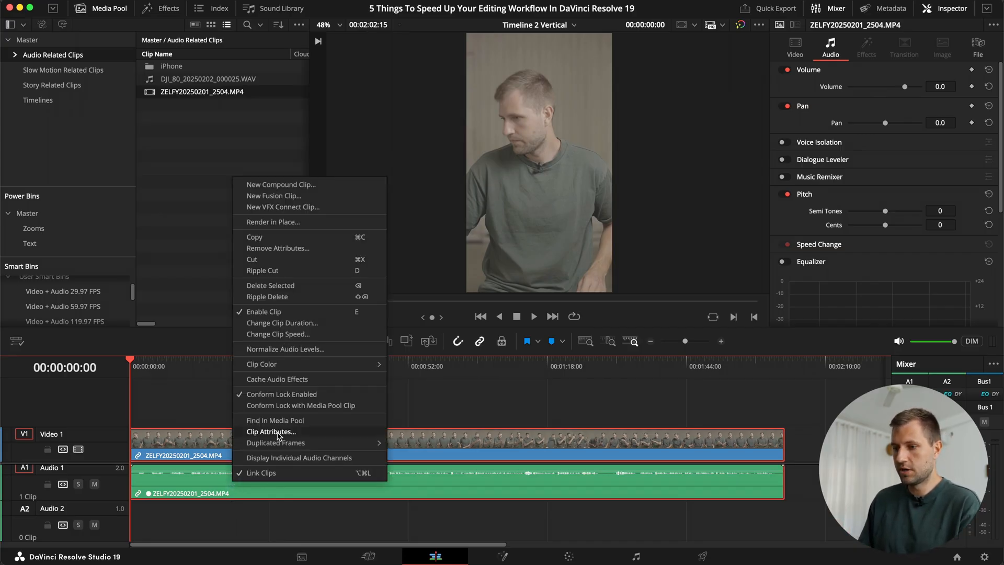
click(271, 431)
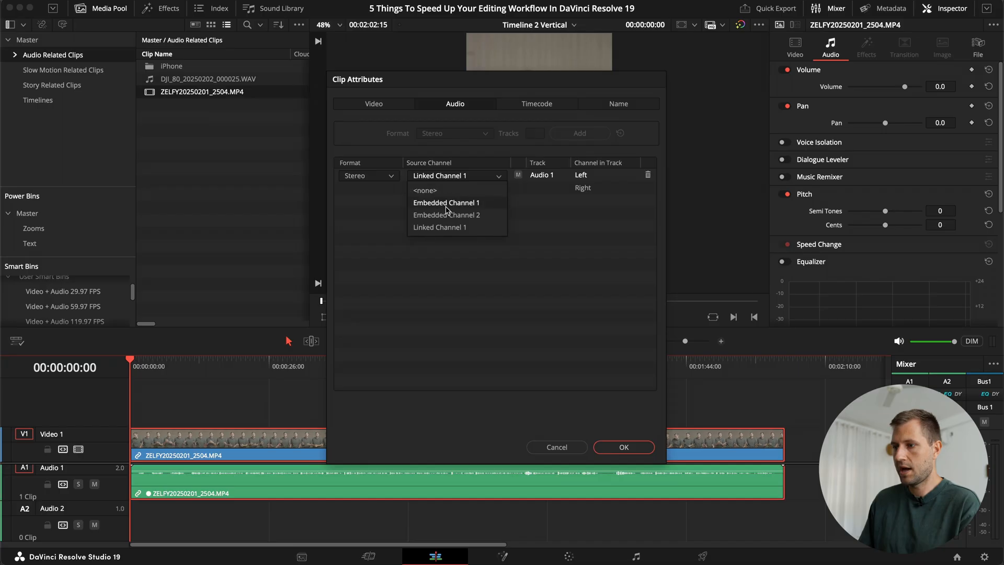
mouse_move(446, 214)
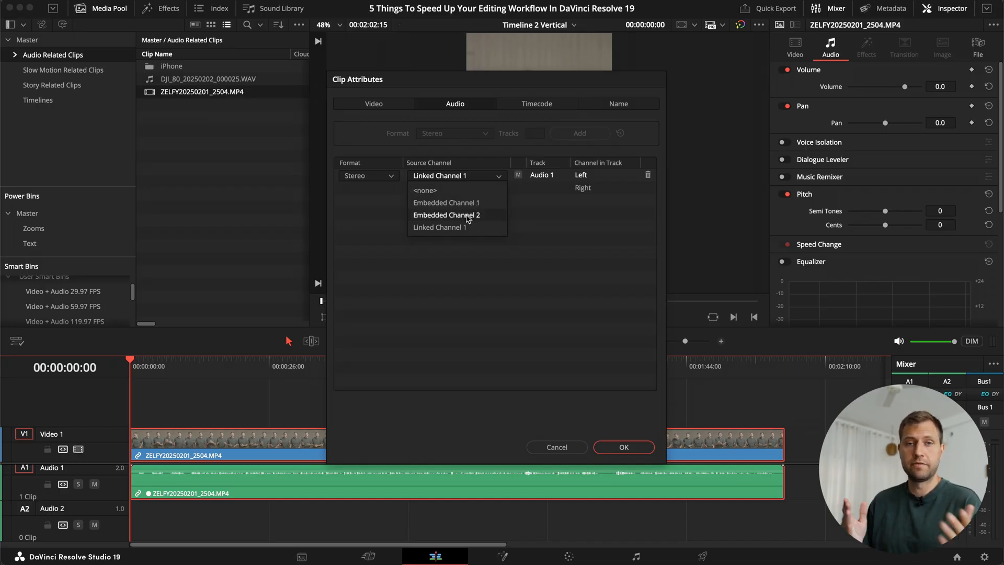
click(440, 228)
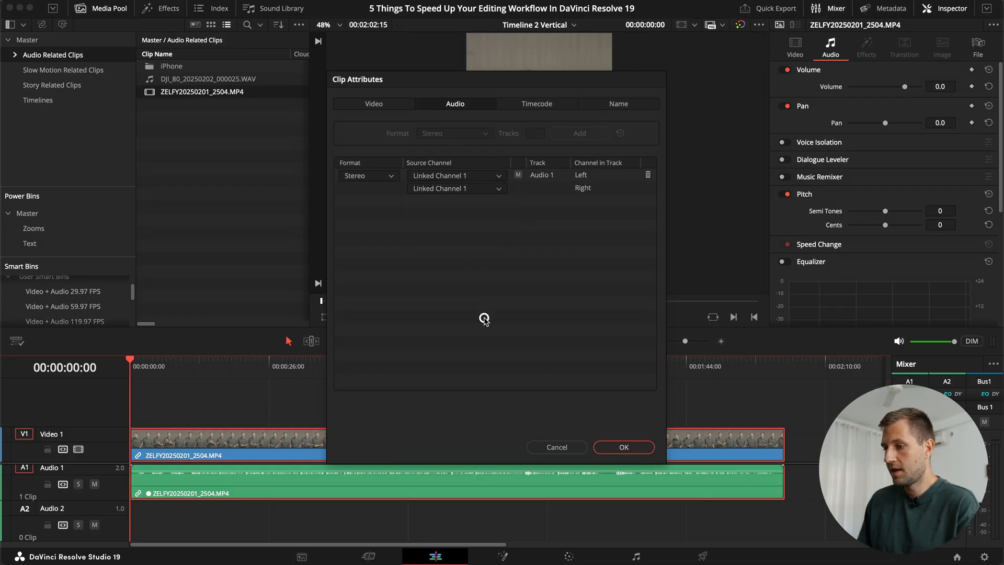
click(622, 447)
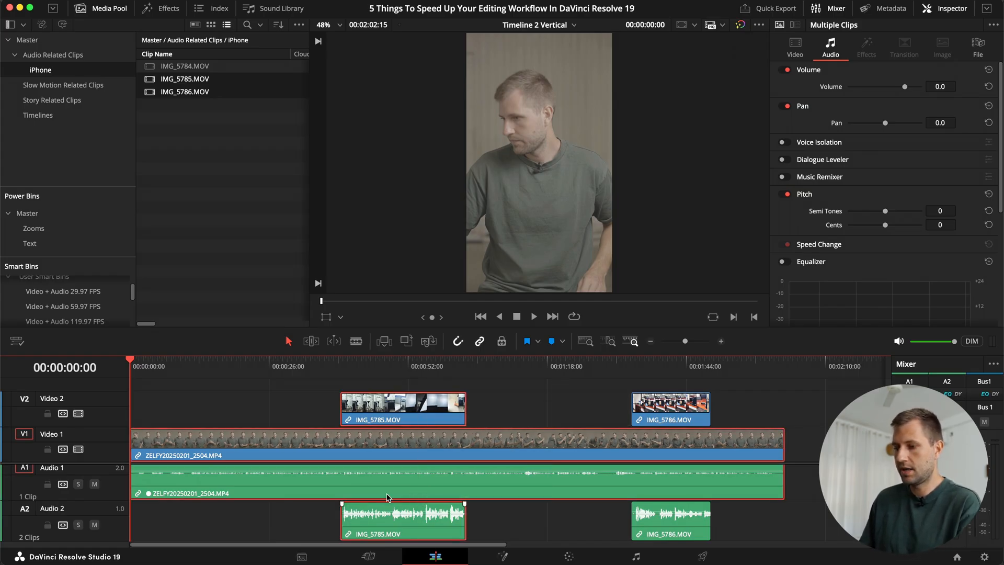
Step: Waveform-sync IMG_5785 and IMG_5786 to the main ZELFY recording
click(416, 444)
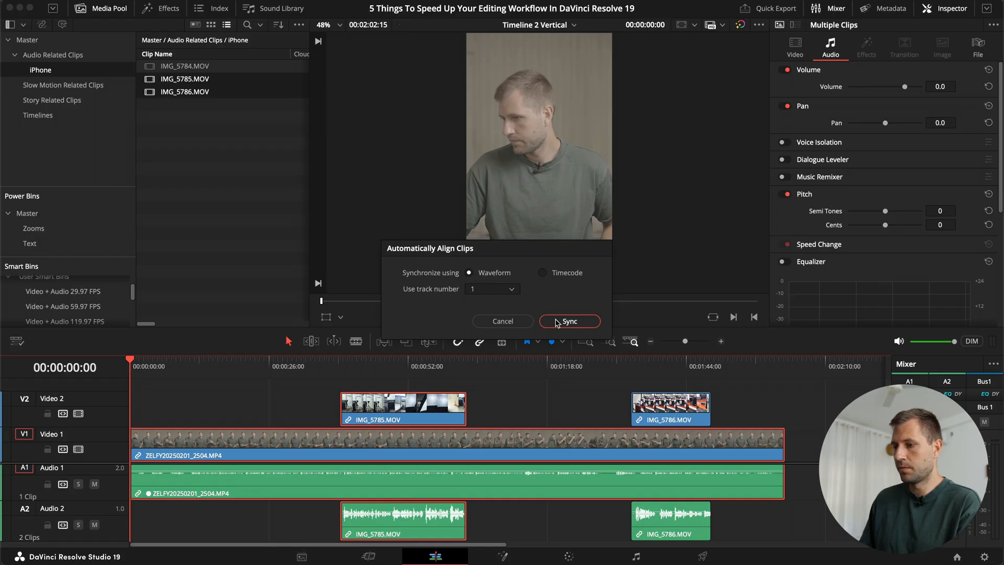
click(568, 320)
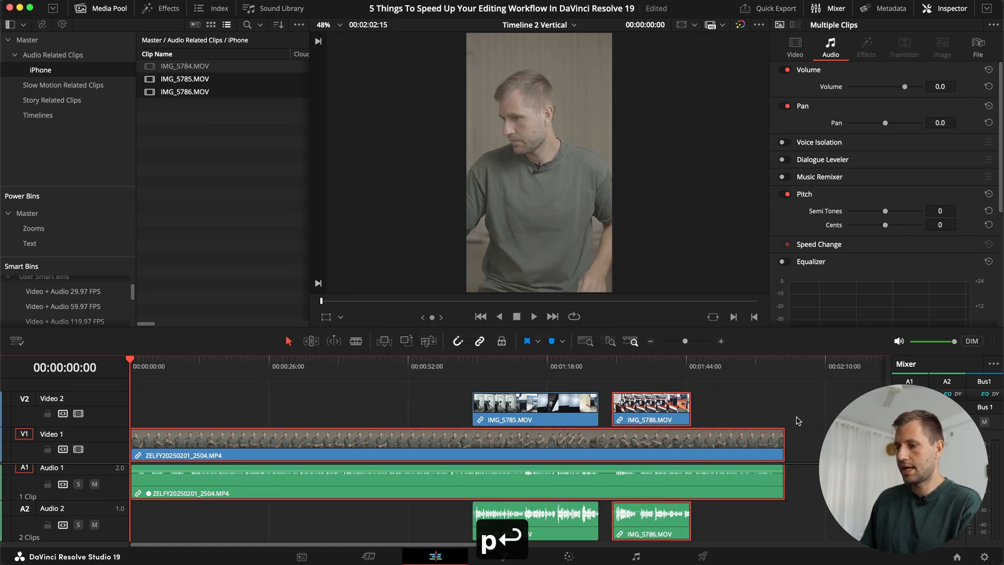
click(461, 365)
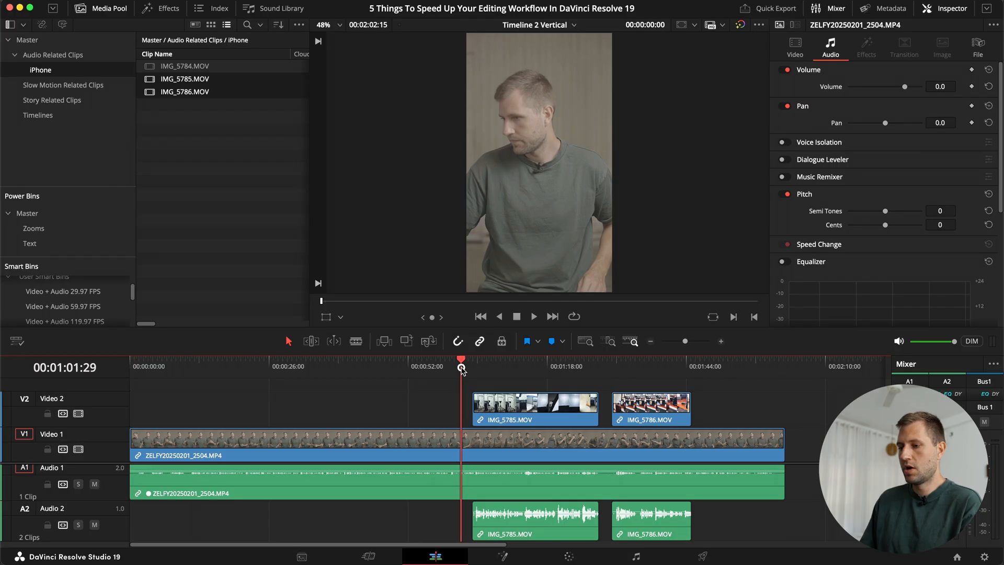
Step: Move the playhead into the first phone clip and mute the Audio 2 track
click(473, 366)
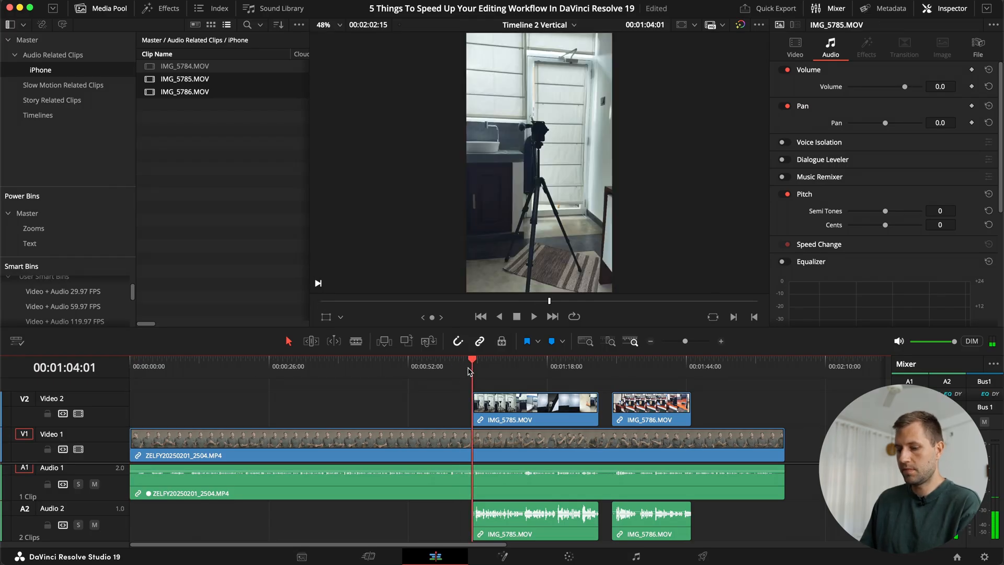
click(481, 370)
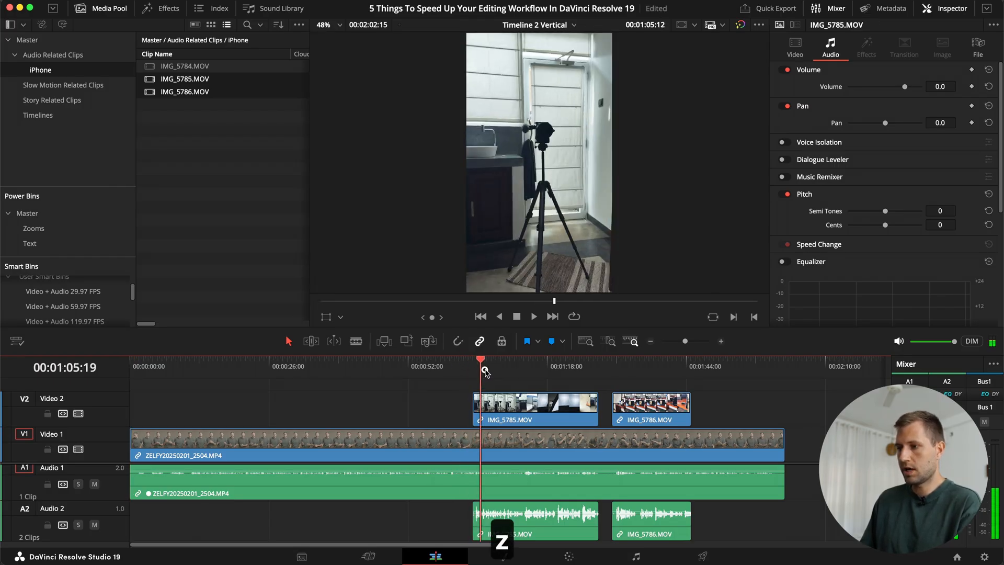
click(499, 366)
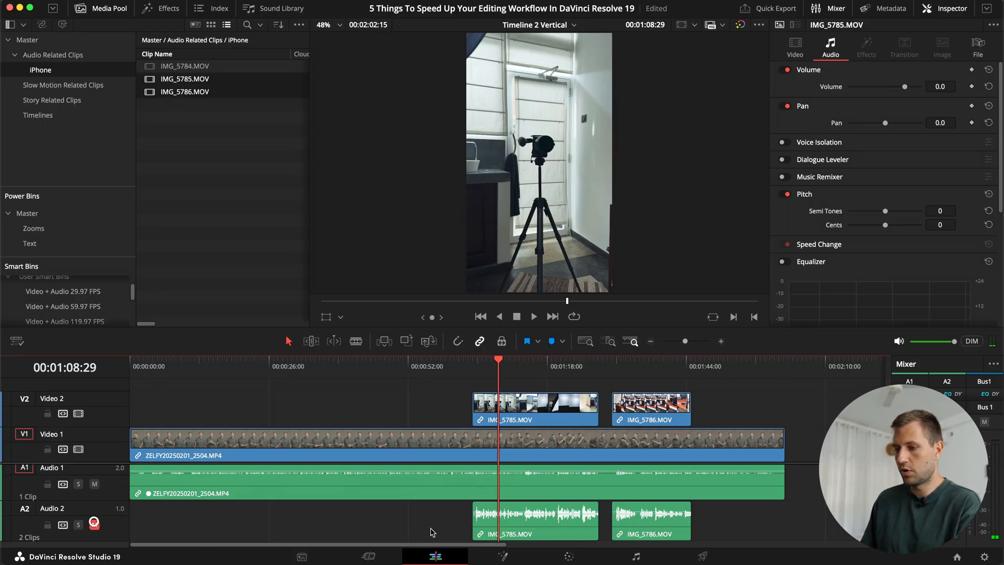
click(94, 524)
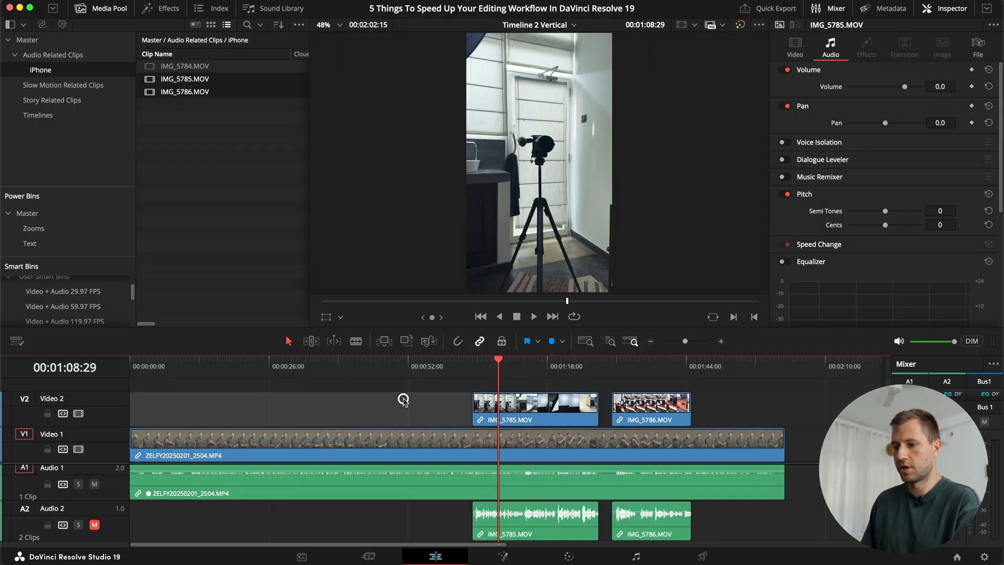
Step: Apply the Alex Voice global track preset to Audio 1 from the Fairlight Presets Library
click(635, 556)
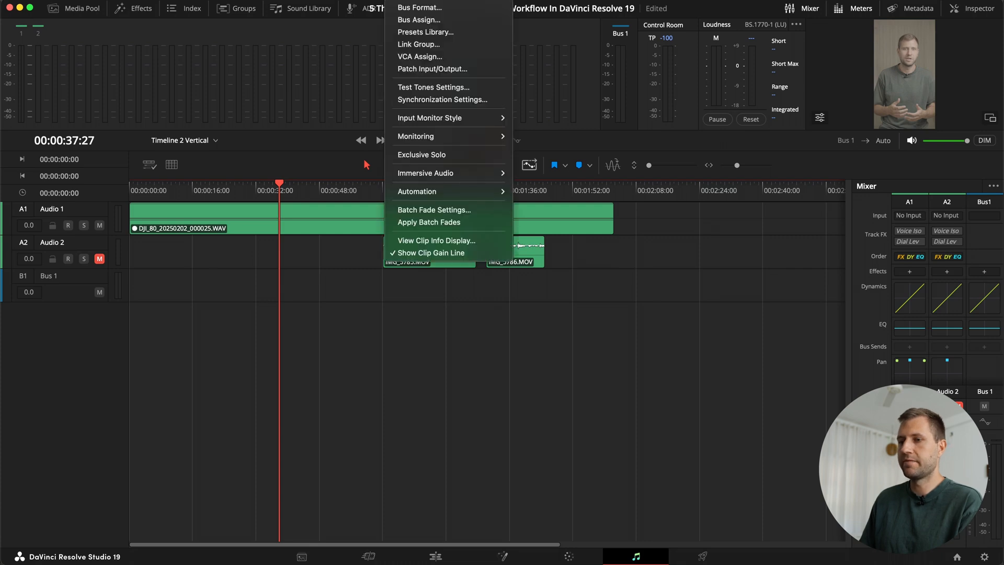
mouse_move(425, 32)
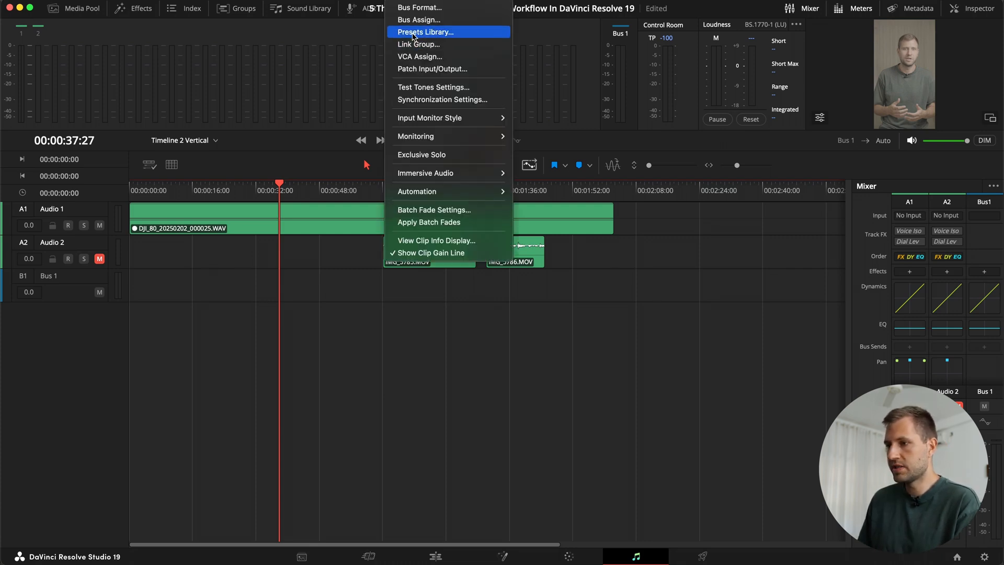
click(425, 32)
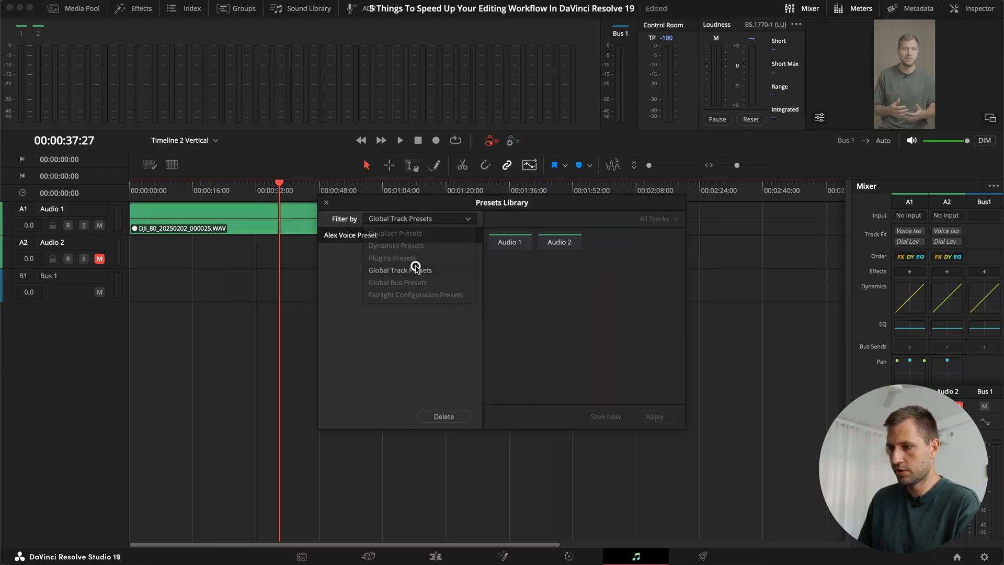
click(399, 270)
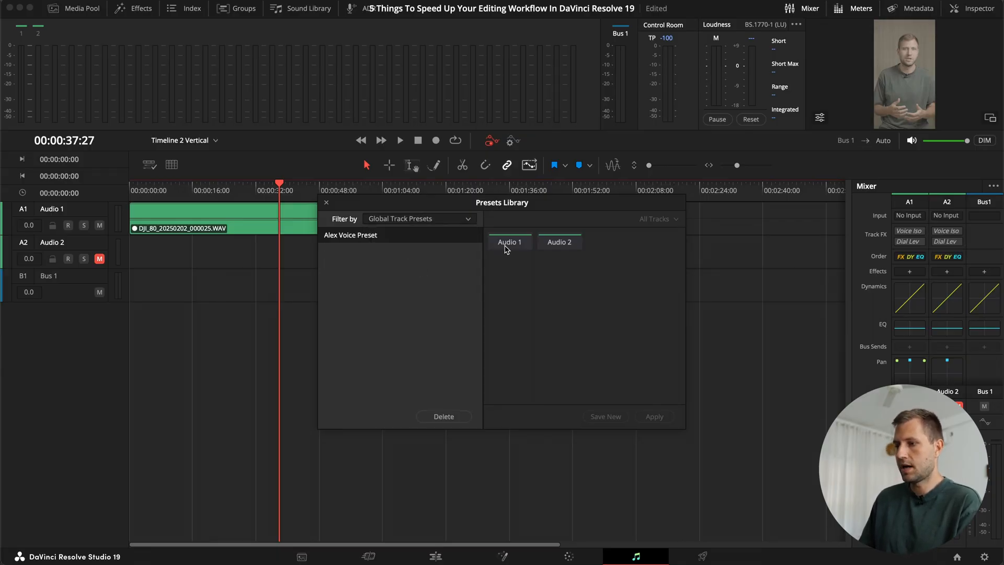
click(509, 242)
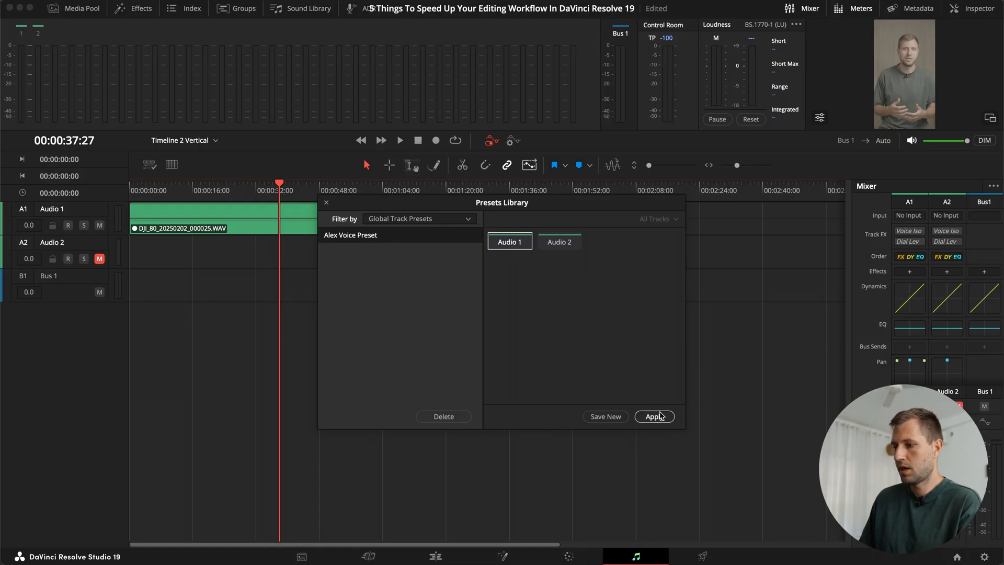
click(654, 417)
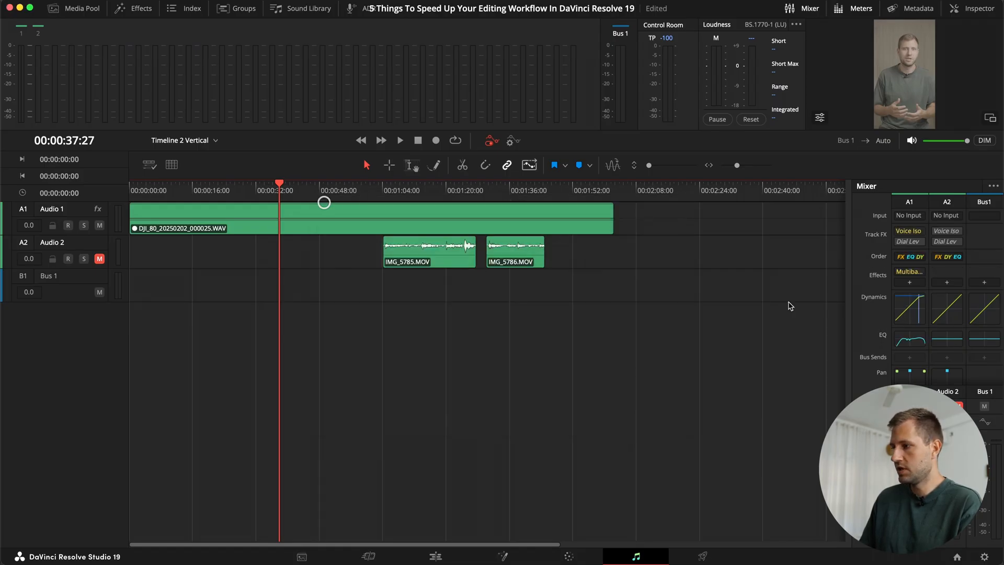
mouse_move(910, 258)
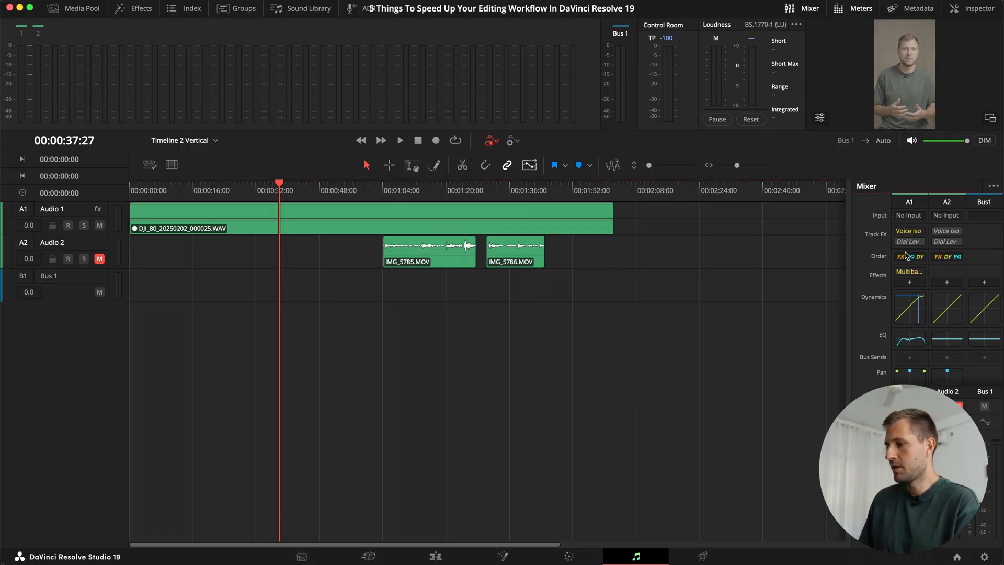
Step: Review Audio 1's voice isolation, multiband compressor and dynamics, ending on its six-band equalizer
click(908, 231)
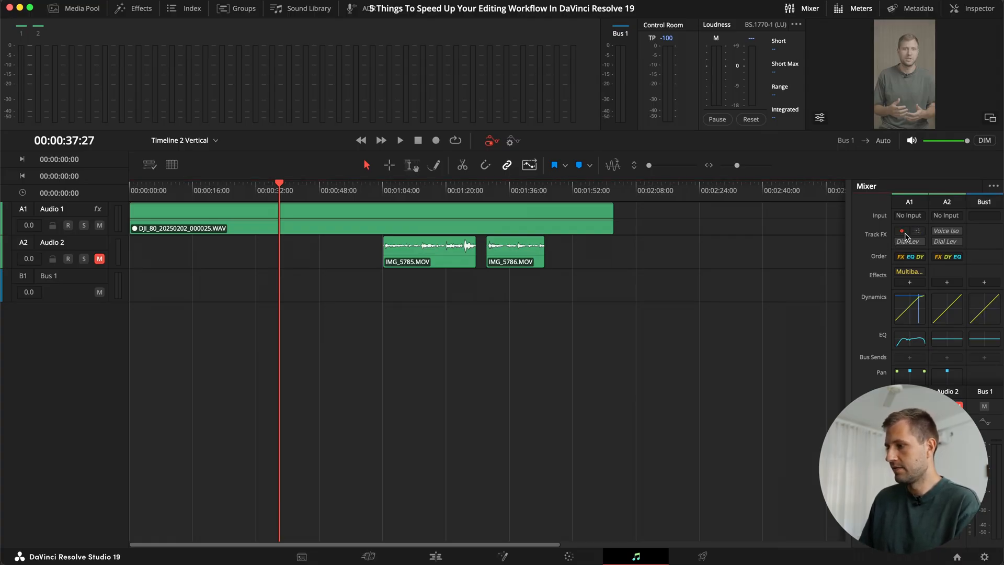
click(908, 231)
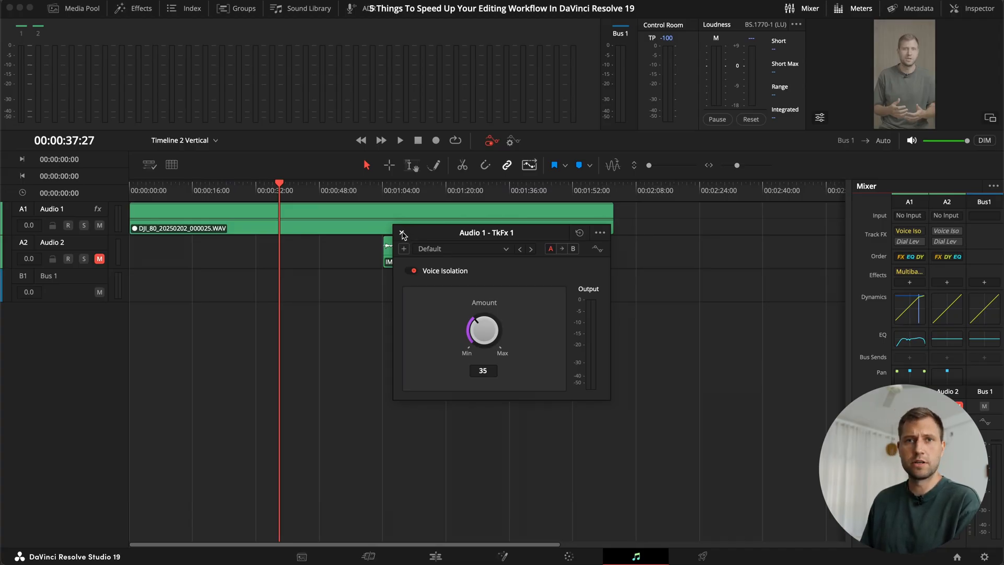
click(403, 232)
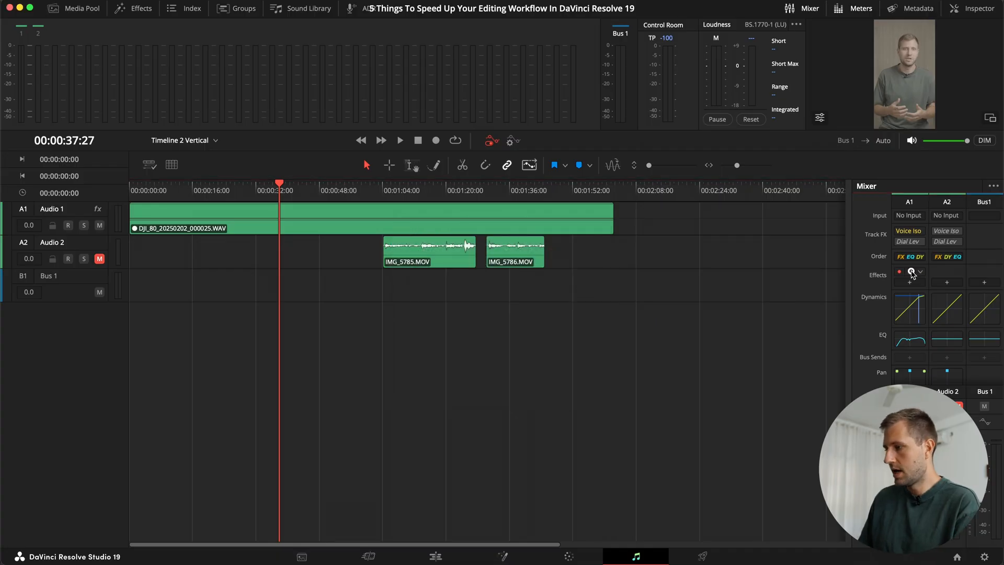
click(909, 272)
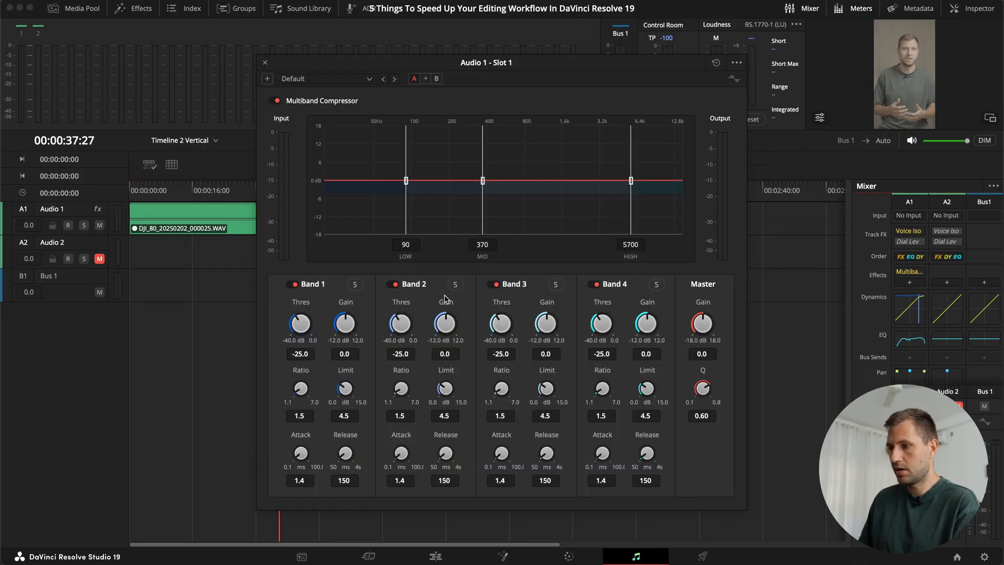
mouse_move(356, 332)
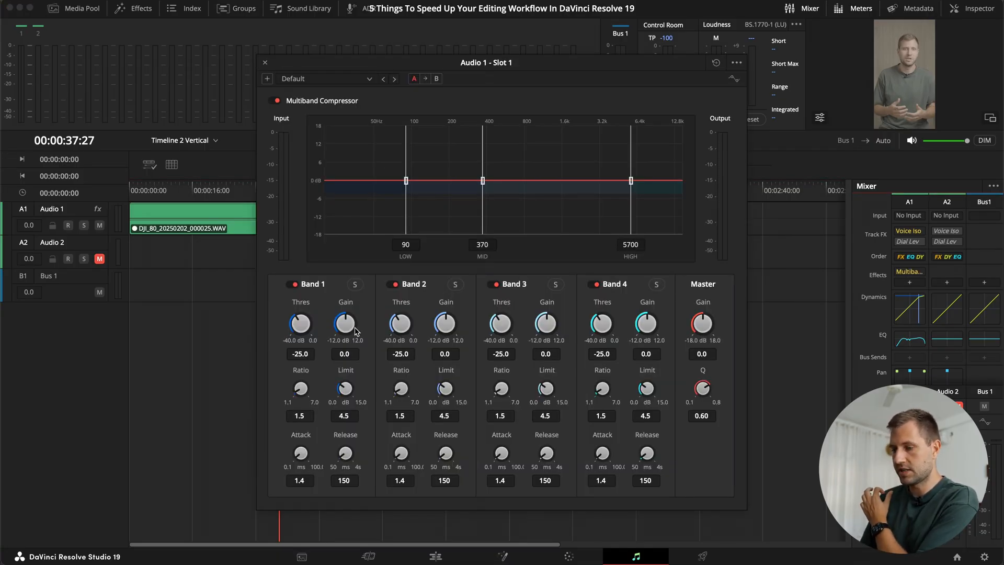
mouse_move(375, 361)
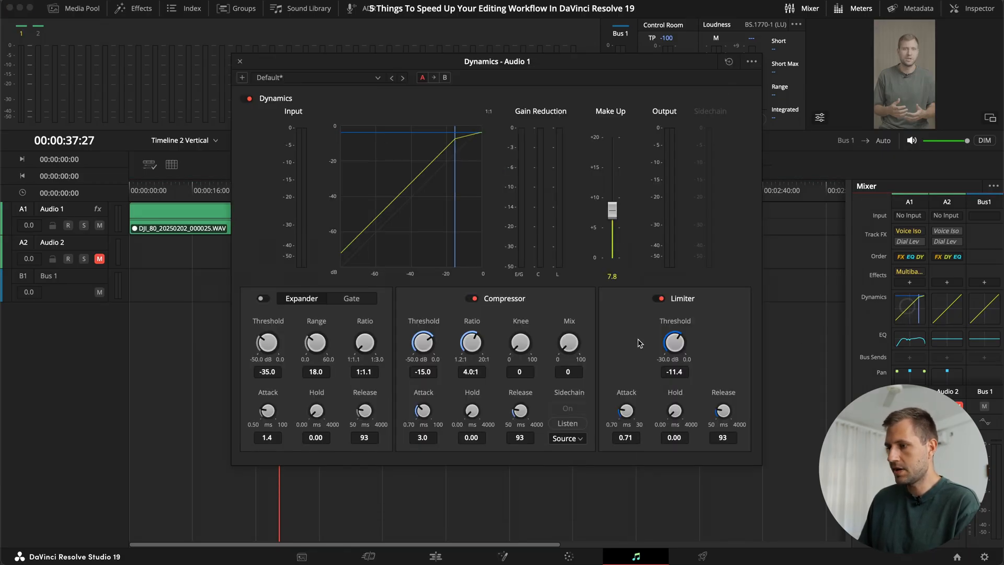
mouse_move(316, 346)
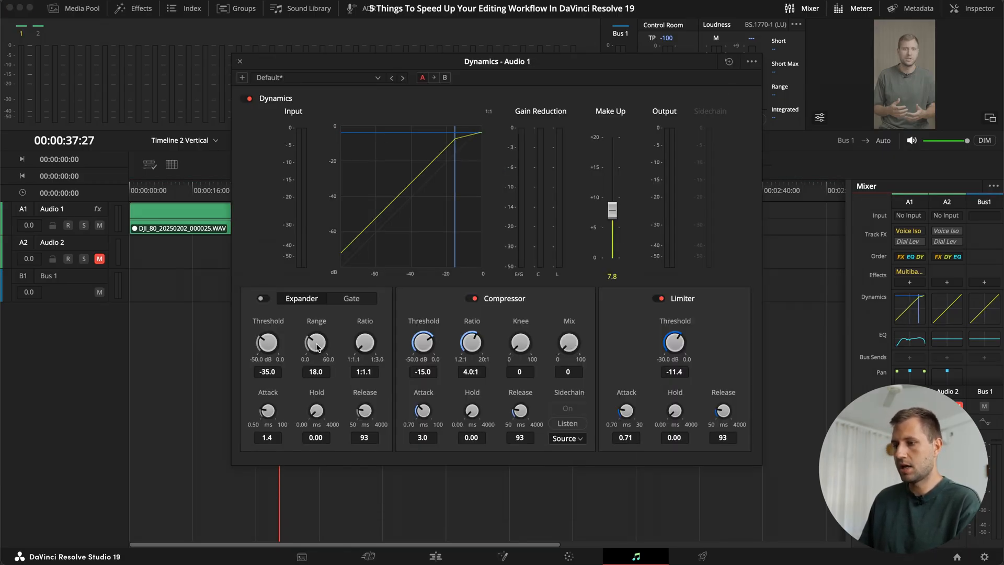
mouse_move(445, 365)
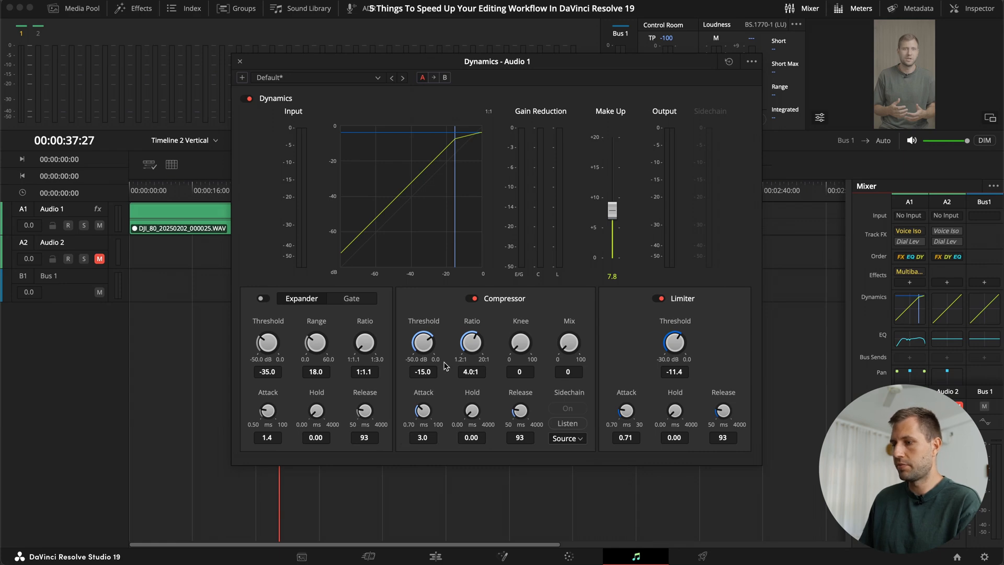
click(240, 61)
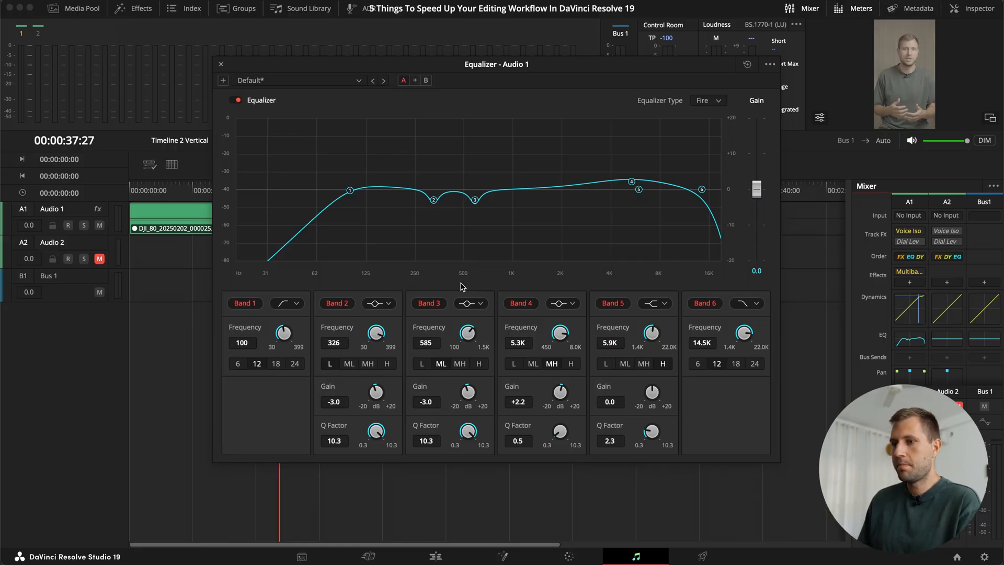
Step: Start a new global track preset for Audio 1, then cancel, keeping only Alex Voice Preset
click(220, 63)
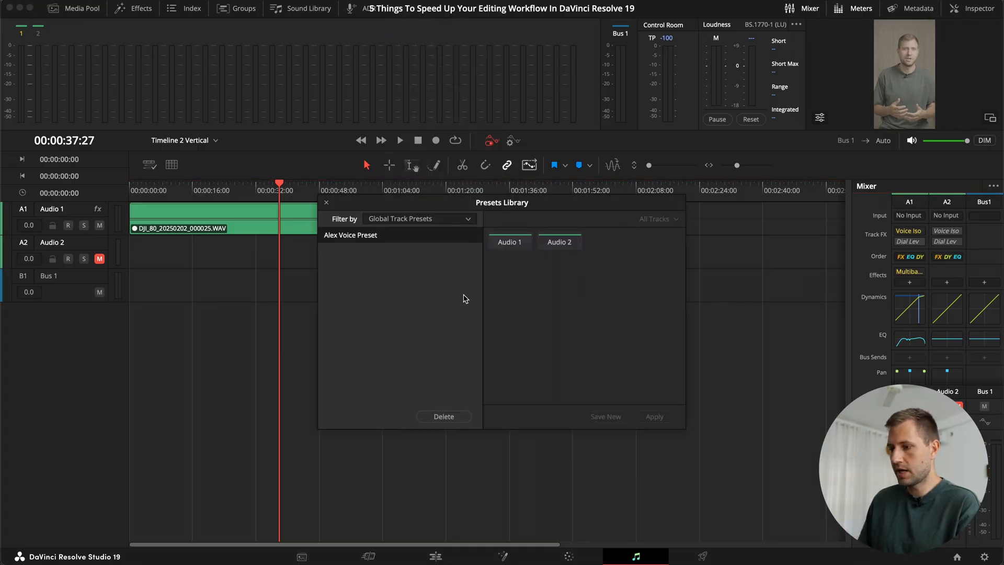
click(509, 241)
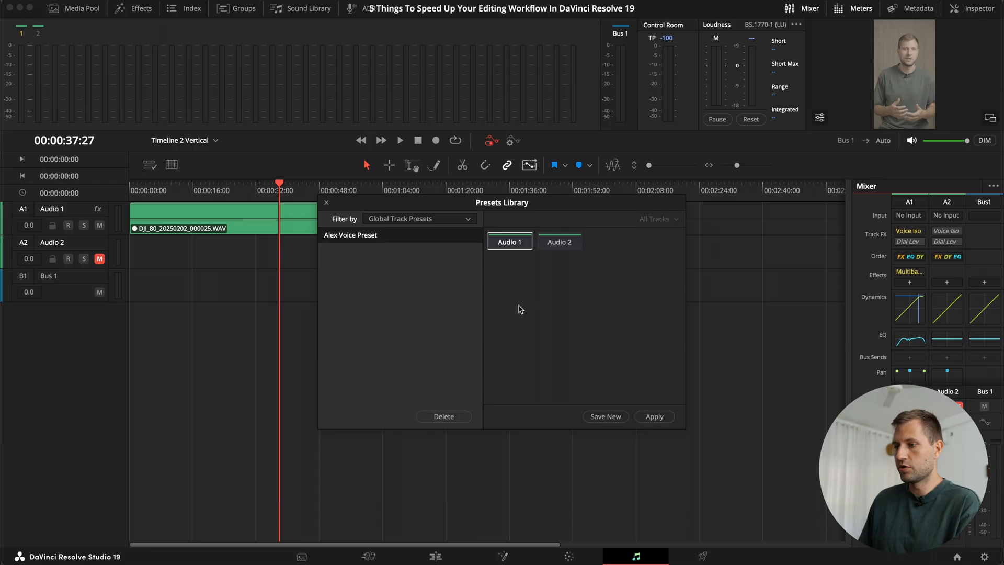
mouse_move(780, 475)
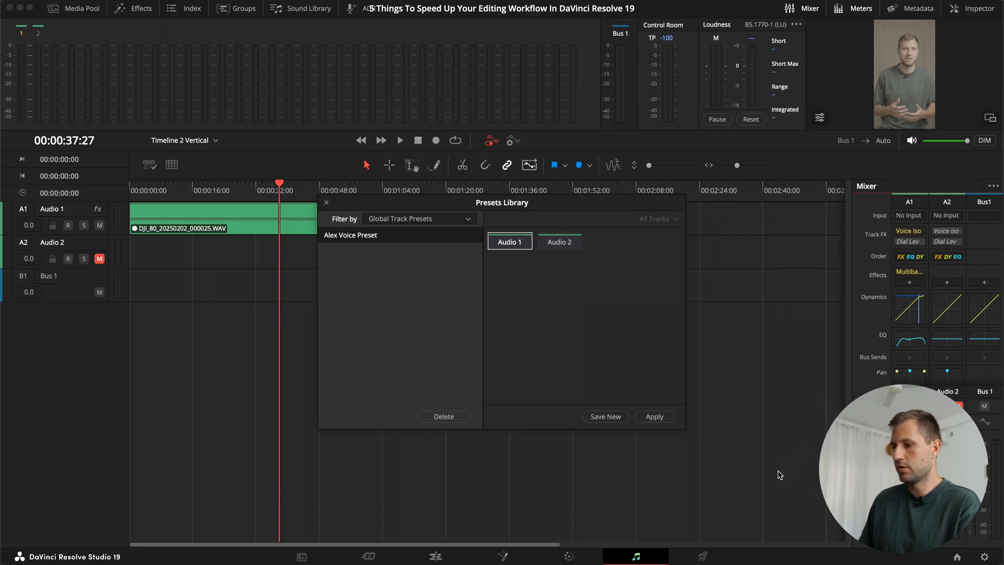
click(604, 416)
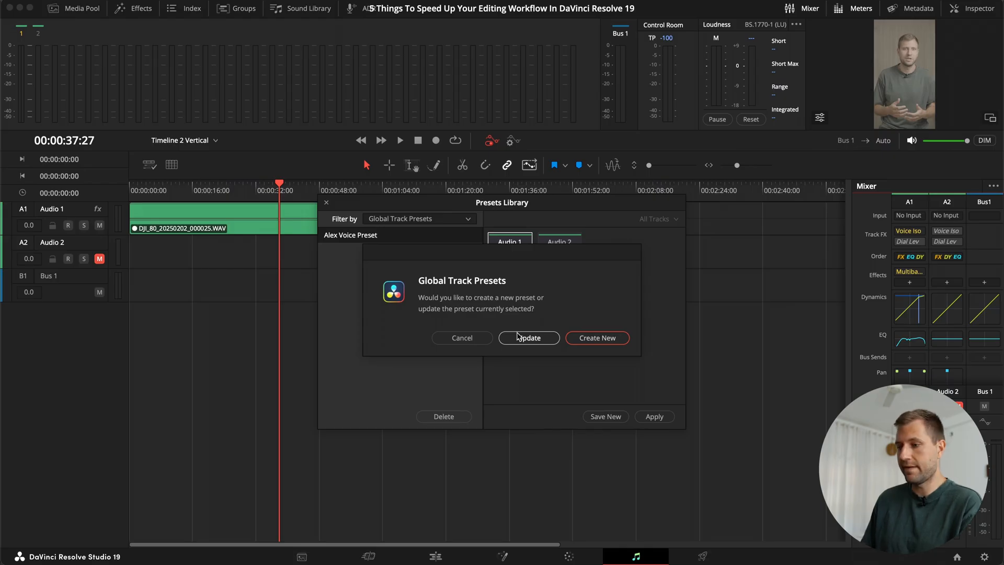
mouse_move(491, 314)
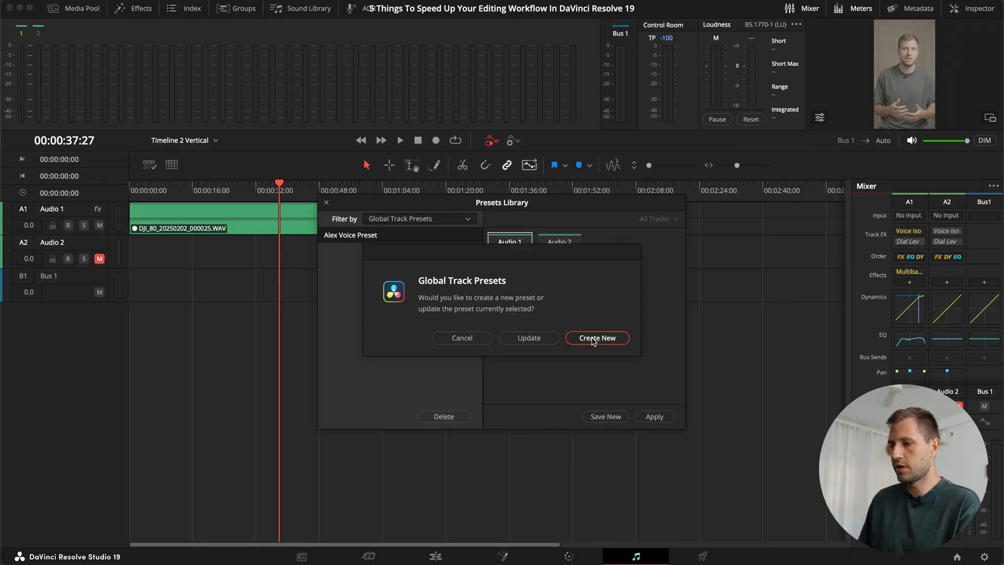
click(596, 338)
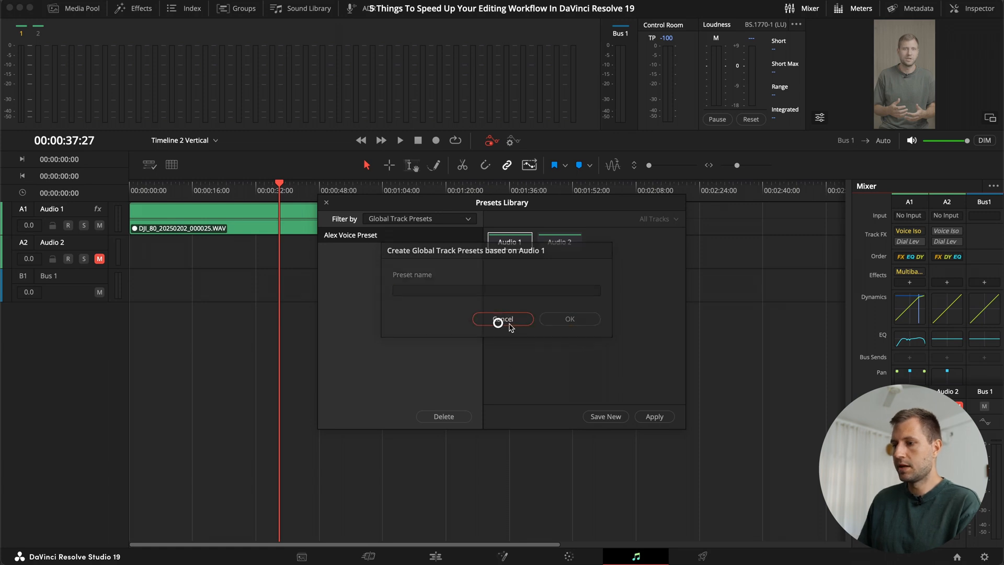
click(502, 319)
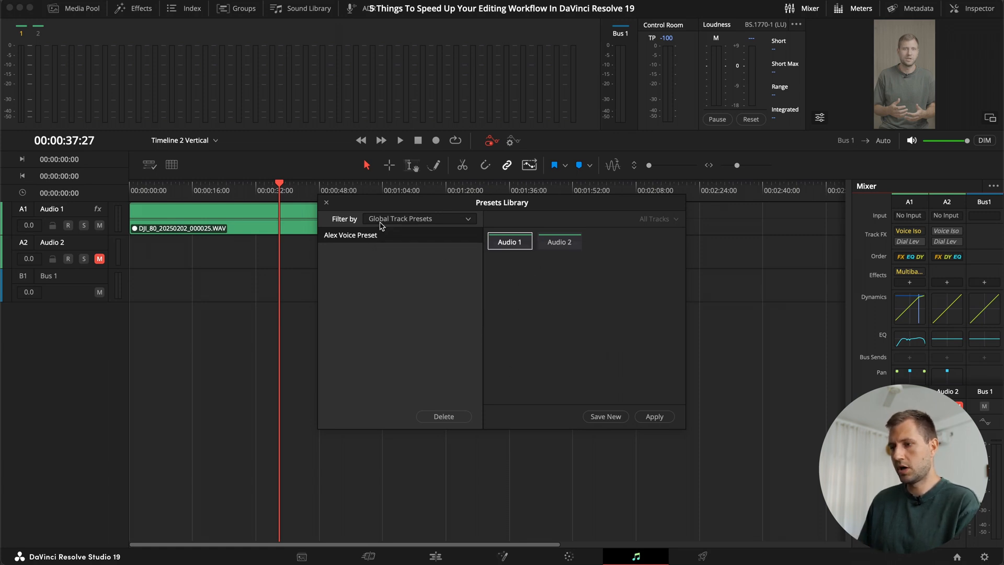
mouse_move(531, 320)
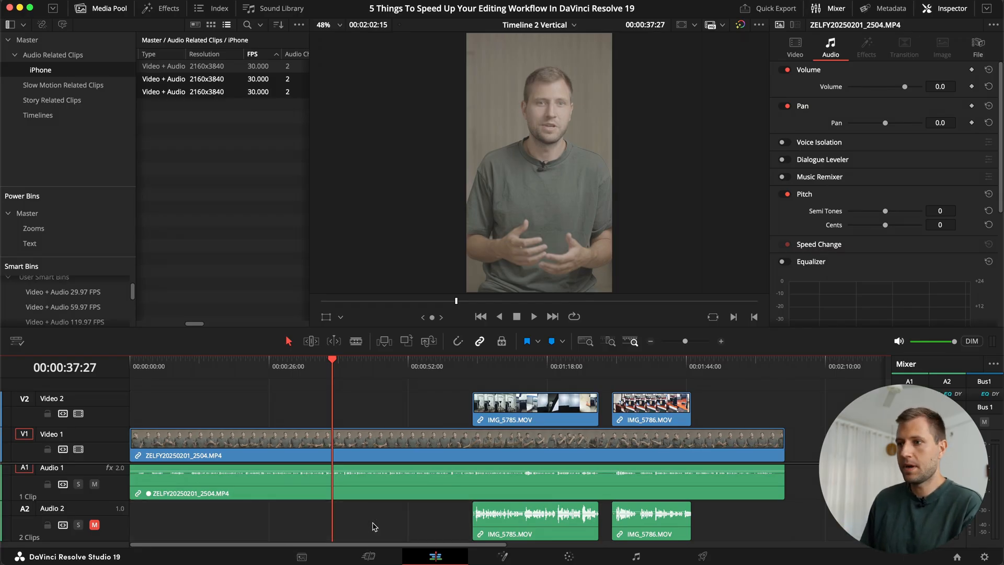
mouse_move(221, 152)
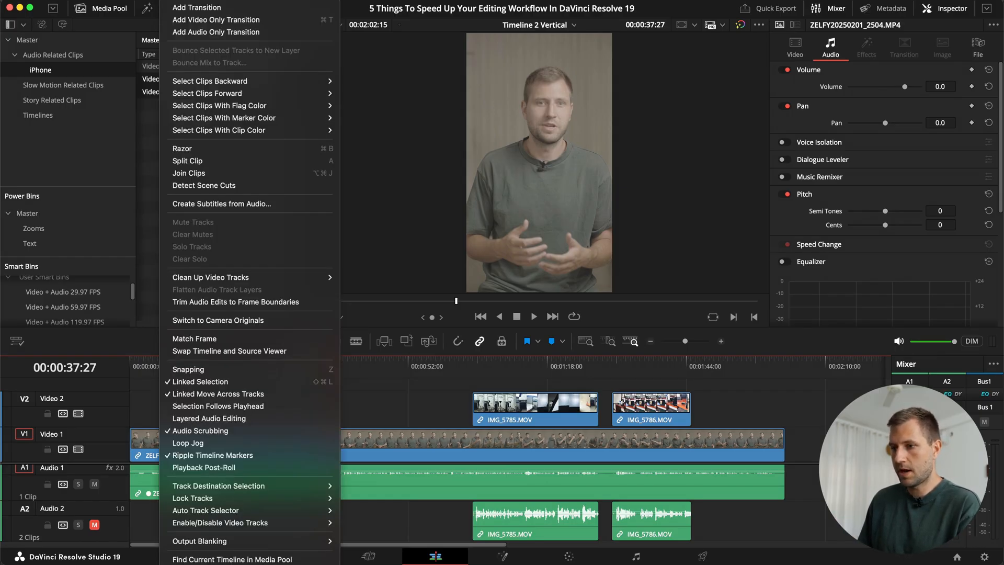
Step: Generate English subtitles from the audio, at most 30 characters per line
click(221, 204)
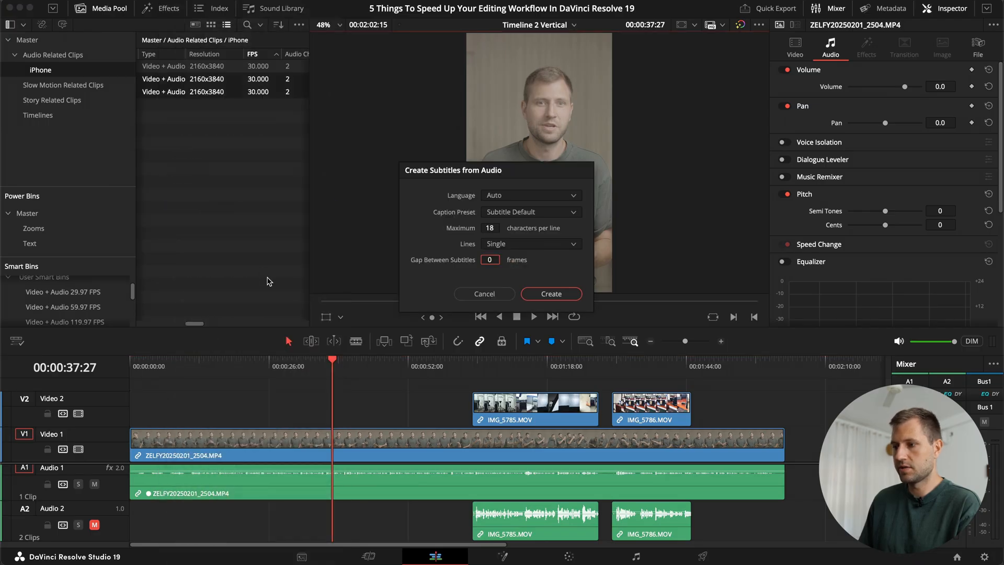
mouse_move(500, 201)
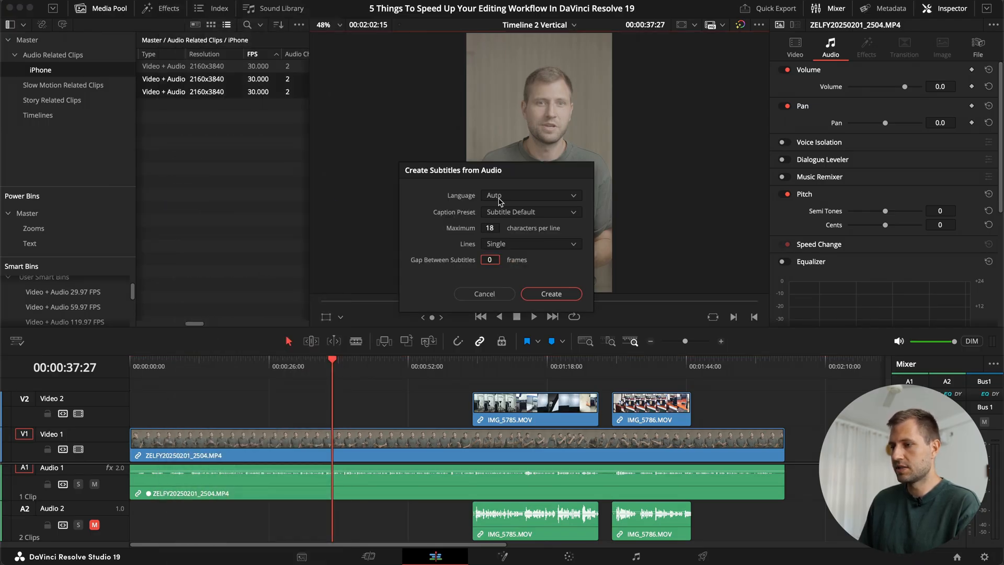
click(530, 195)
text(30)
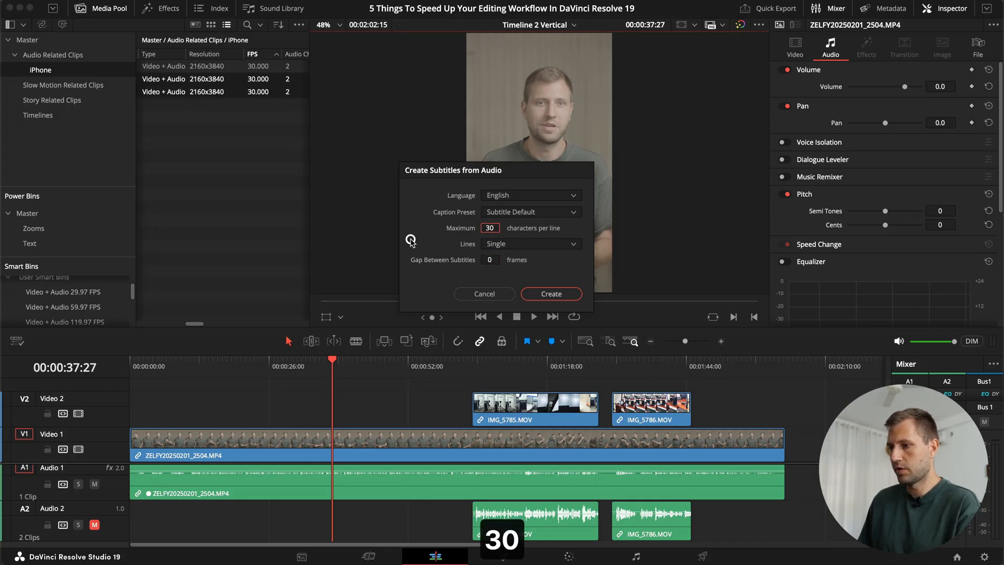
click(549, 293)
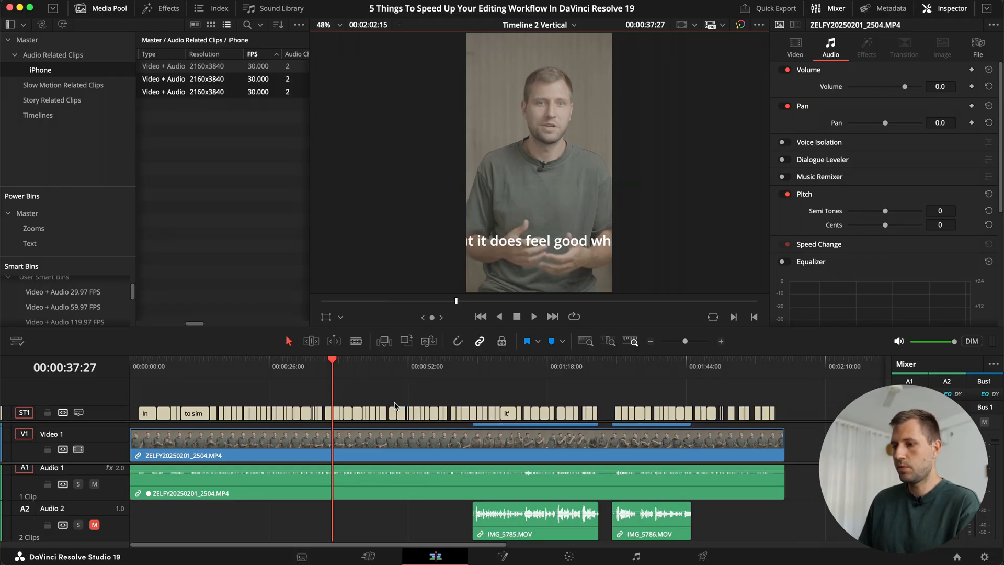
Step: Set the subtitle track font to Inter SemiBold
click(328, 413)
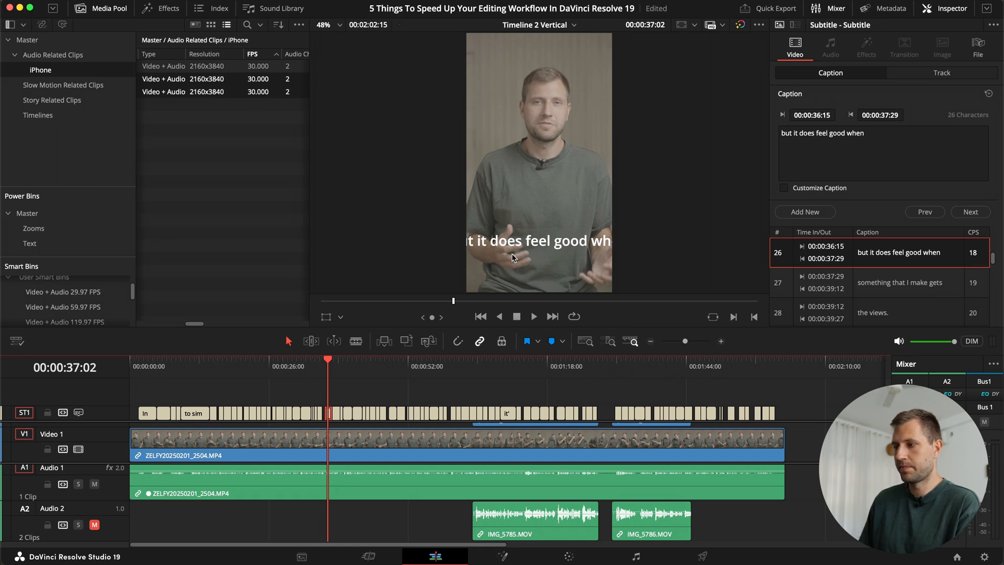
mouse_move(913, 122)
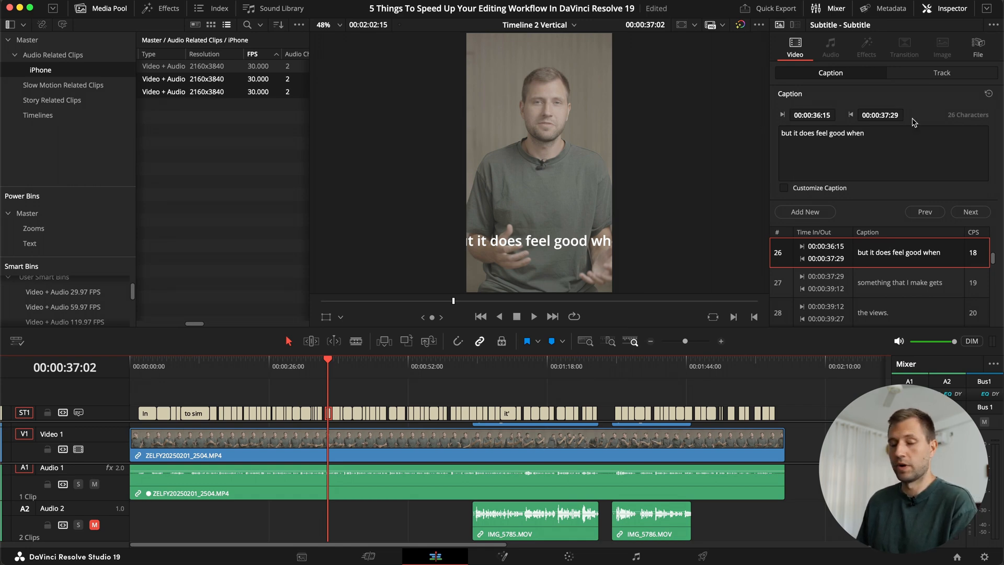
click(941, 72)
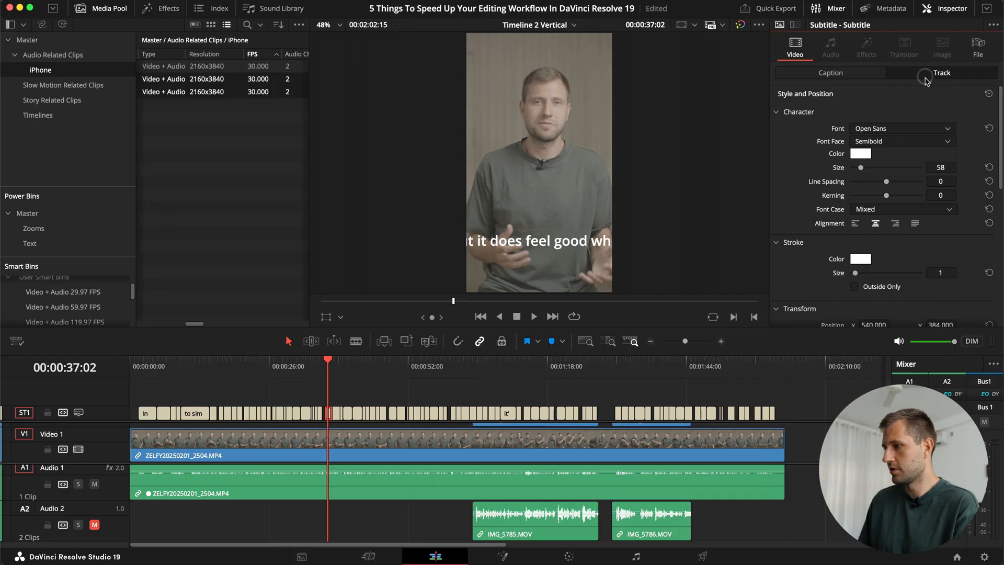
click(903, 128)
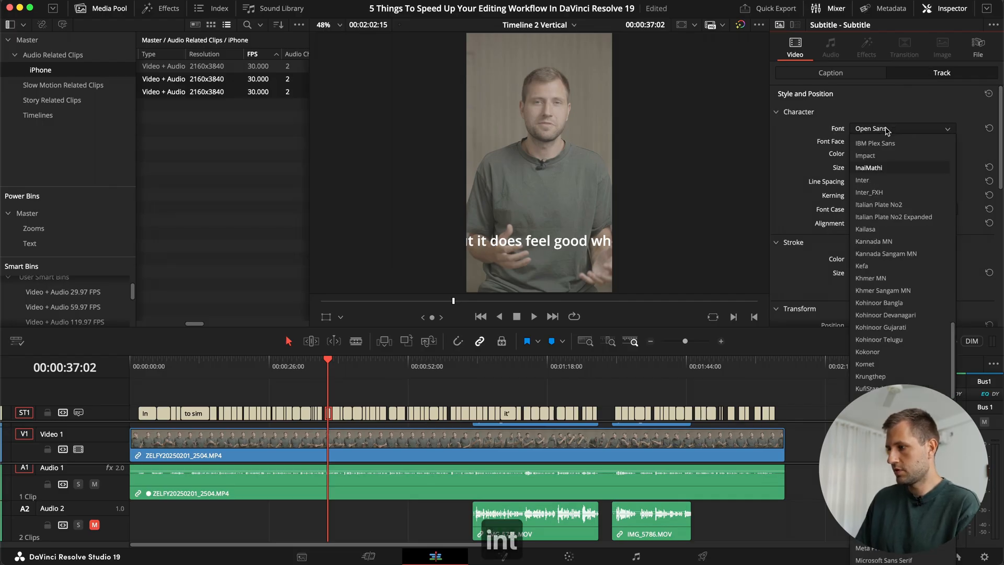
click(862, 180)
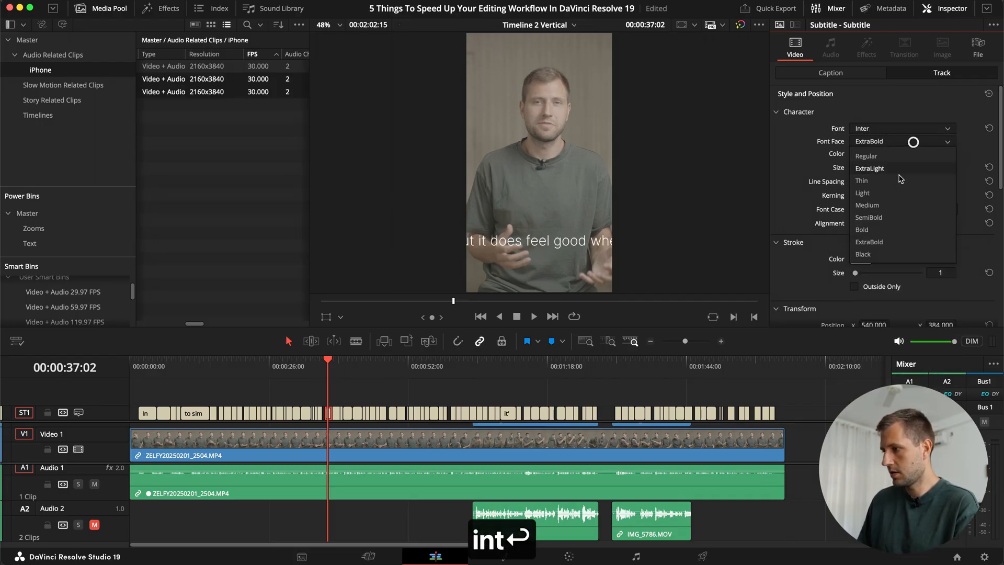
click(868, 217)
text(30)
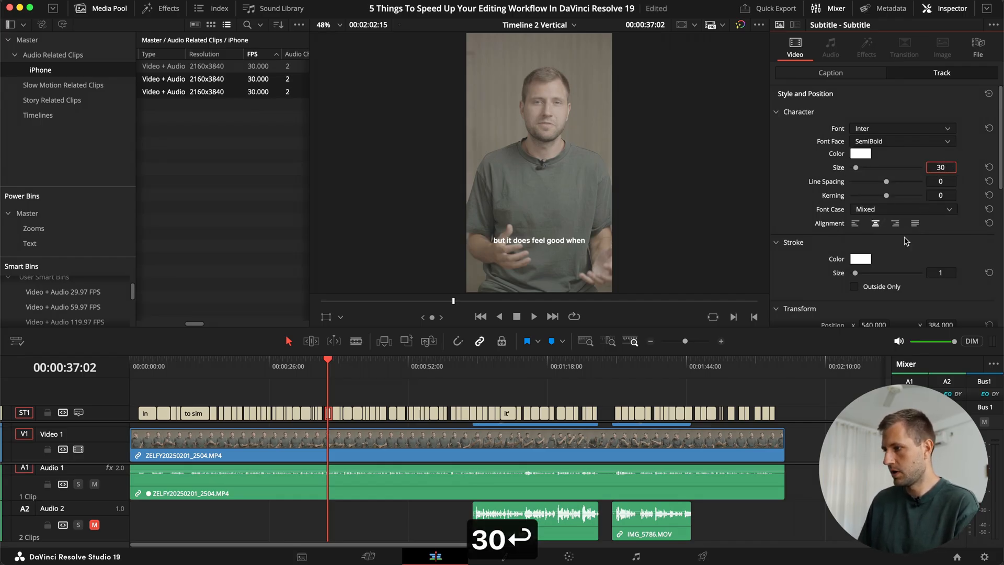
Step: Make the subtitle text yellow (FFFF00) and raise it to Position Y 550
scroll(down, 3)
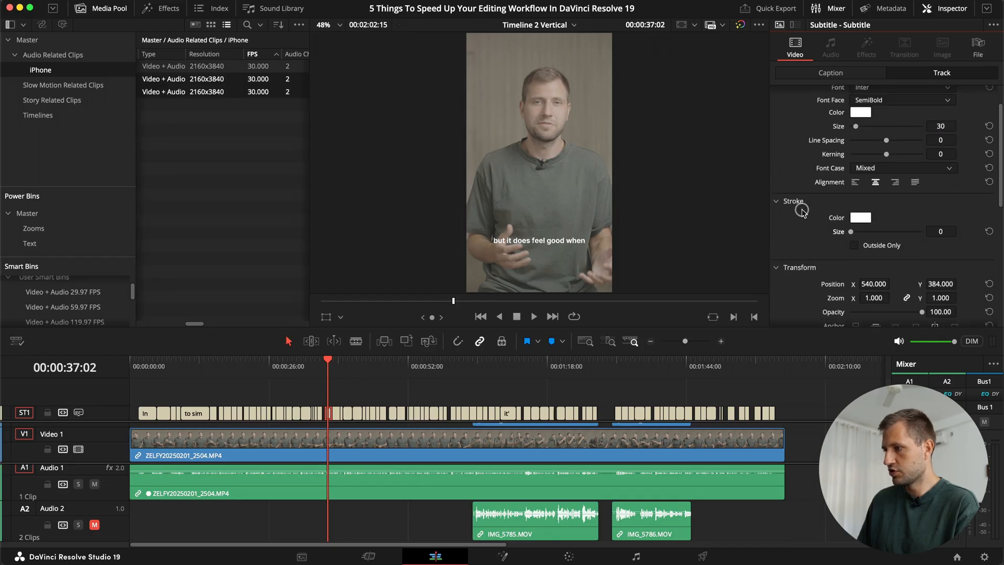
click(861, 112)
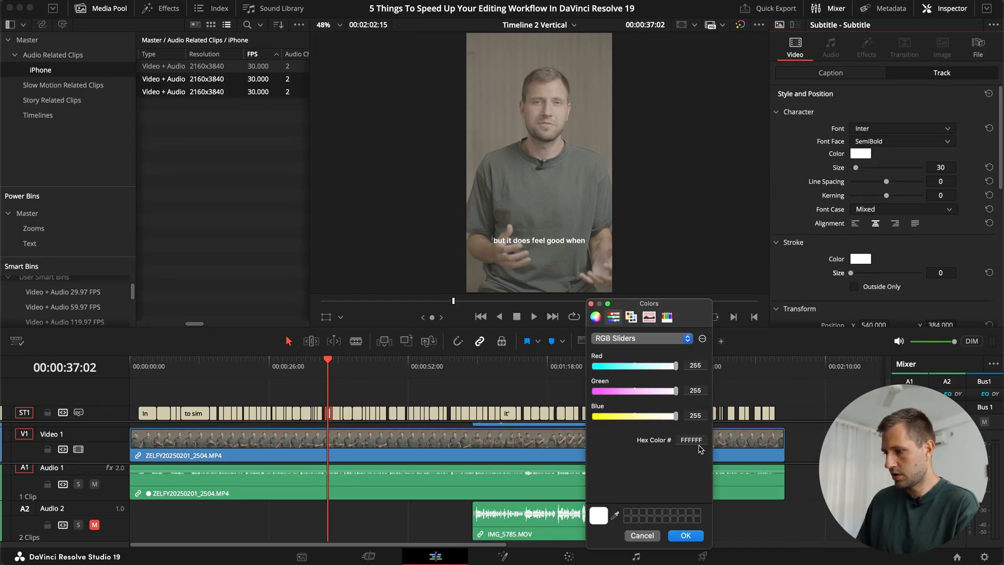
click(684, 536)
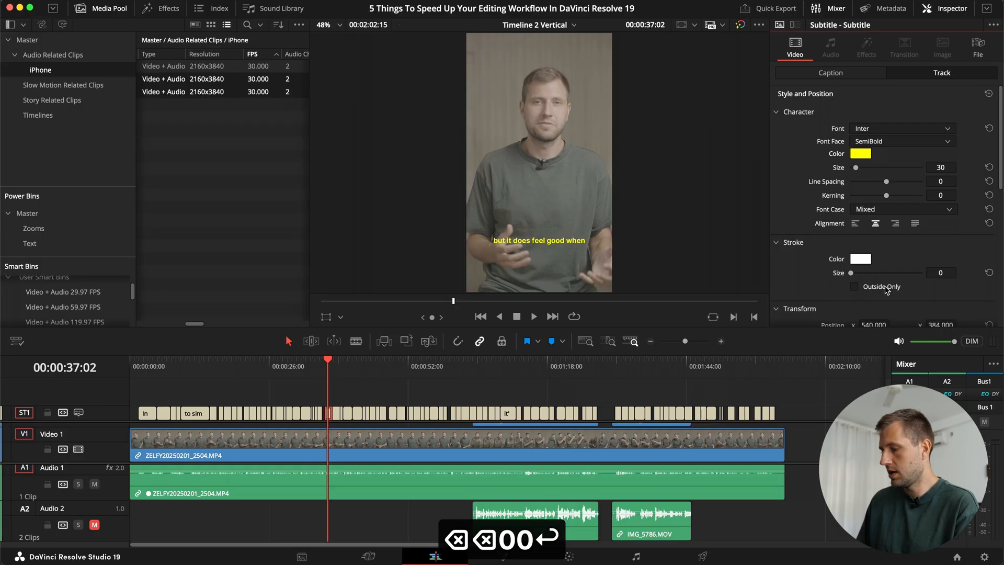
scroll(down, 3)
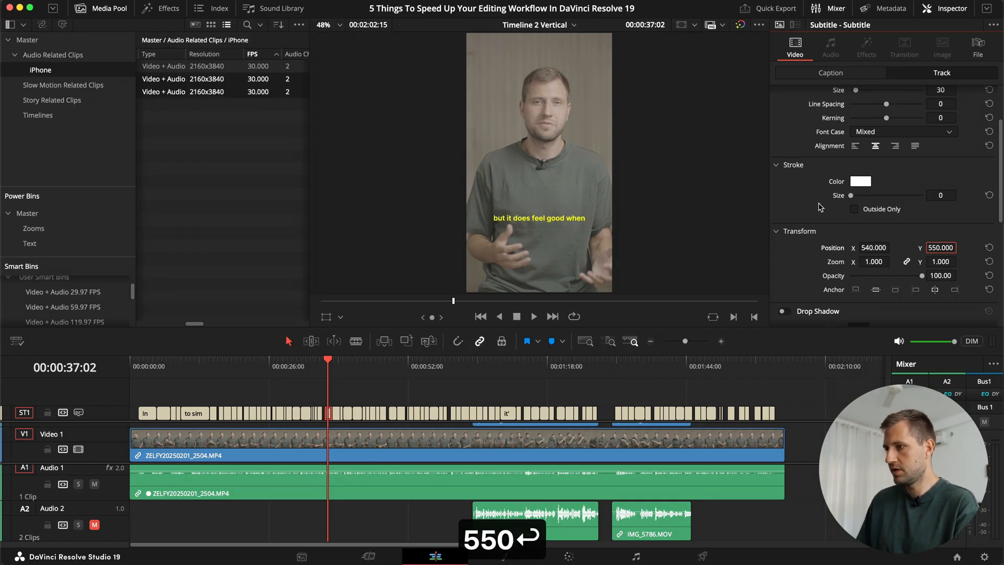
Step: Enable a subtitle drop shadow with Offset X 2 and Offset Y -3
scroll(down, 3)
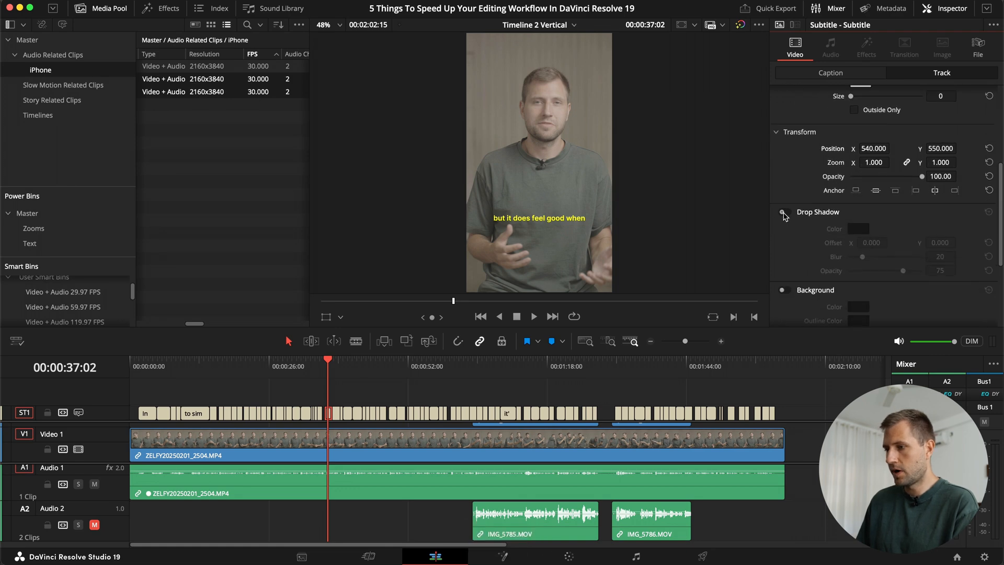
click(782, 212)
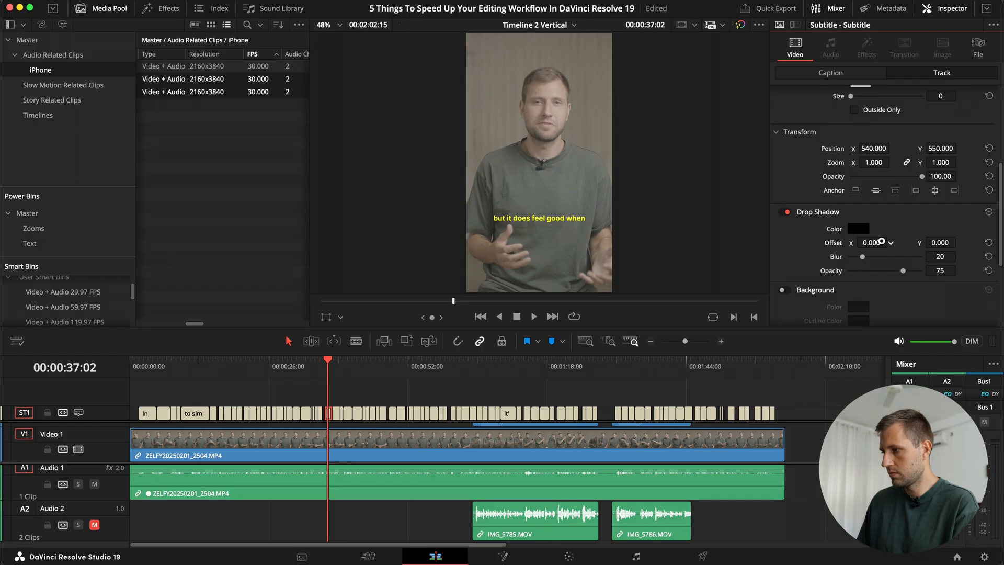
click(871, 242)
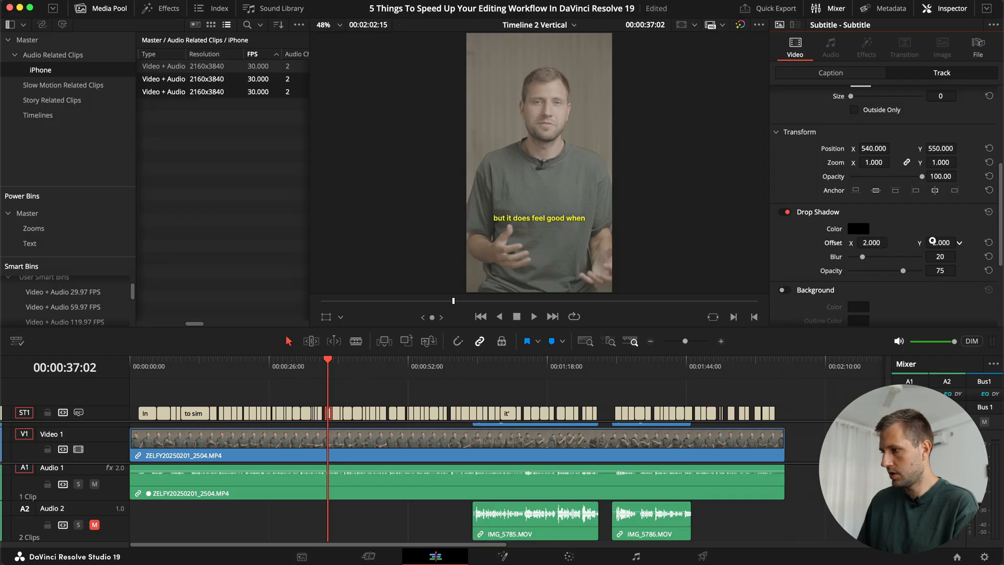
scroll(down, 3)
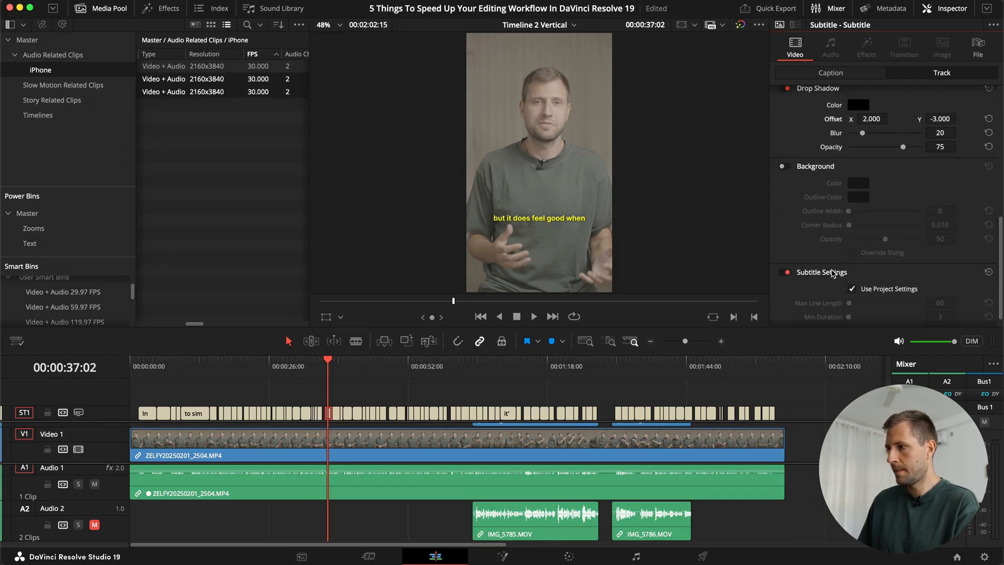
scroll(up, 3)
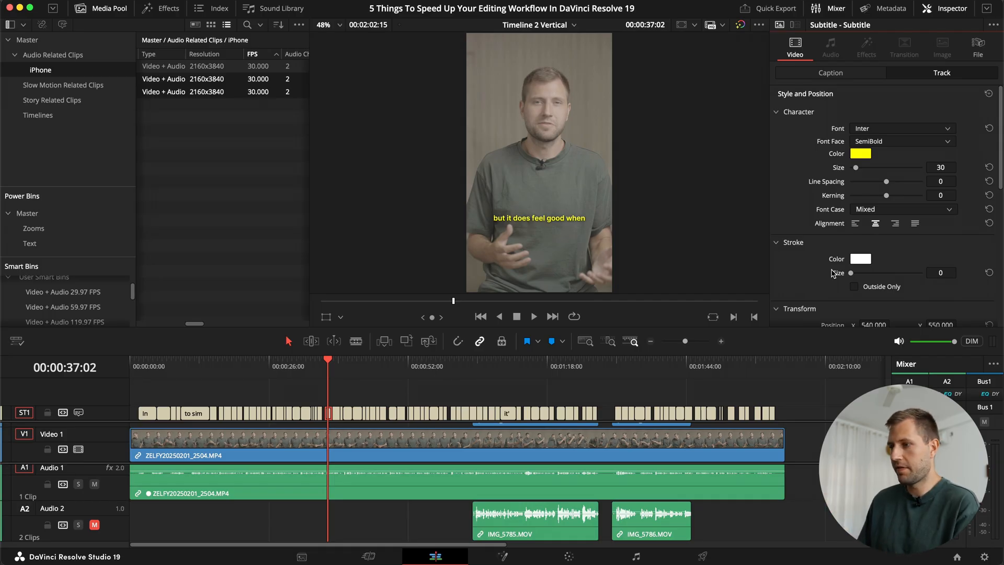
mouse_move(864, 279)
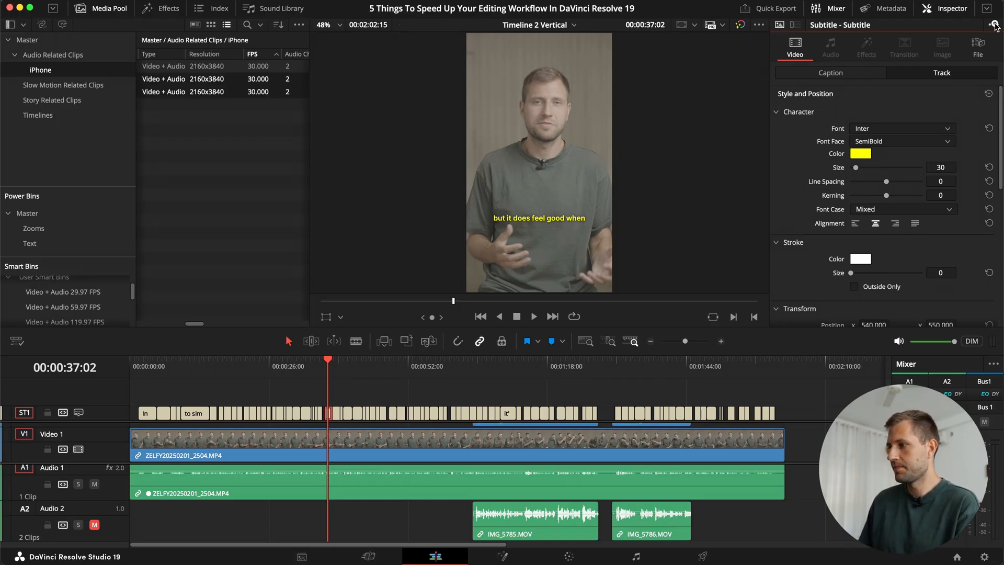
Step: Save the subtitle track style as preset 'Subtitles for Short Form' and check it is listed
click(995, 25)
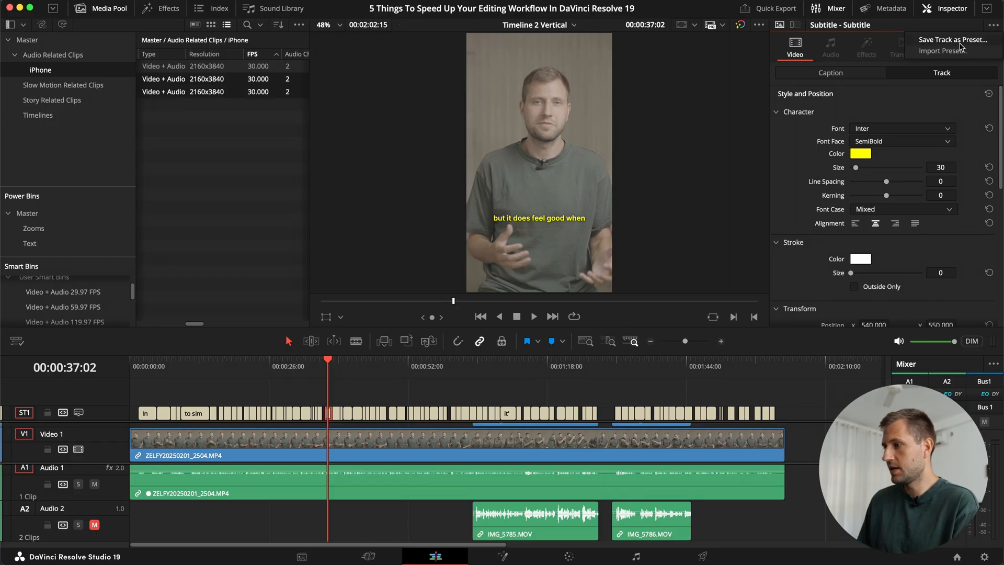
click(953, 39)
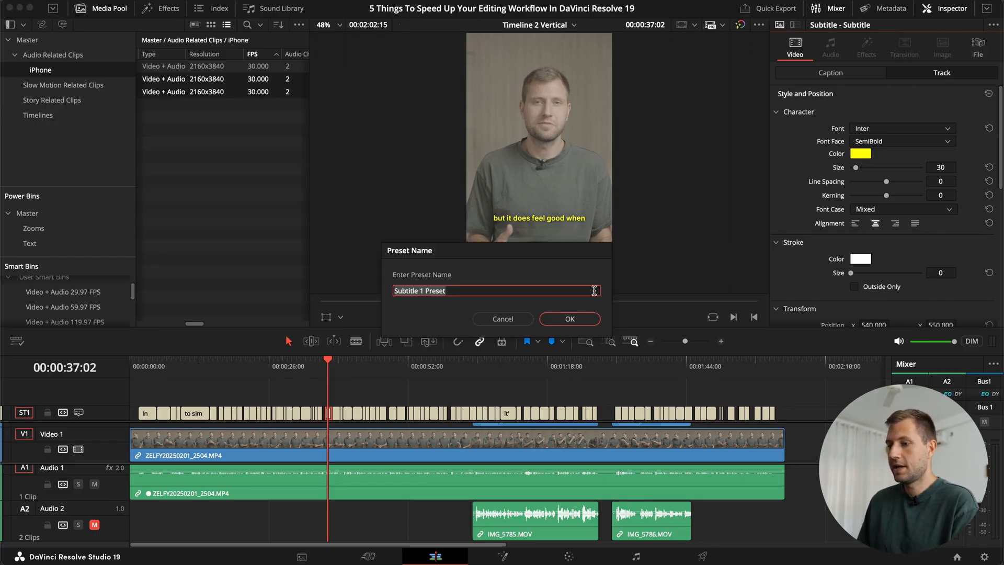
text(Su)
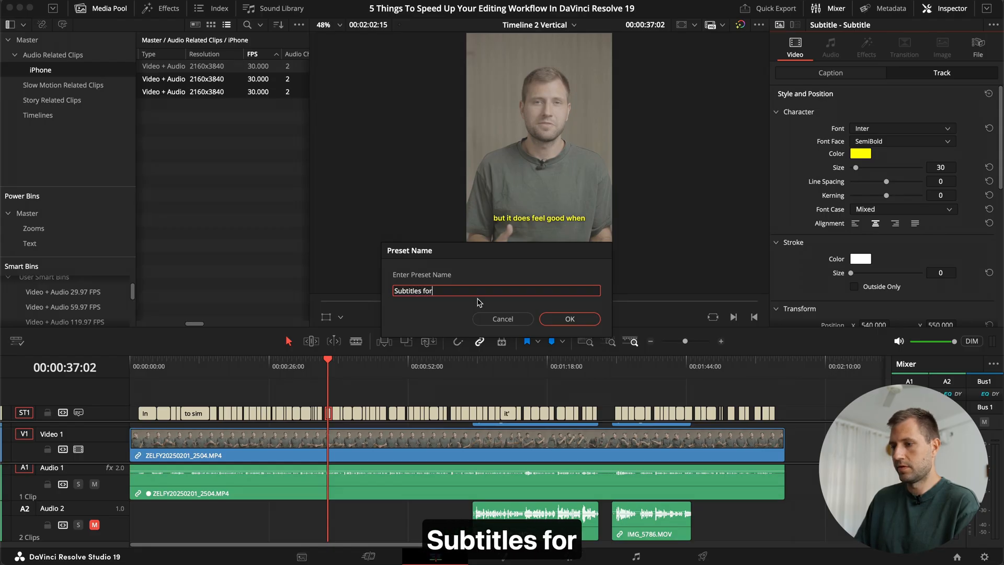
text(Short Form)
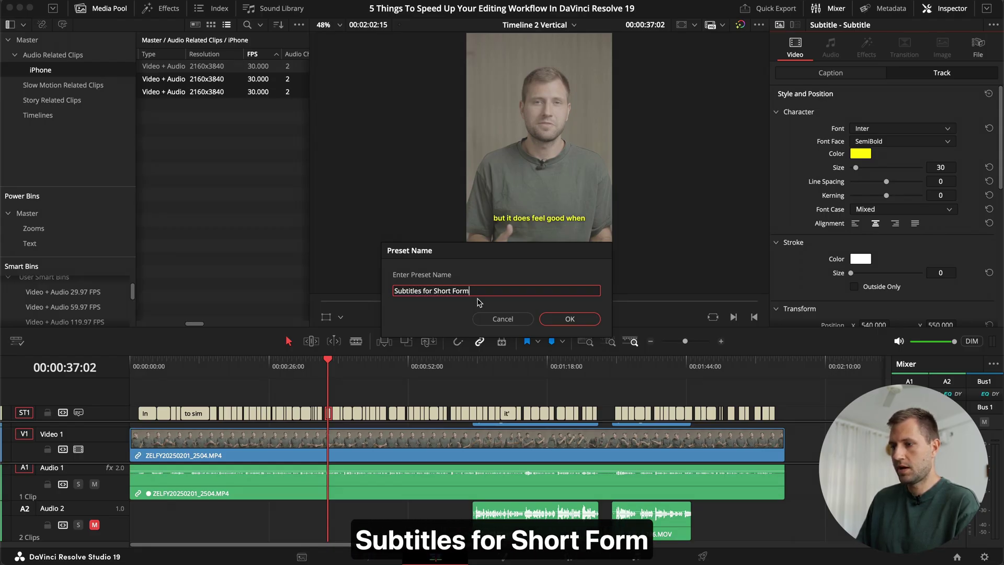
click(569, 318)
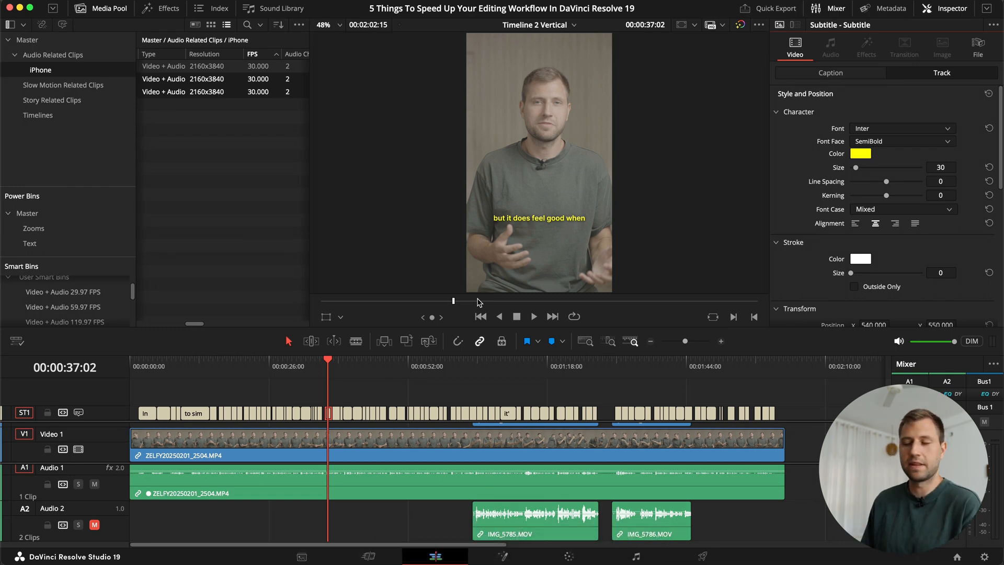
click(996, 25)
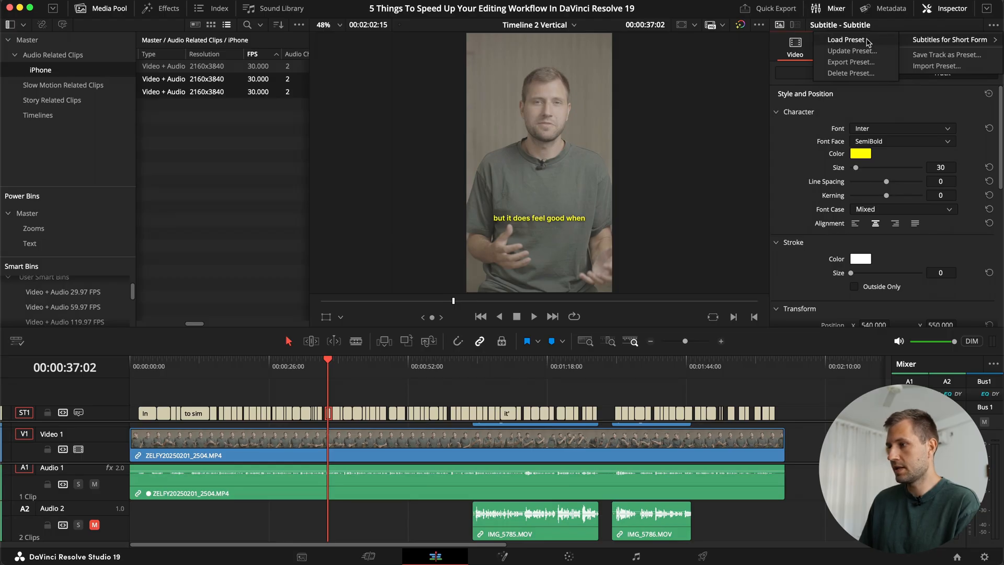
mouse_move(865, 59)
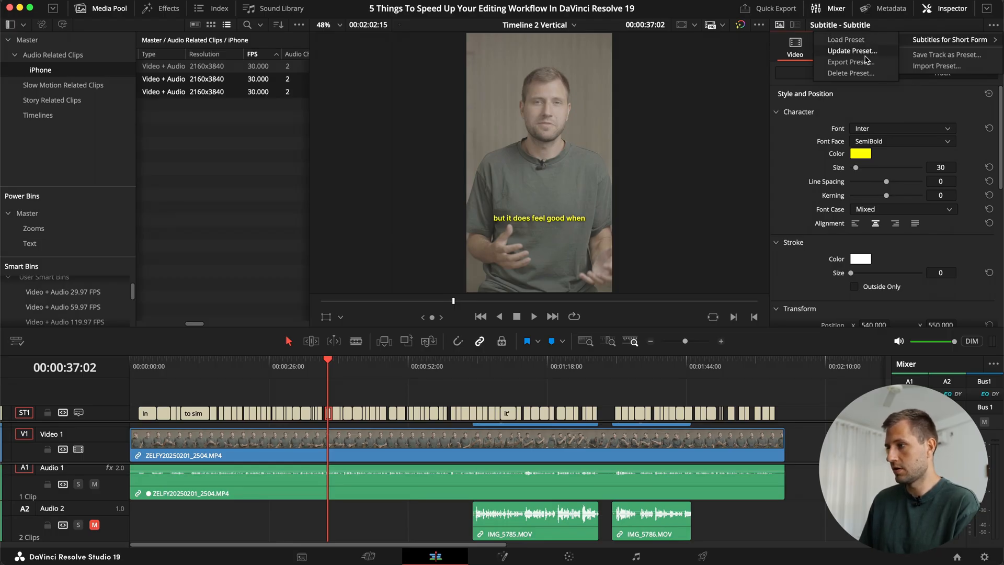
mouse_move(845, 39)
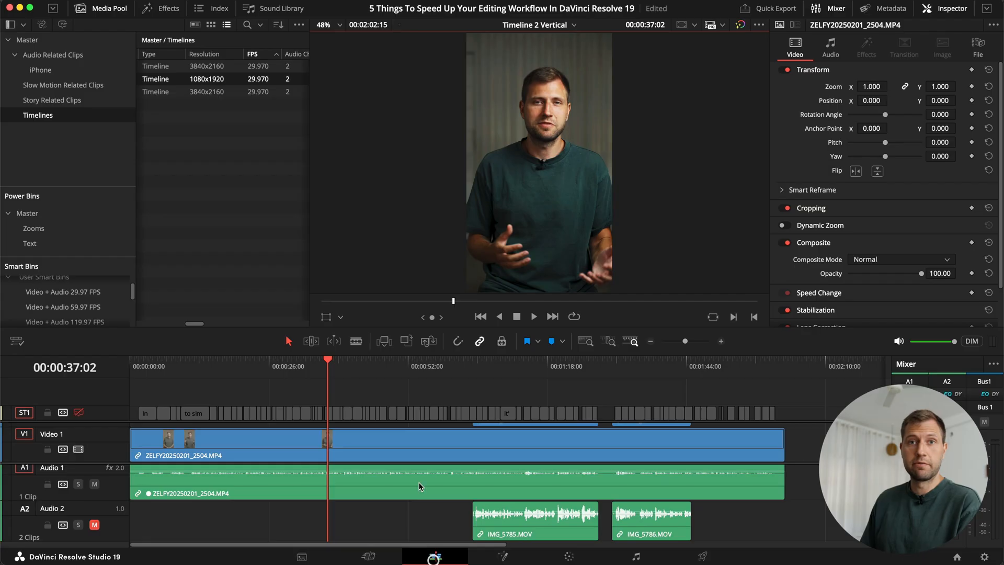
Step: Open Story Timeline Horisontal from the timelines list view and briefly play it back
click(226, 25)
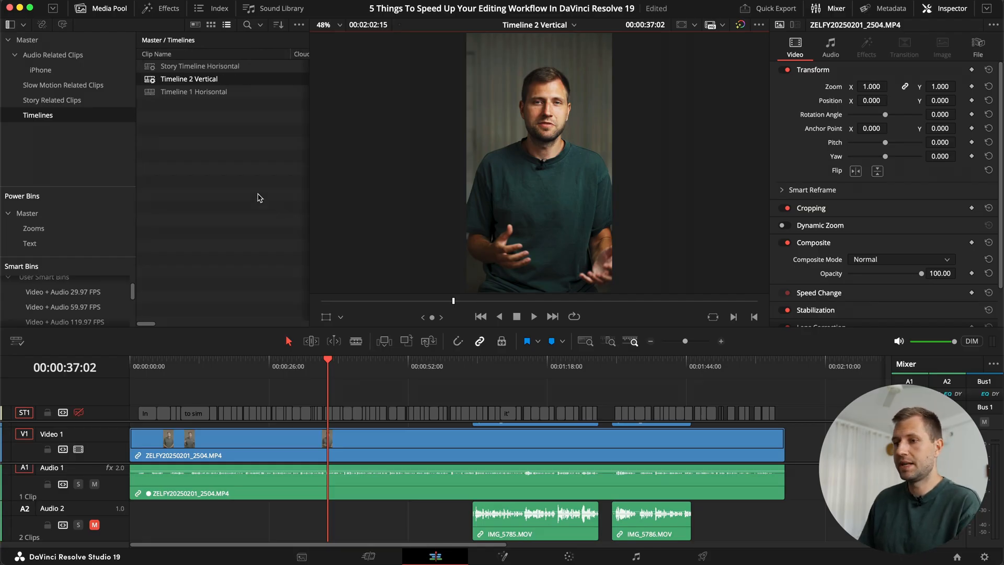
double_click(199, 66)
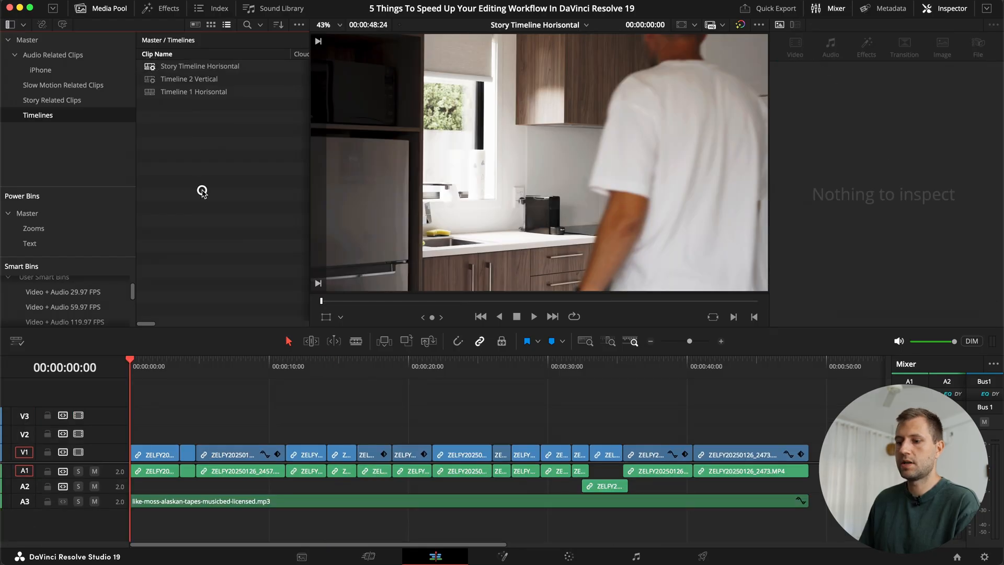
click(154, 455)
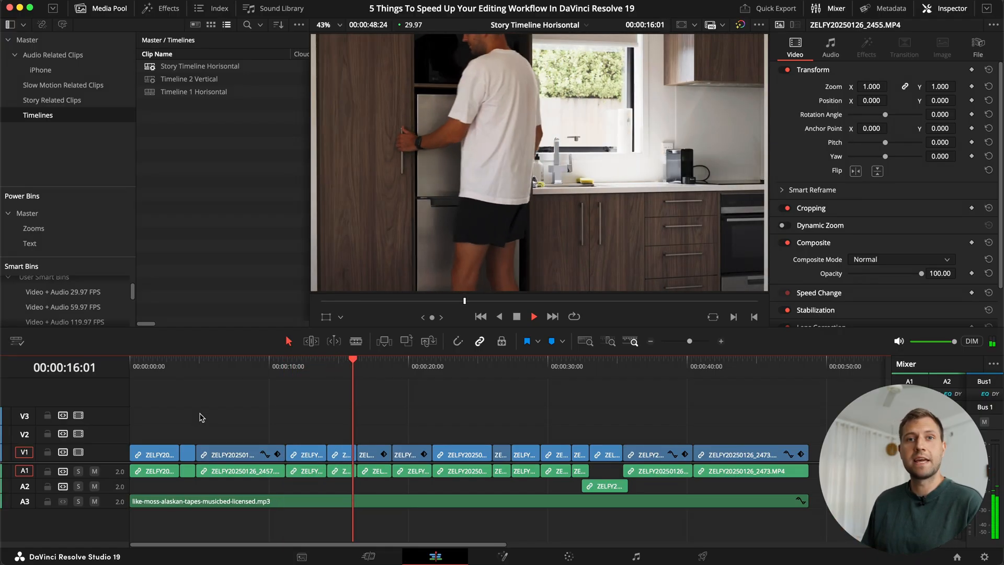
click(381, 359)
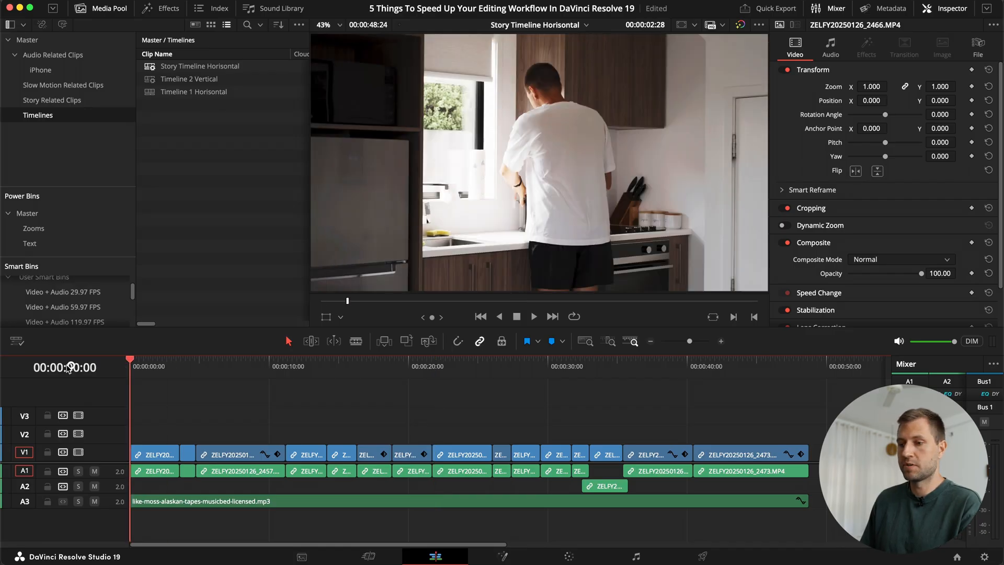
Step: Add a 20-second adjustment clip on V2, keyframing Zoom 1.0 at start and 1.1 at end
click(167, 8)
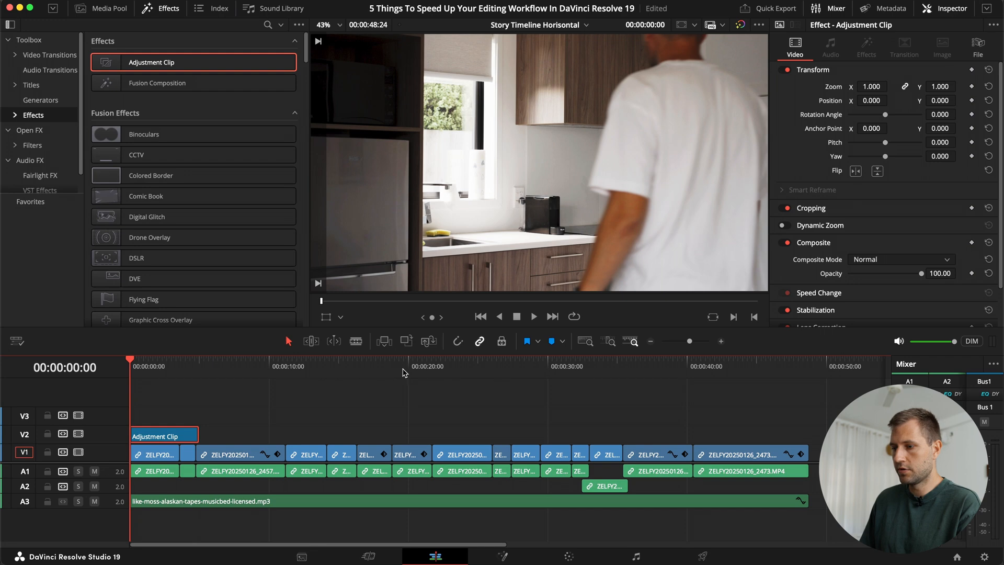
click(408, 358)
text(1.100)
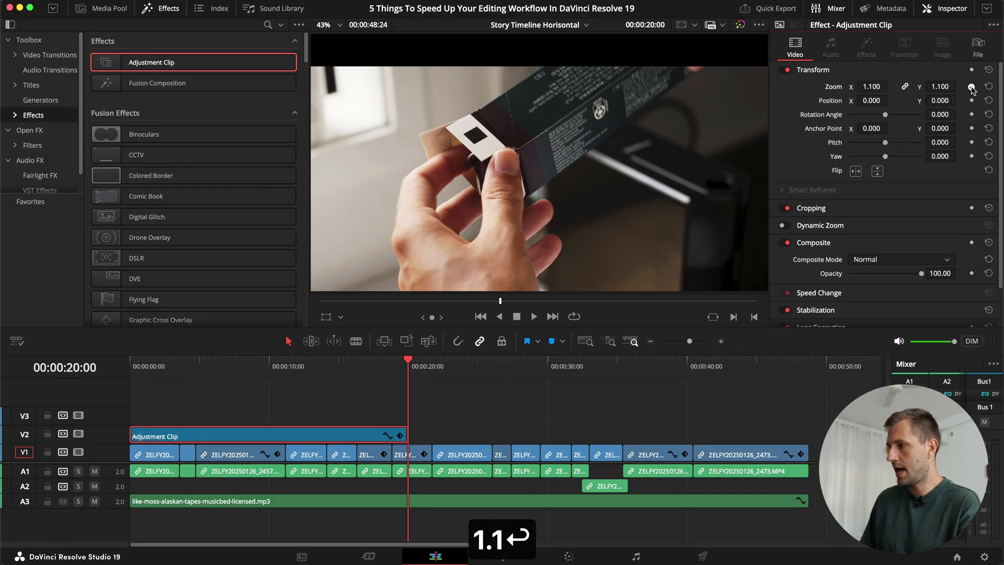
click(480, 316)
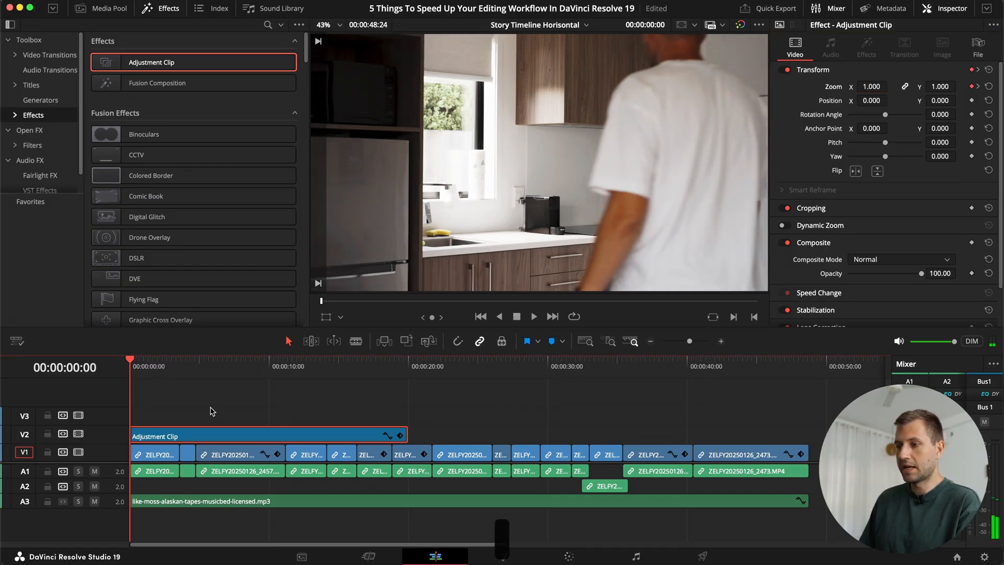
click(534, 315)
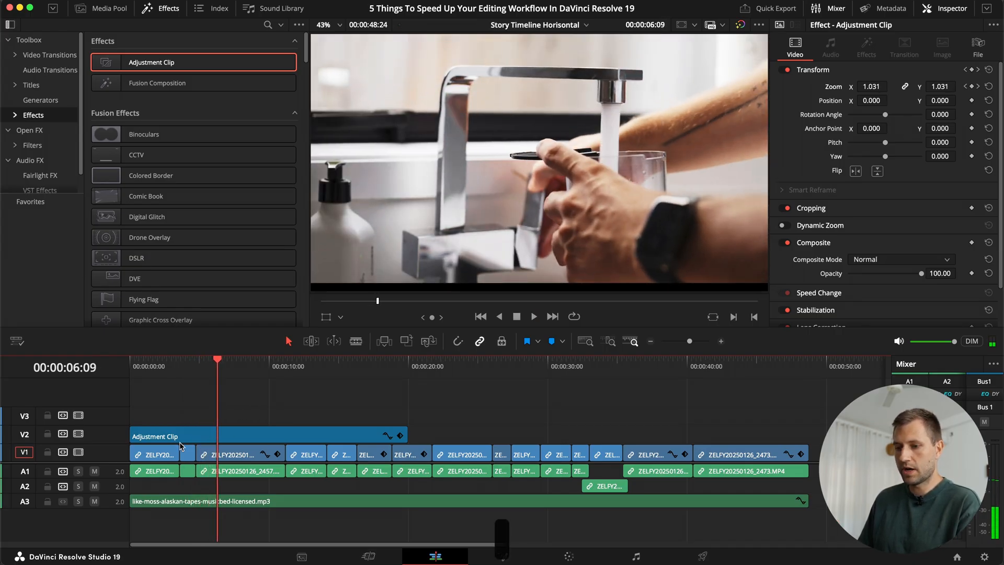
Step: Duplicate the zoom adjustment clip, undo the misplaced copies and trims, then inspect a clip's Zoom
click(173, 436)
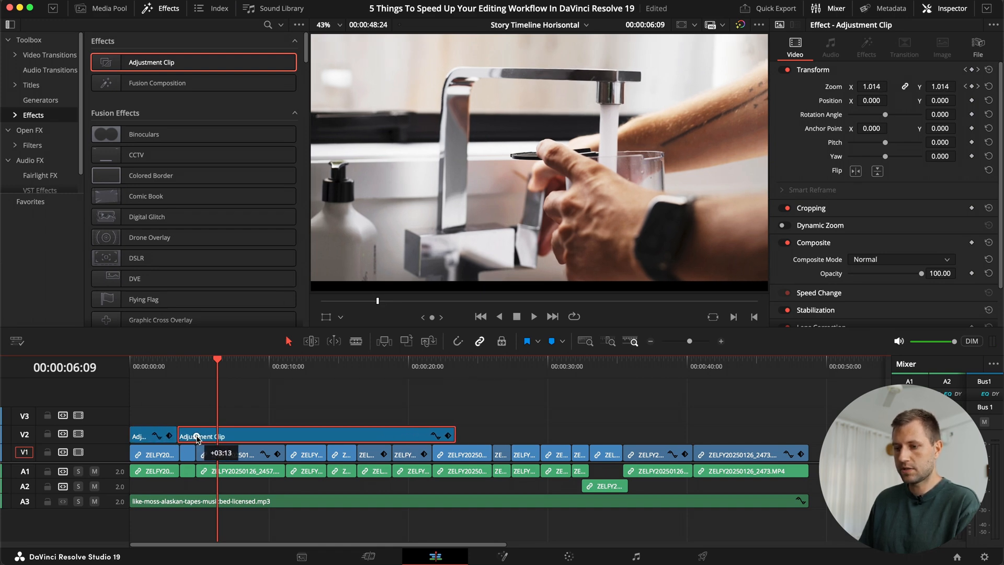
key(cmd+z)
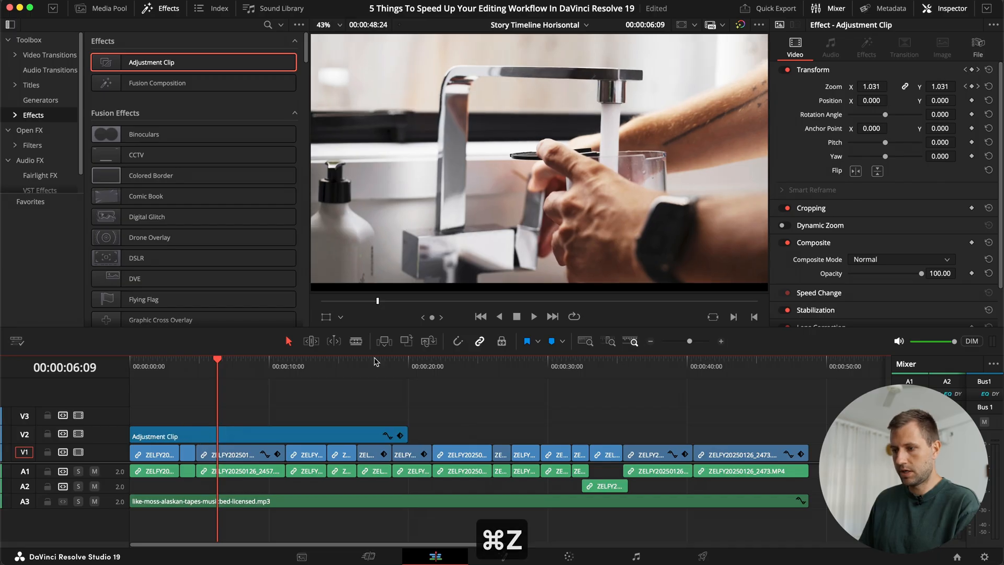
key(cmd+z)
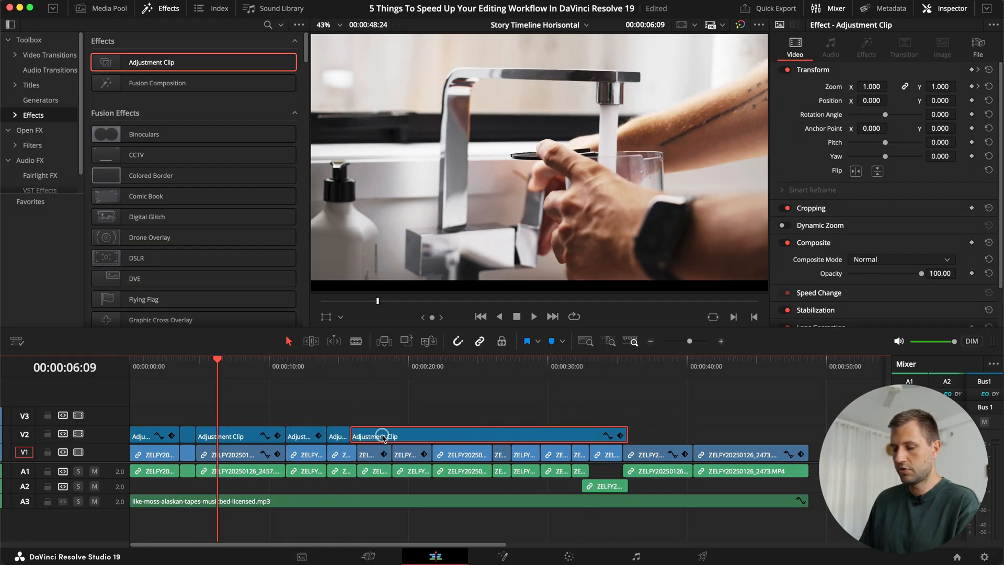
key(cmd+z)
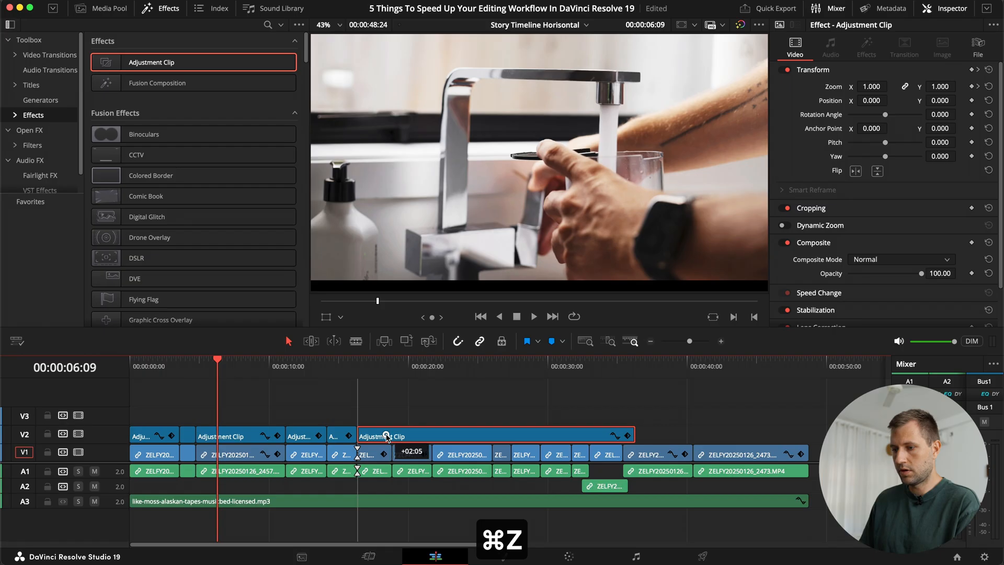
key(cmd+z)
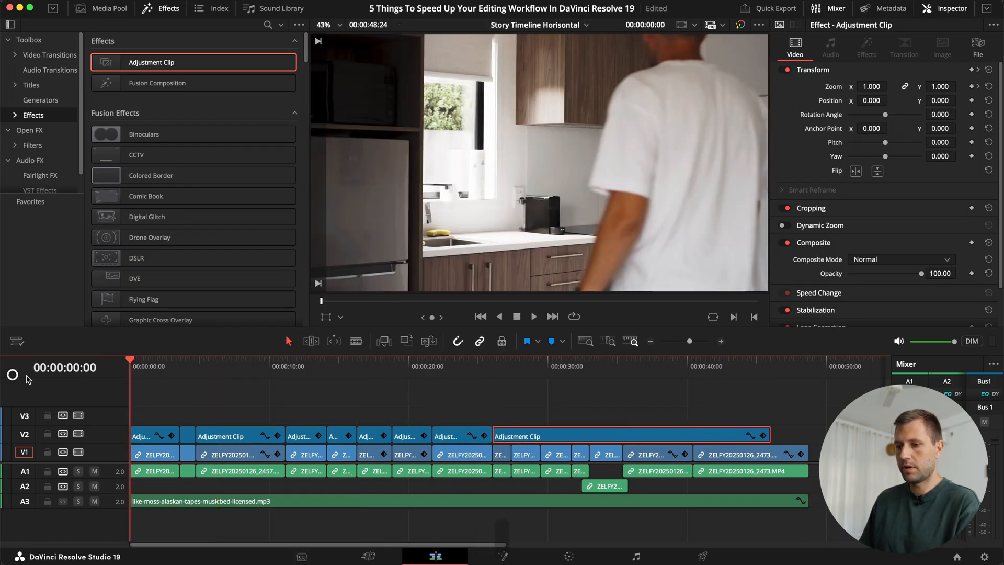
click(534, 317)
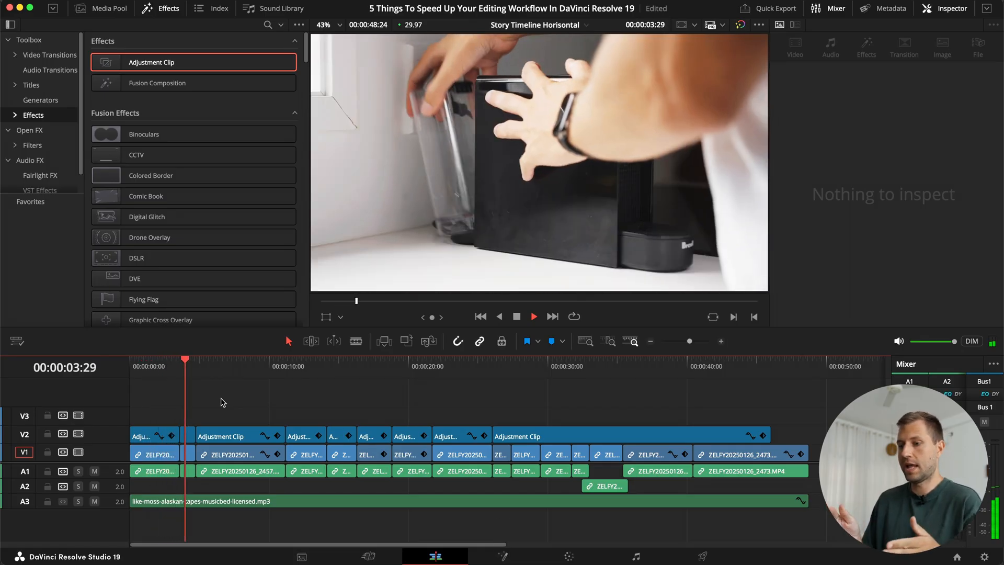
click(240, 437)
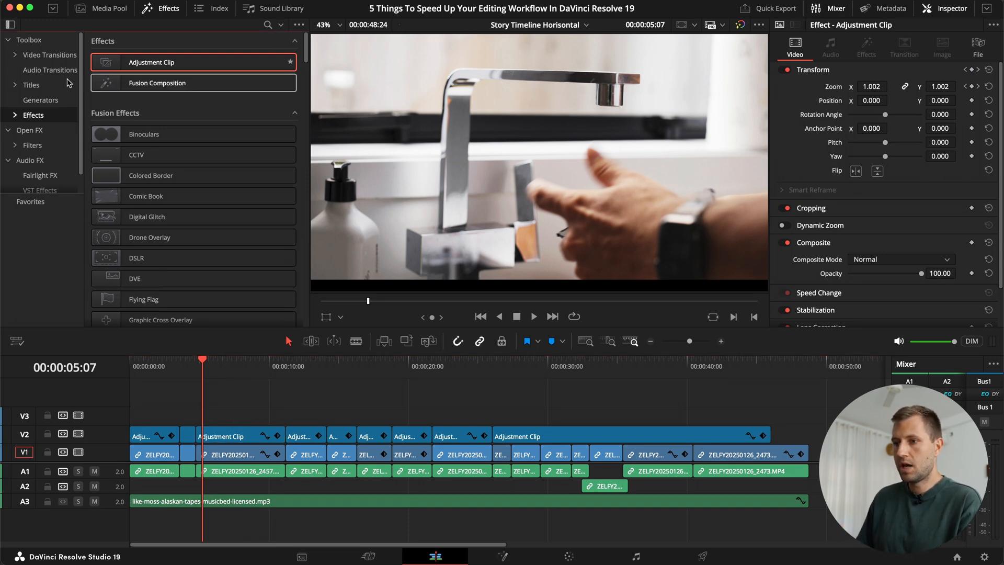
Step: Reveal the Power Bins list in the Media Pool
click(100, 9)
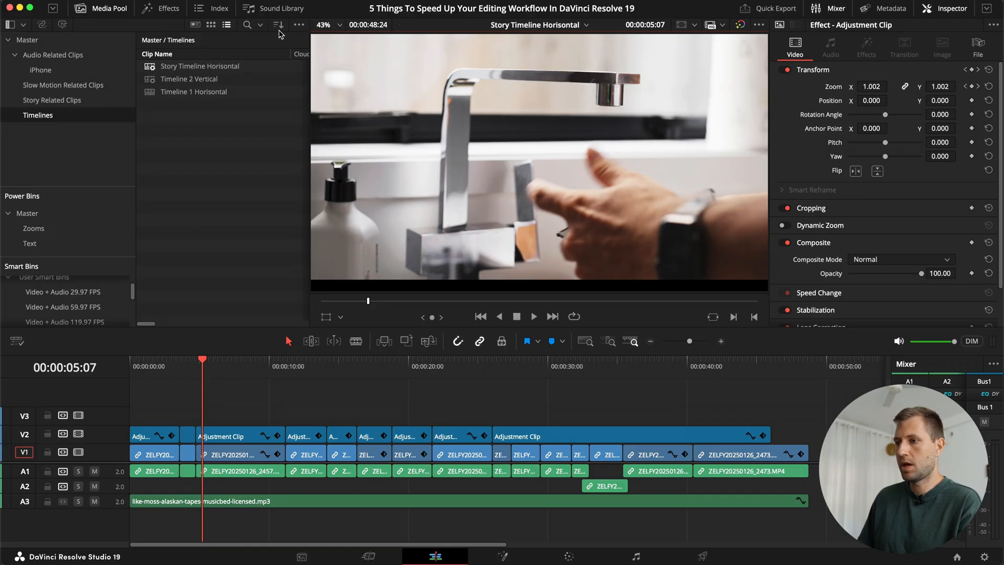
click(298, 25)
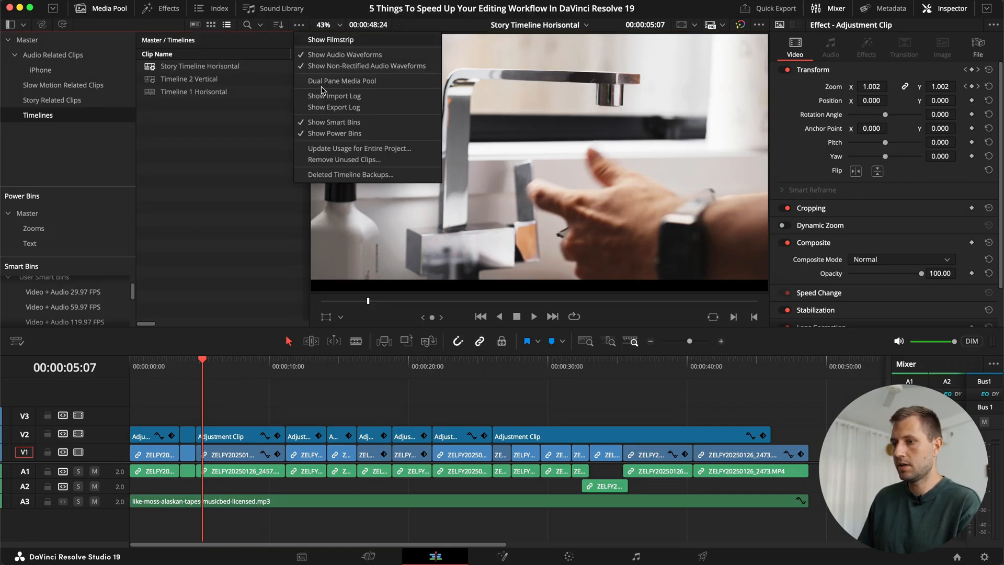
click(198, 166)
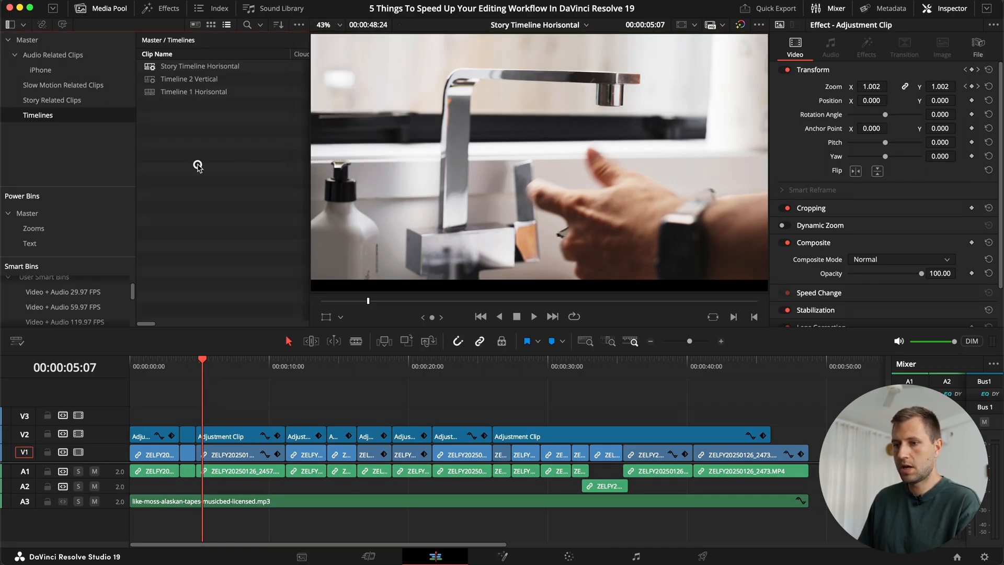
mouse_move(19, 199)
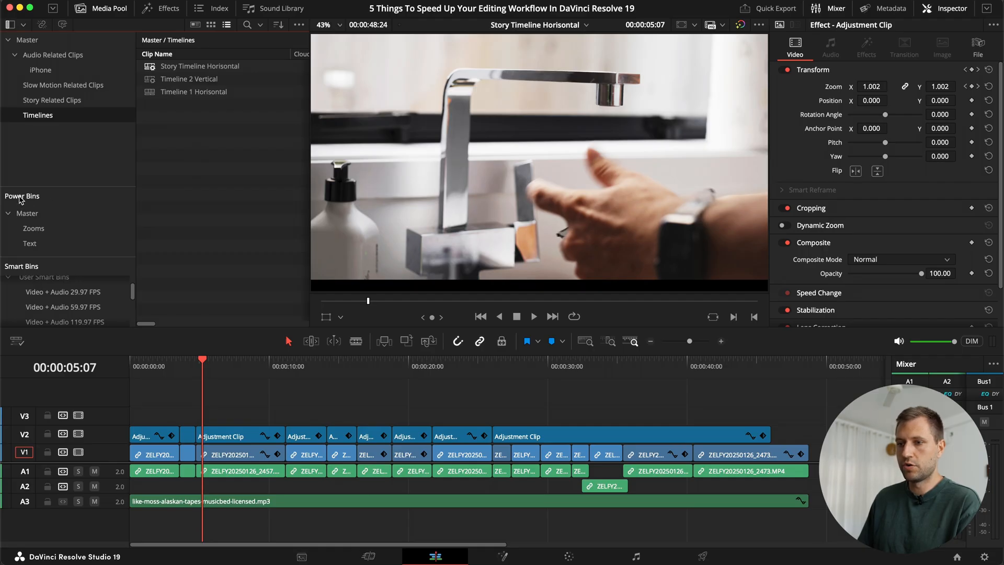
click(33, 228)
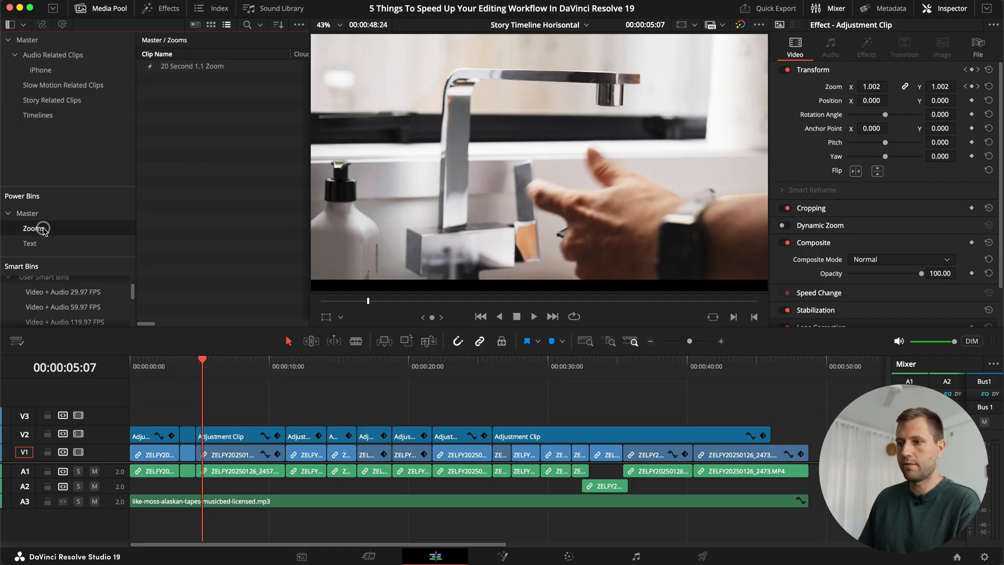
Step: Open the Zooms Power Bin, verify the 1.1 zoom at 20 seconds, and delete the V2 clip
click(154, 436)
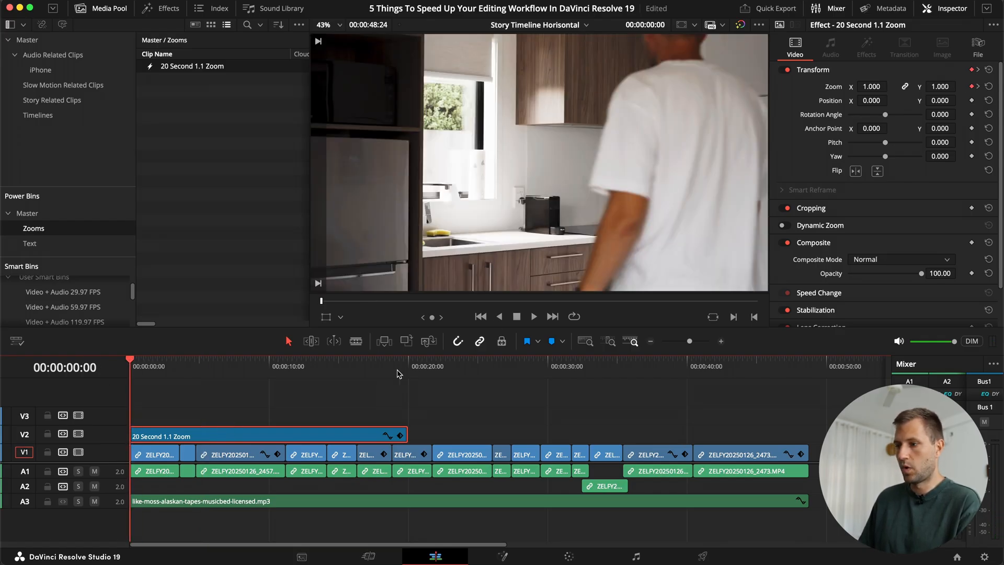
click(408, 365)
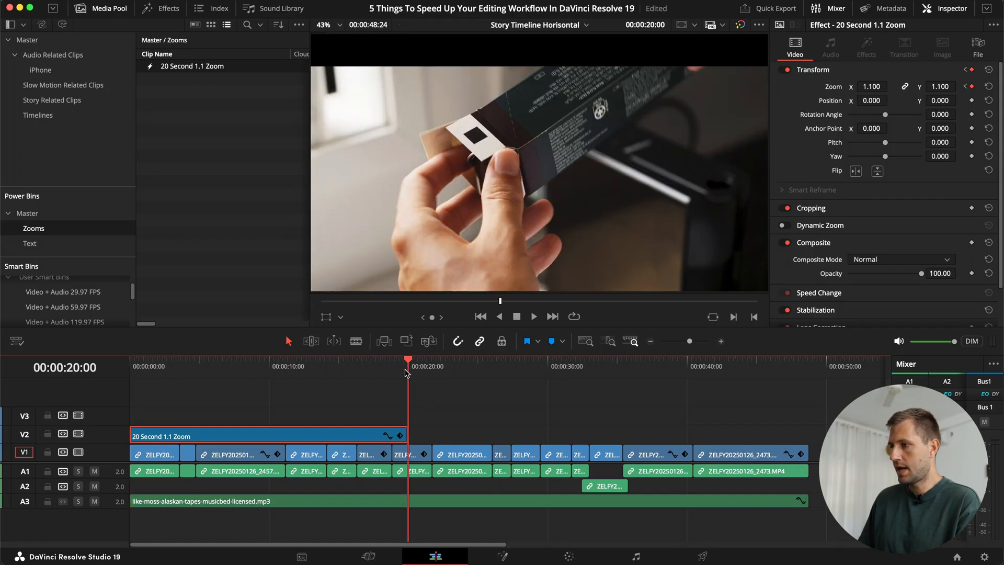
mouse_move(530, 399)
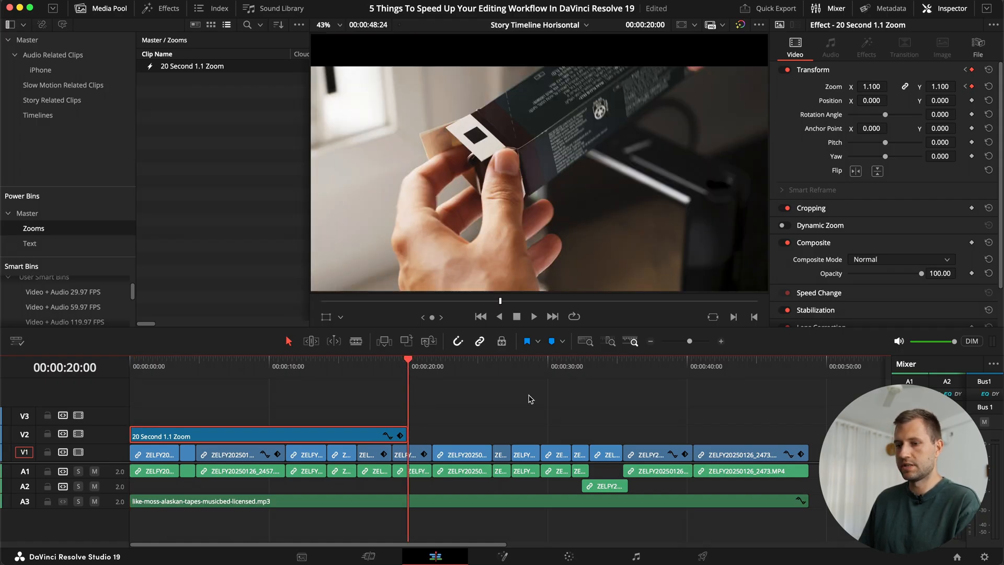
mouse_move(279, 423)
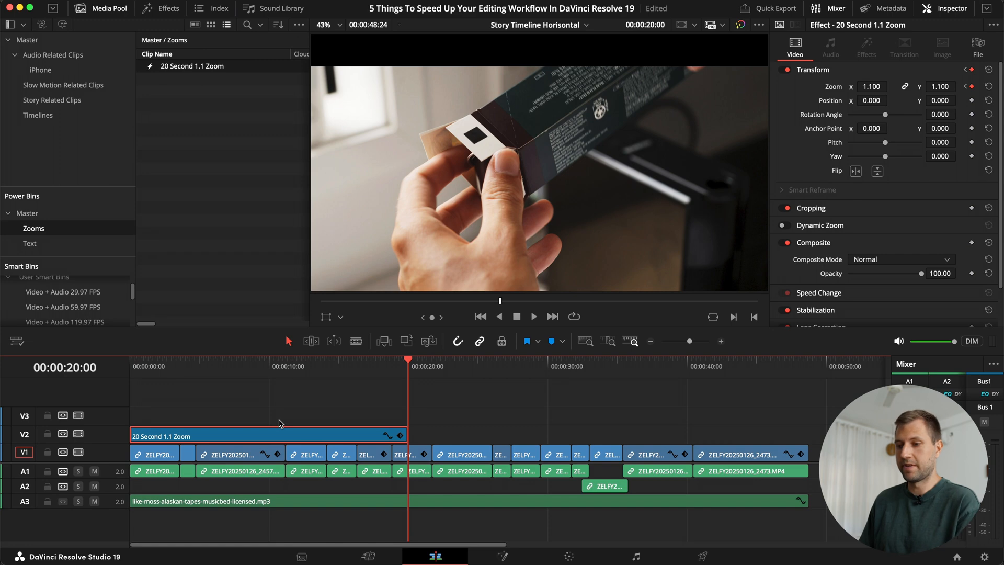
key(delete)
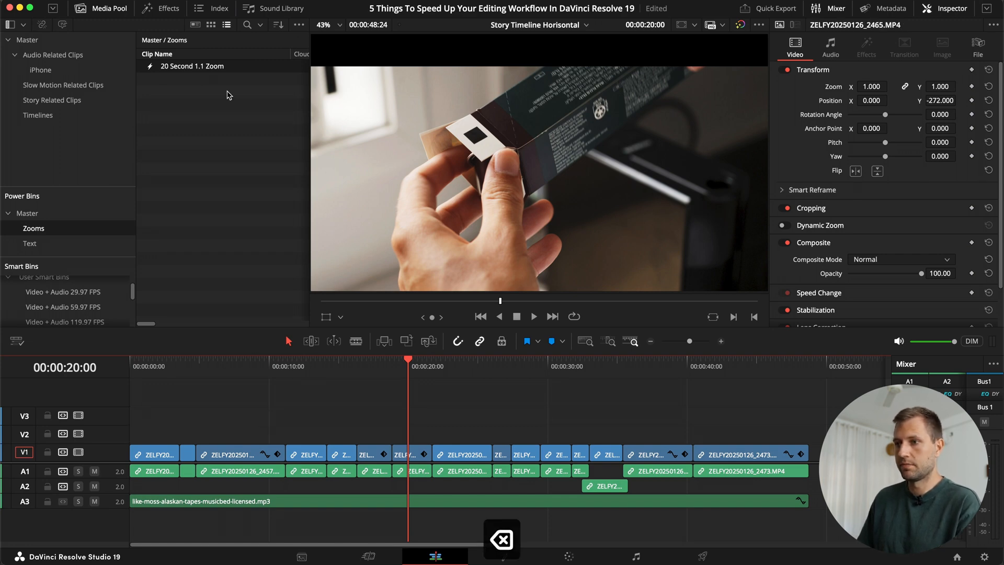
Step: Save a V2 adjustment clip to the Master Power Bin as '20 Second Zoom 1.1' and select the test copy
click(169, 8)
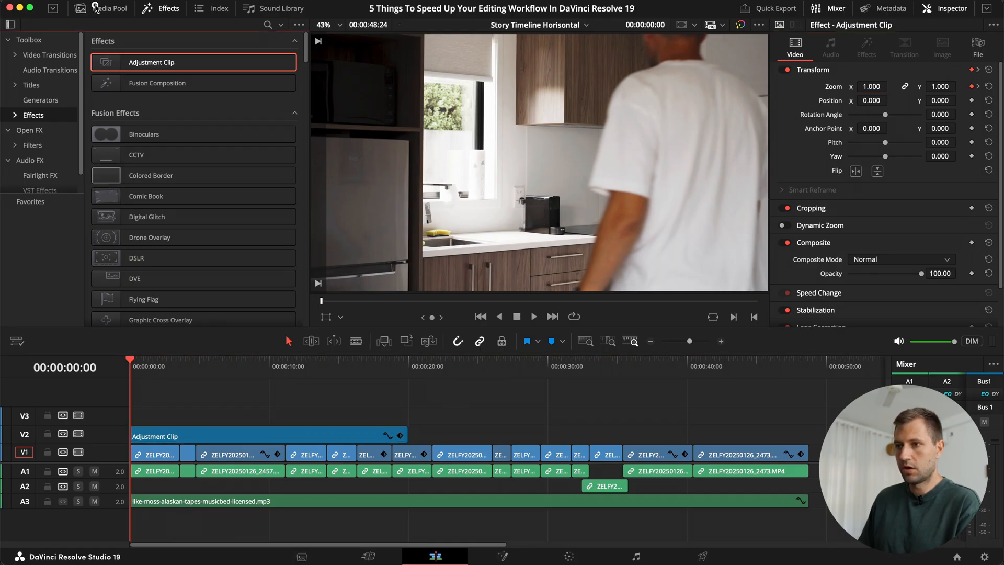
click(108, 8)
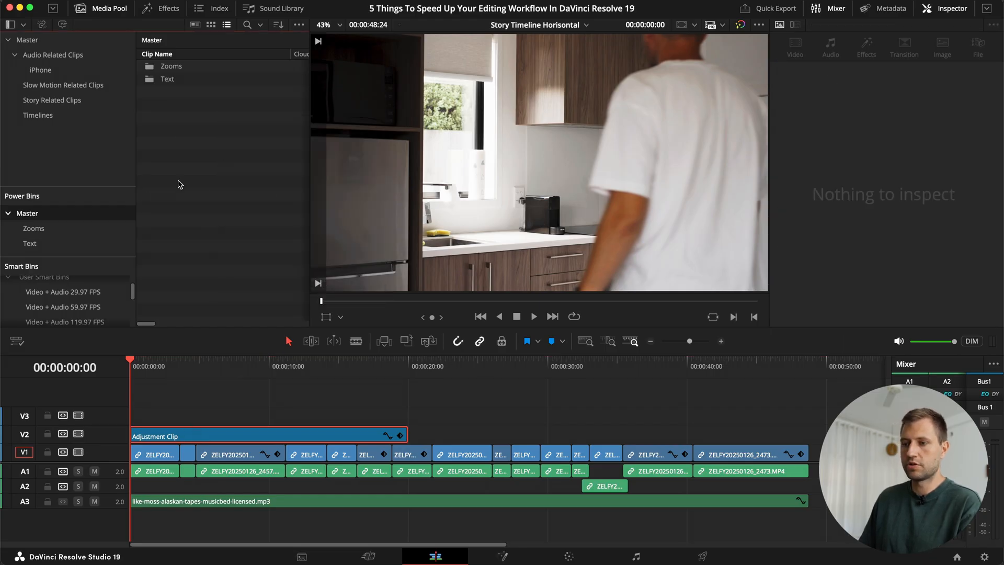
mouse_move(186, 432)
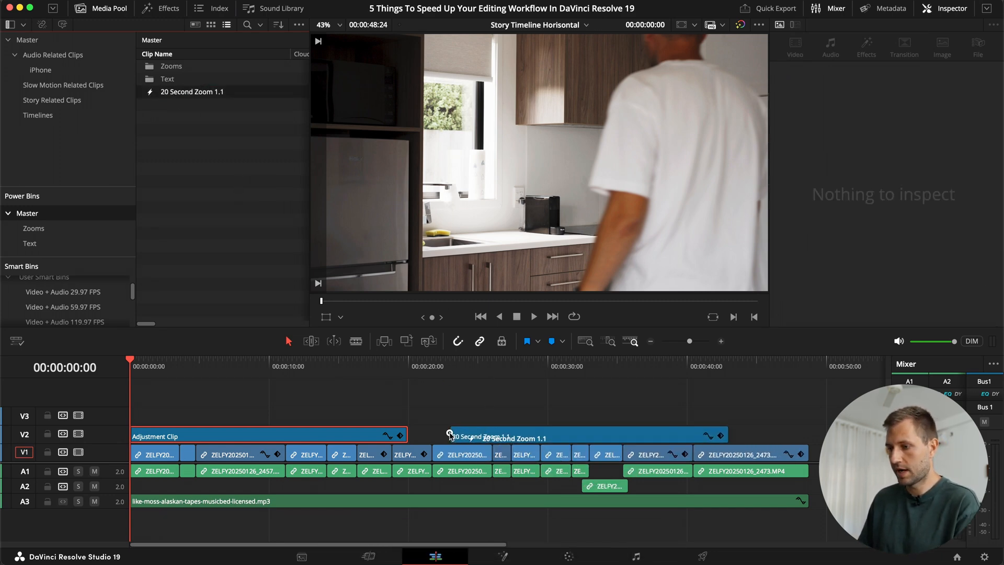
click(256, 436)
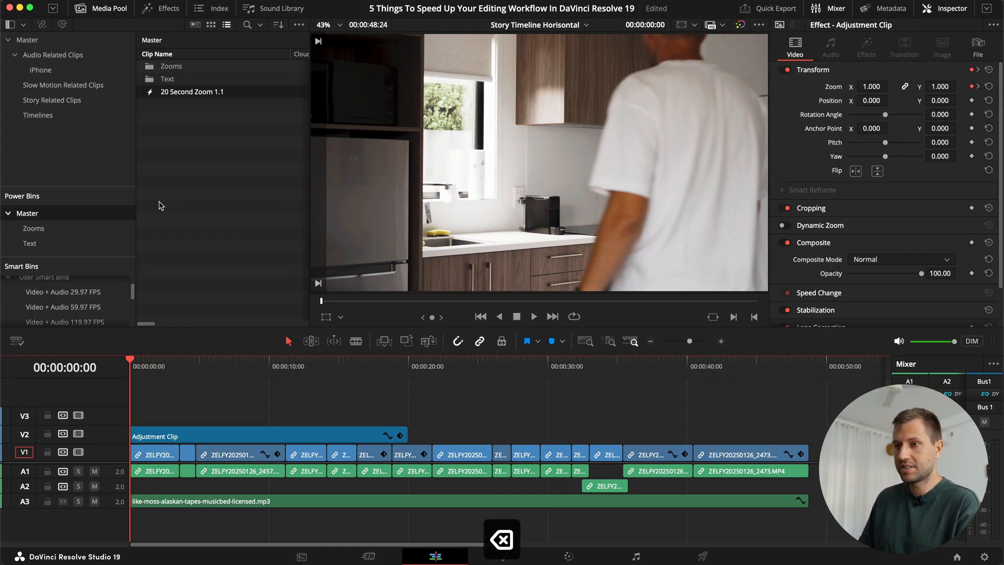
Step: Add a full-length adjustment clip on V3 cropping 270 at top and bottom
click(160, 9)
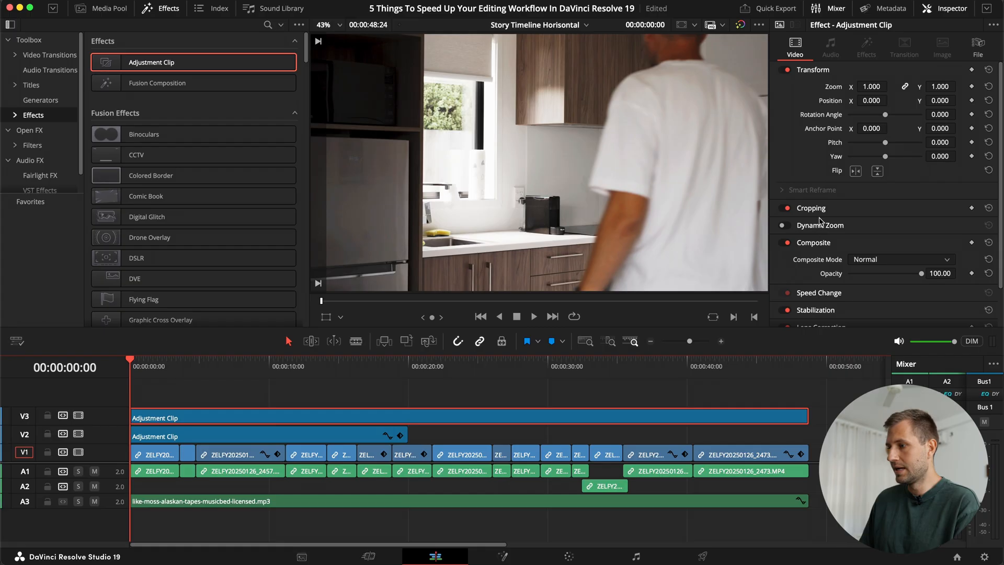
click(811, 208)
text(270)
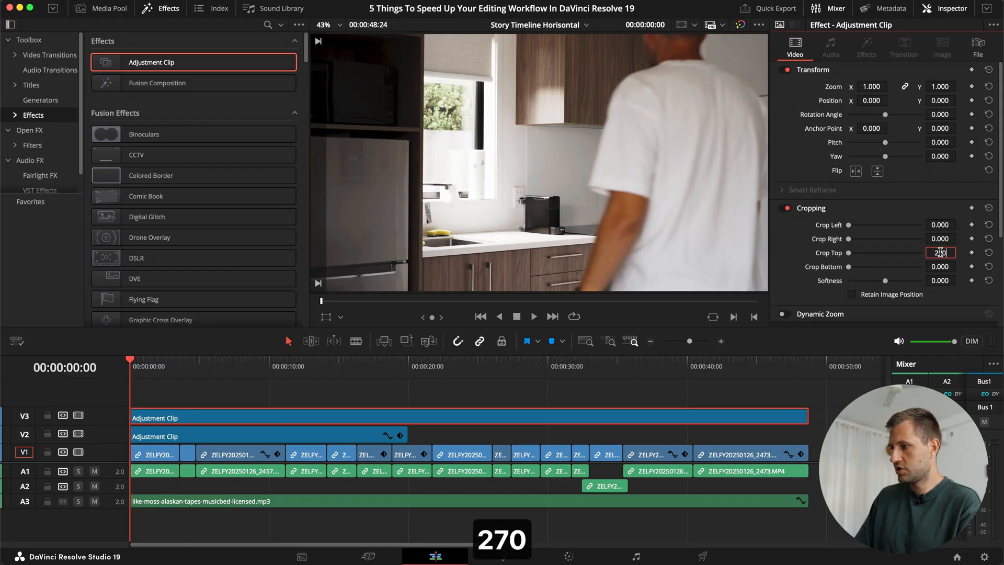
key(Return)
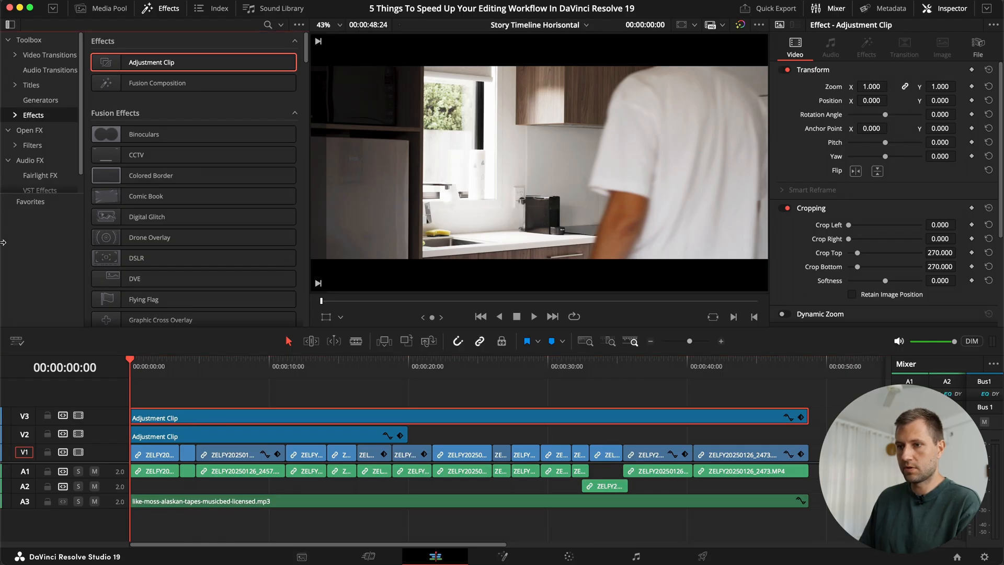
Step: Store the crop clip in the Master Power Bin named 'Black Bars Horisontal'
click(100, 8)
text(Black Bars)
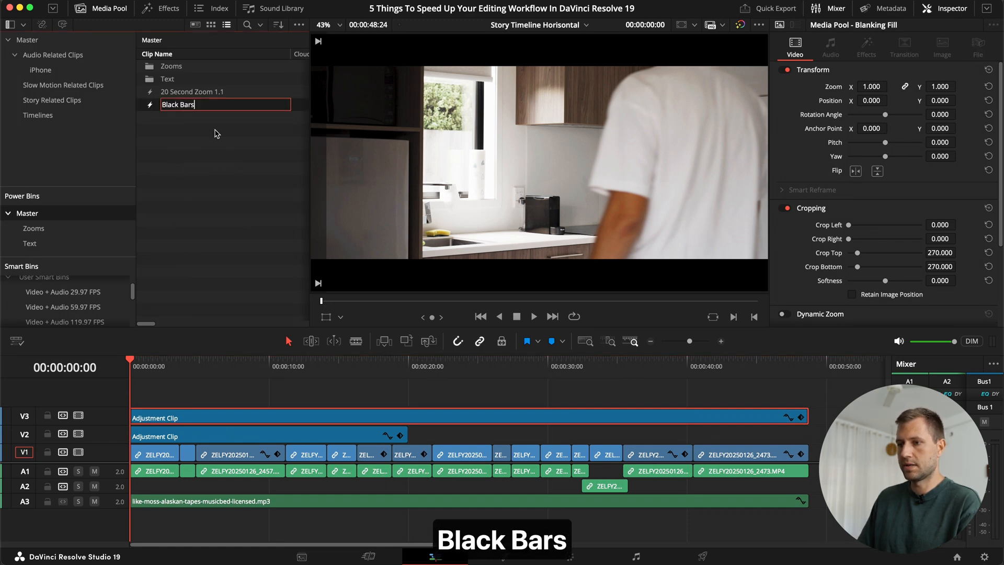
text(Horins)
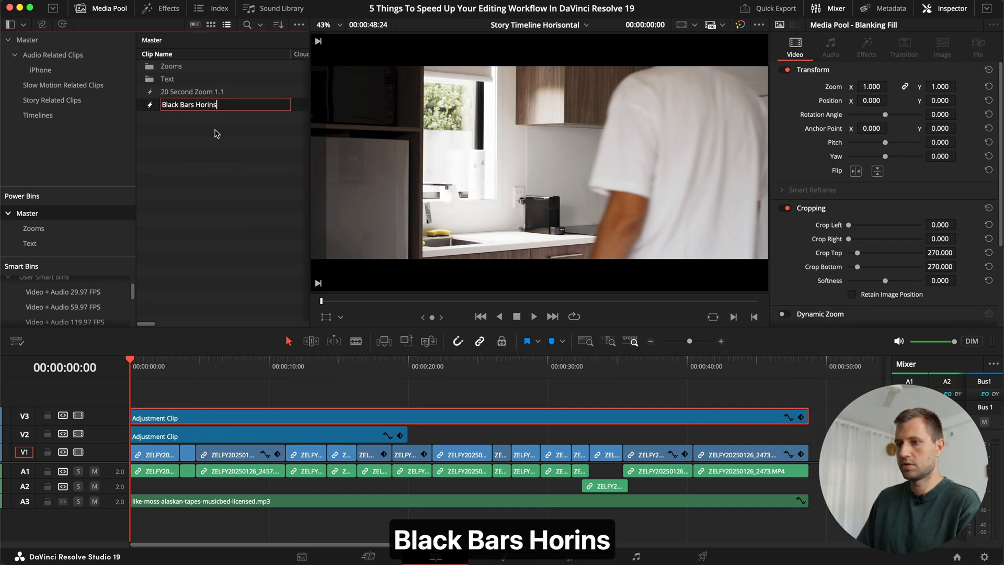
key(Return)
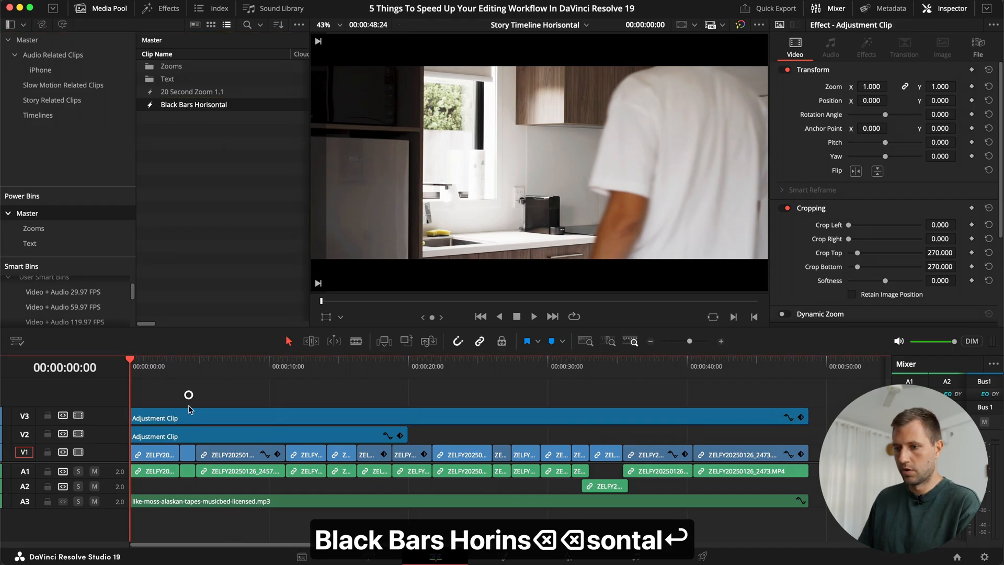